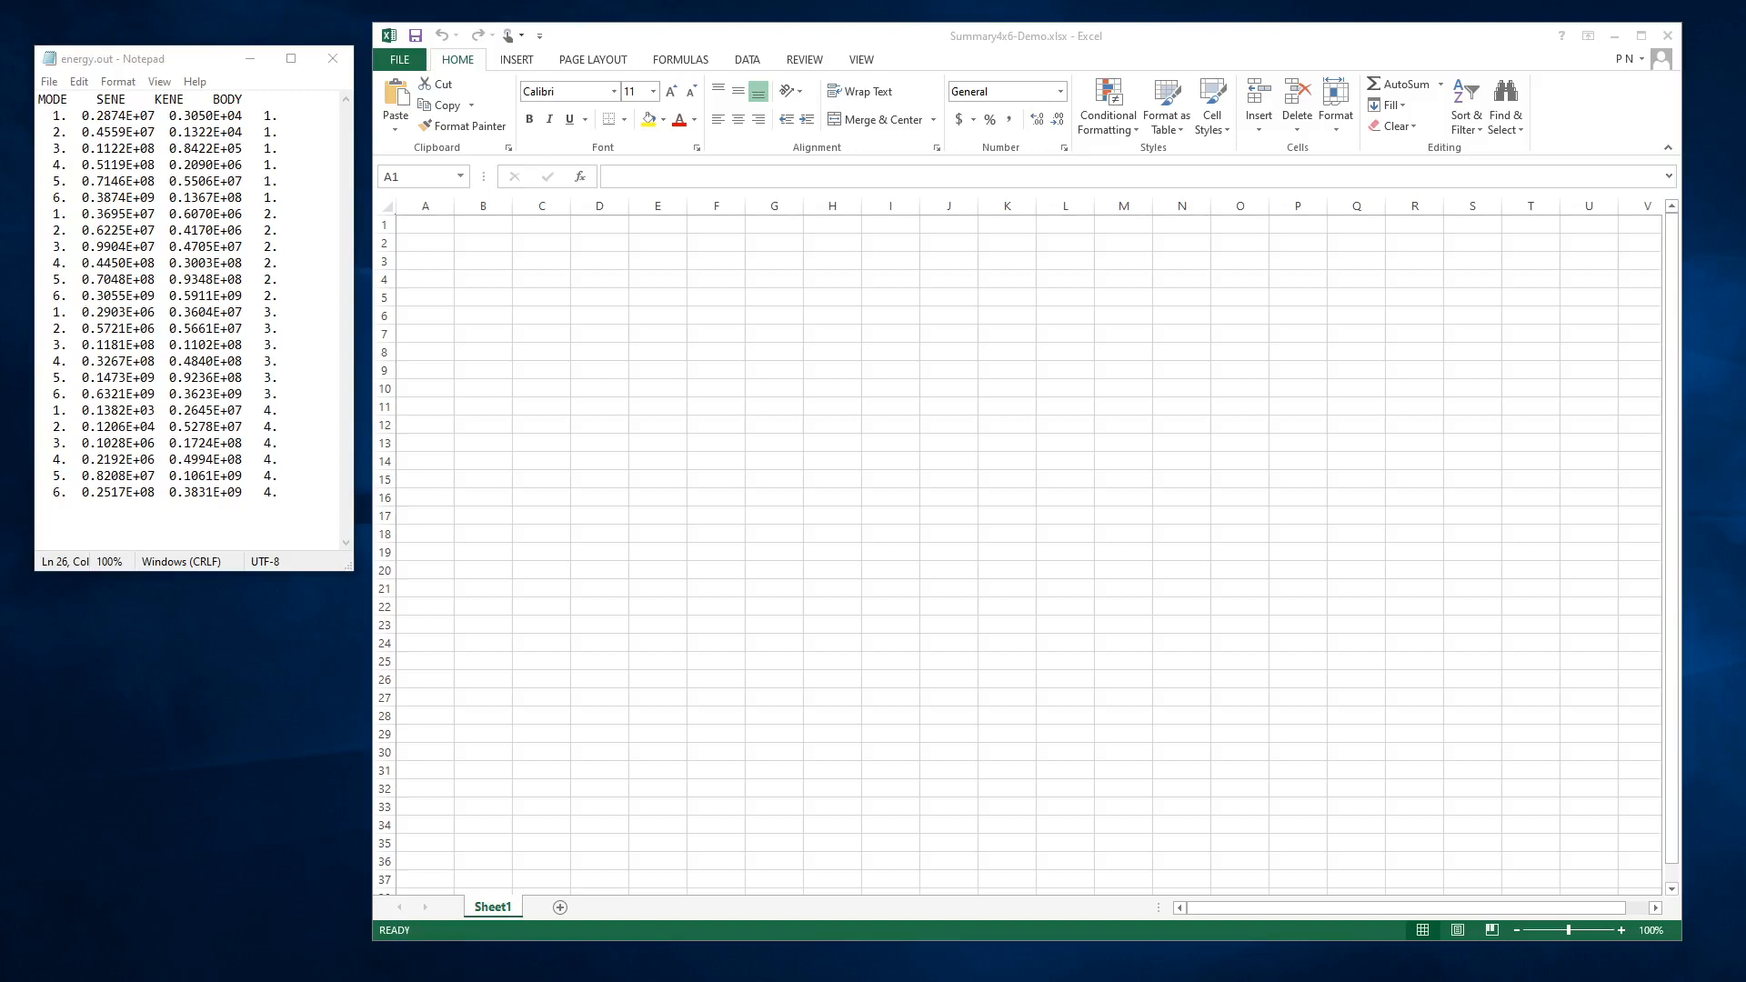
# Copy the energy.out text from Notepad, paste it at A1, and select column A.
pyautogui.moveTo(45, 98); pyautogui.dragTo(233, 267)
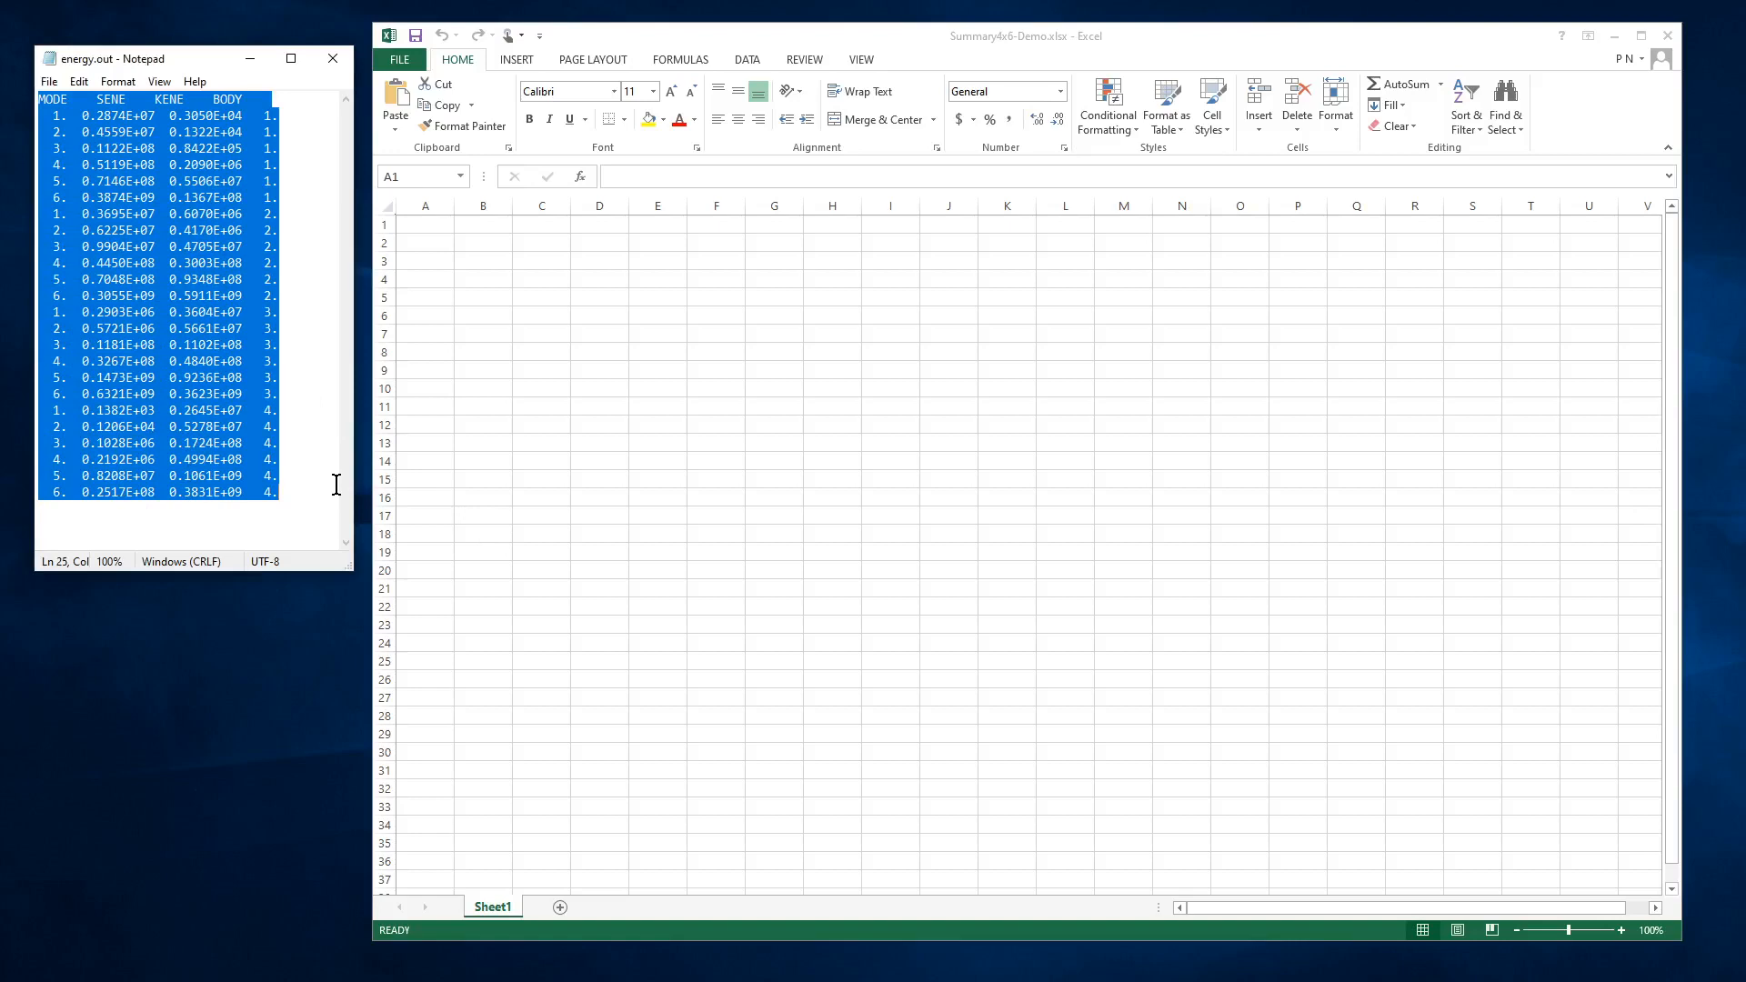
pyautogui.moveTo(302, 233)
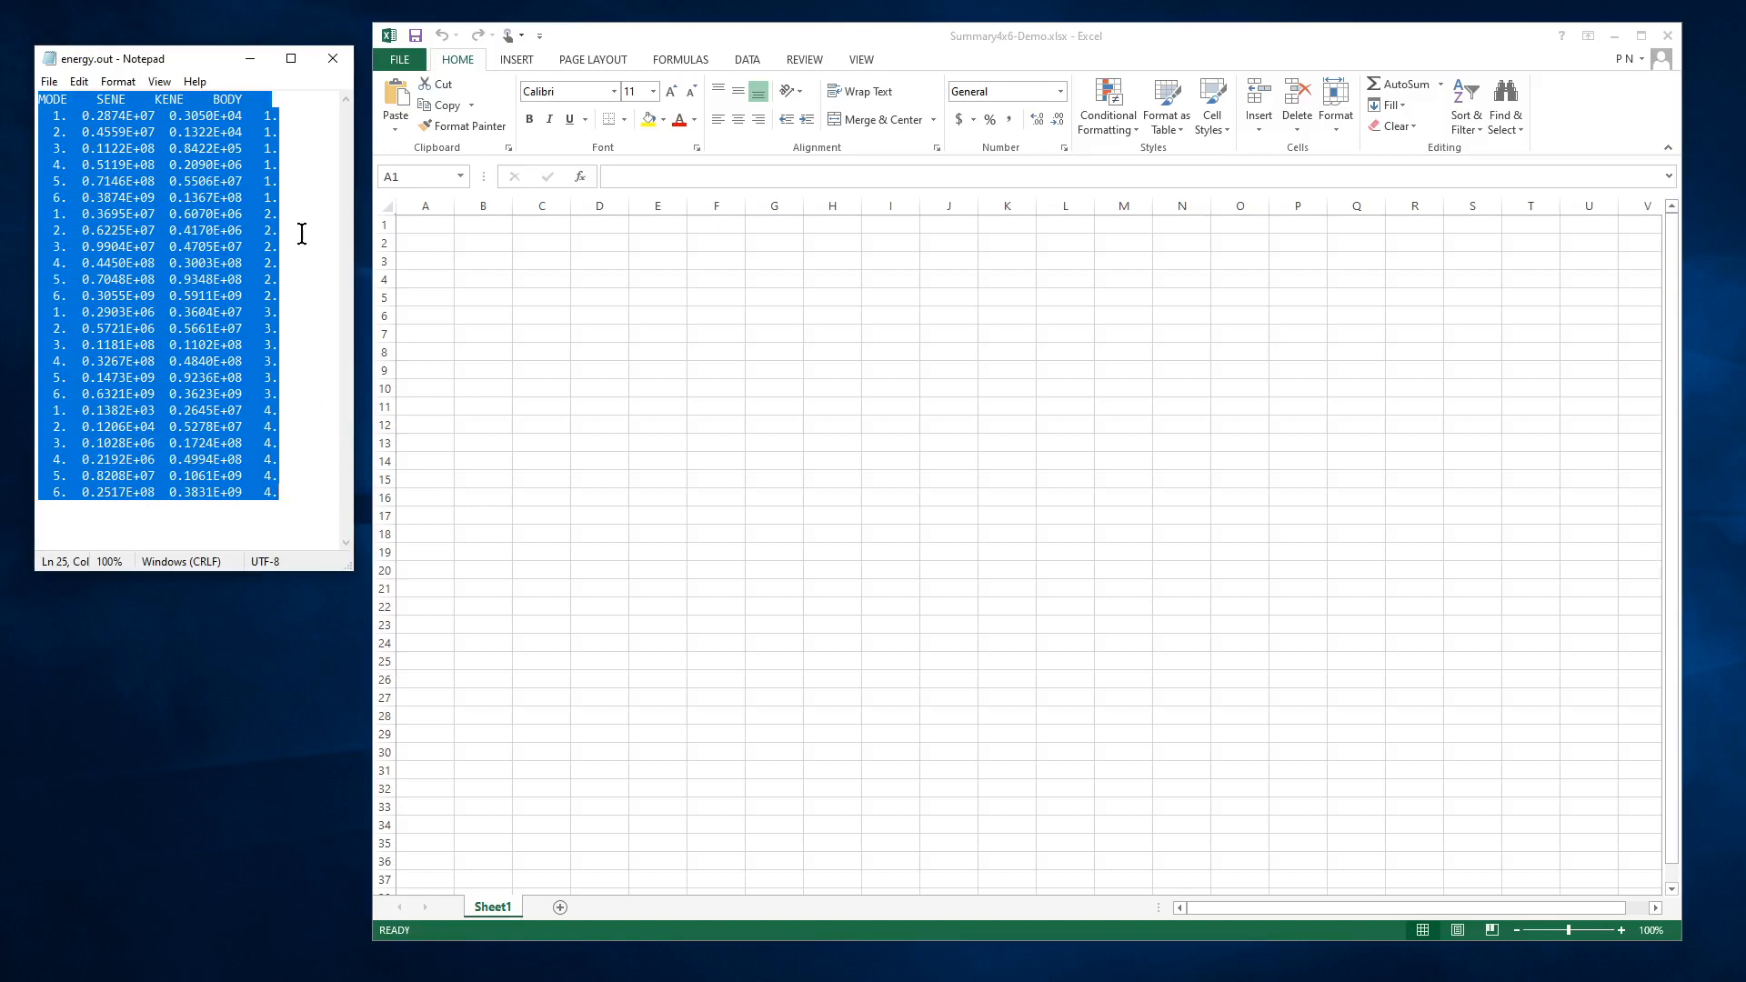
pyautogui.click(424, 224)
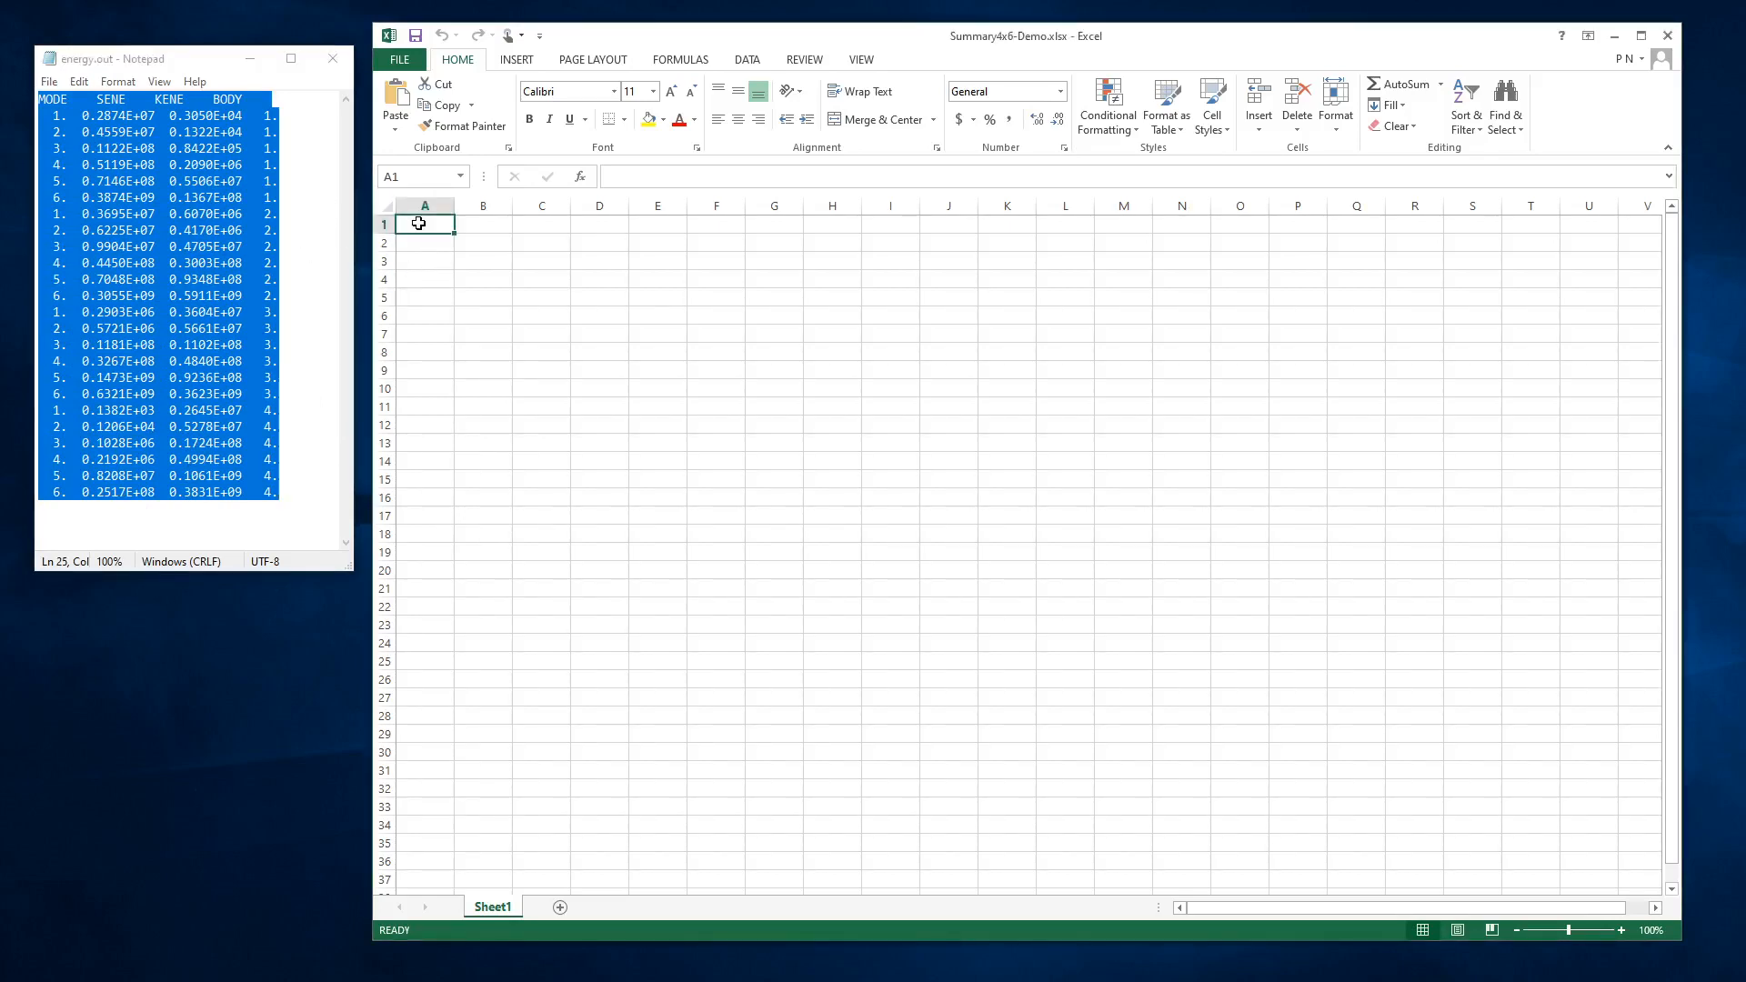
pyautogui.press('ctrl+v')
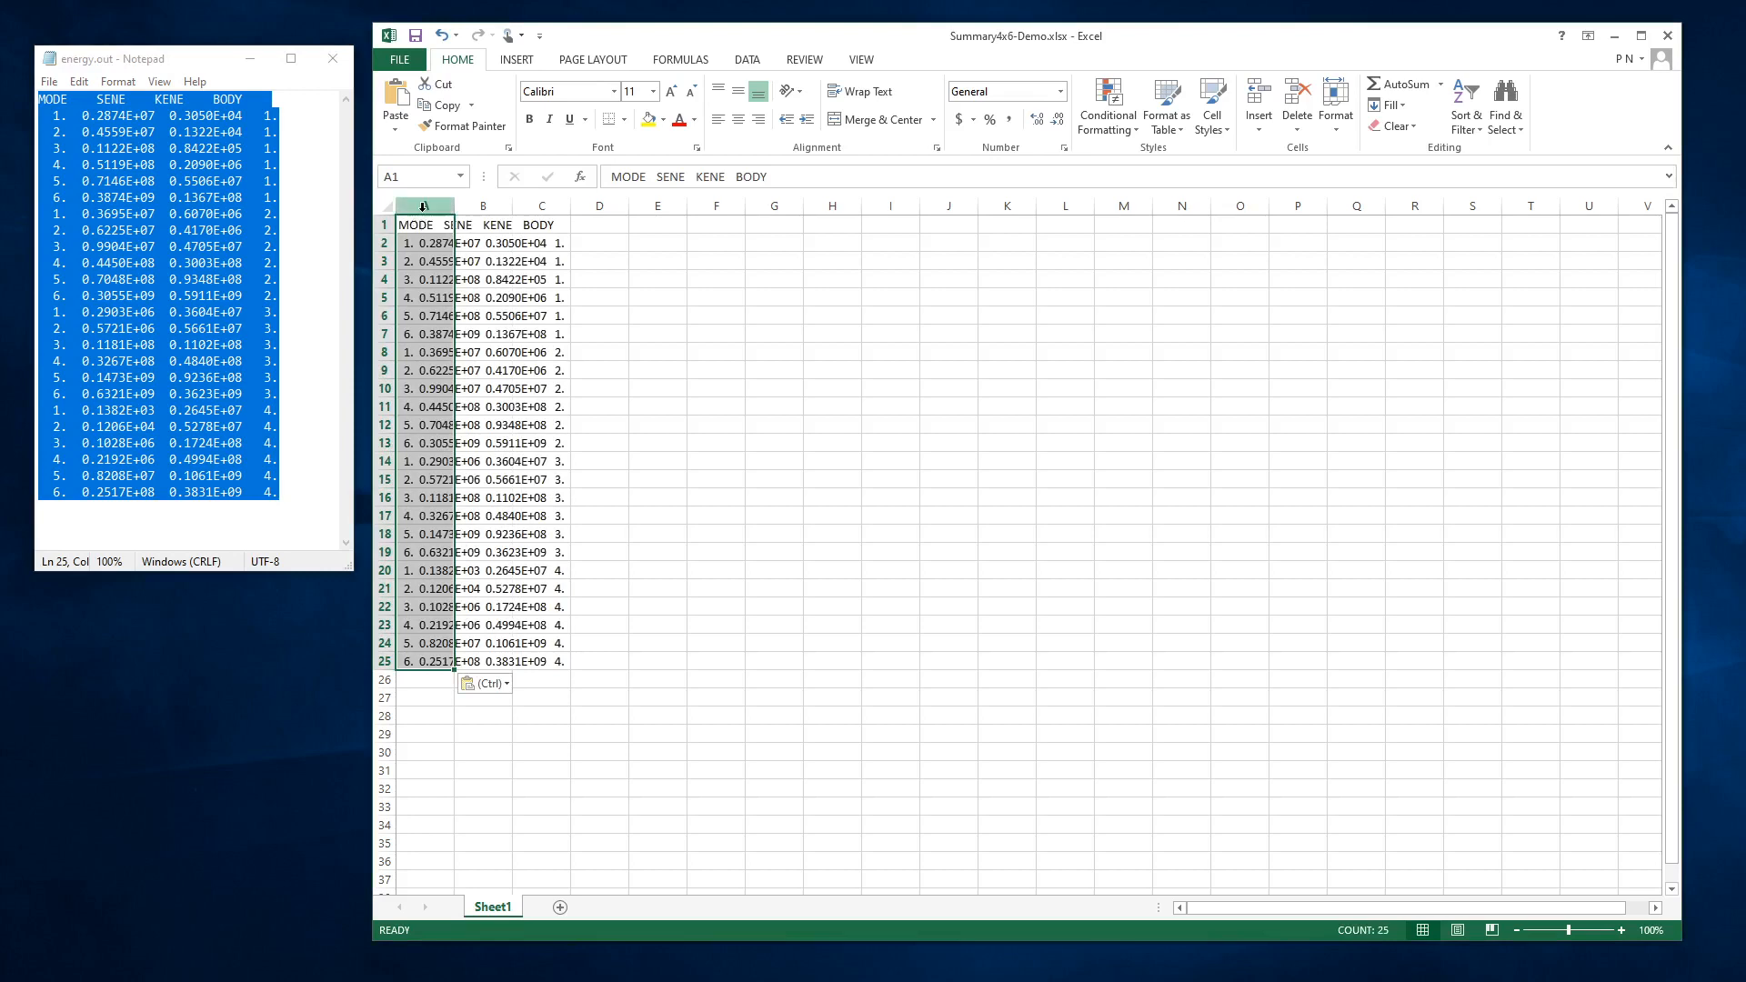
pyautogui.click(426, 243)
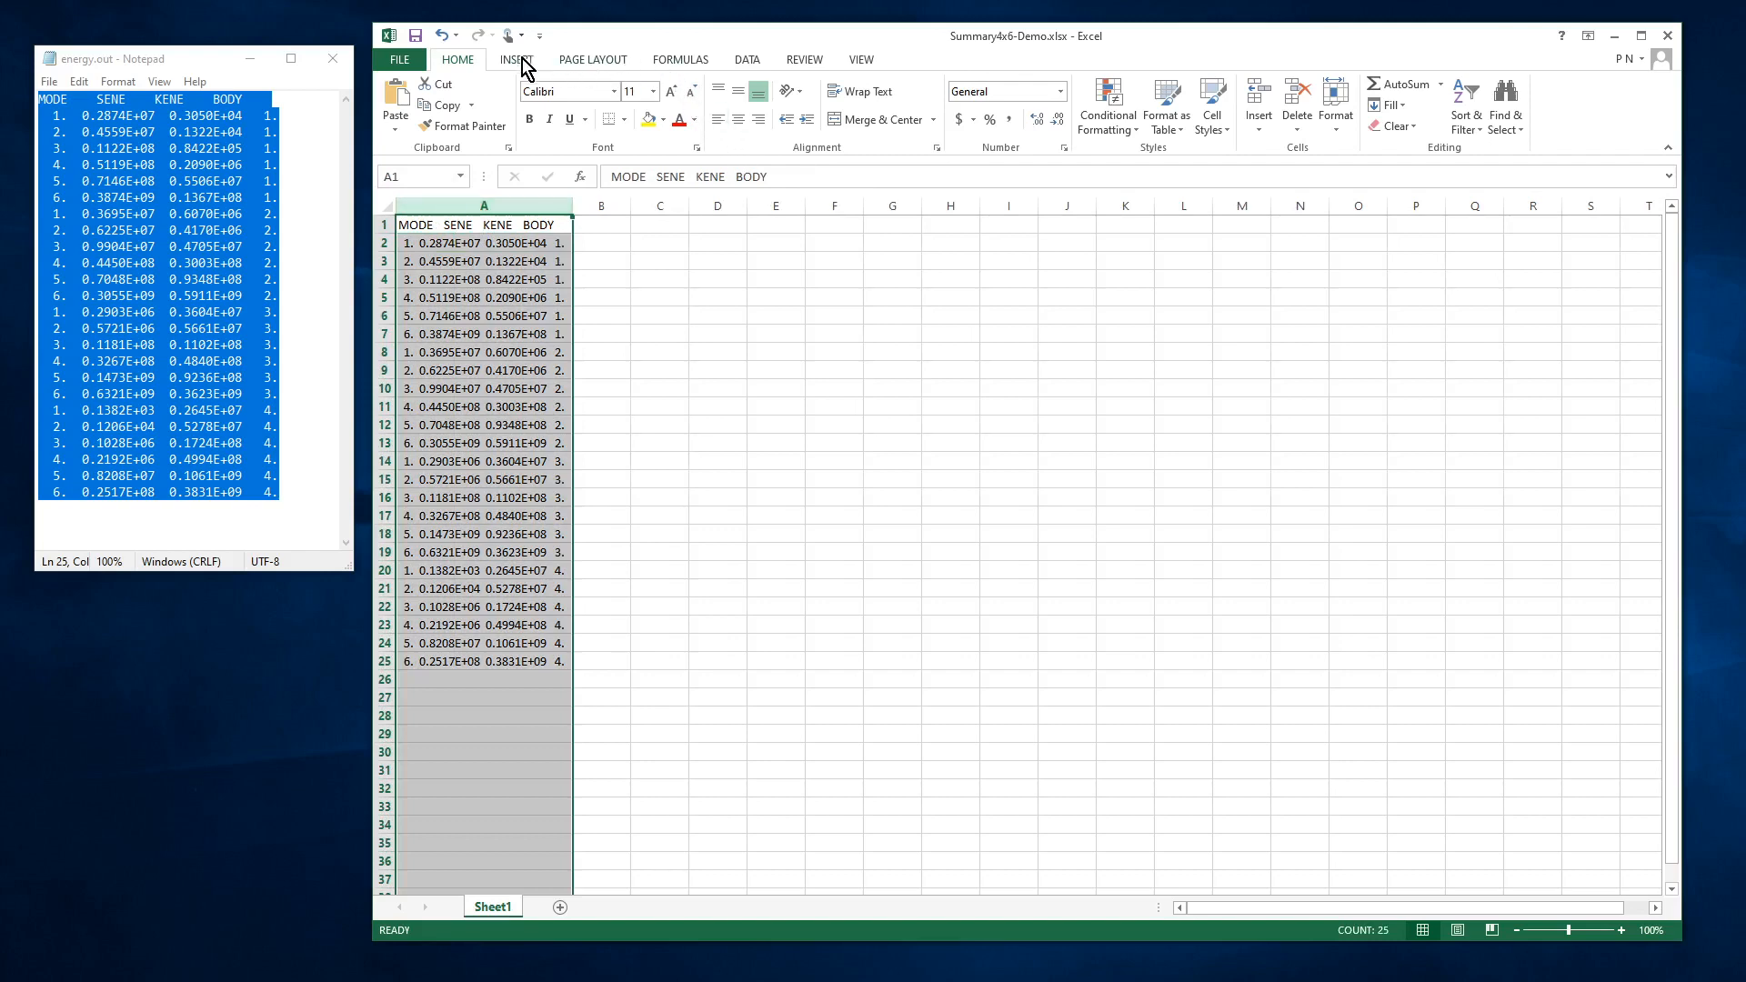
# Run Text to Columns, delimited on spaces with consecutive delimiters treated as one.
pyautogui.click(745, 60)
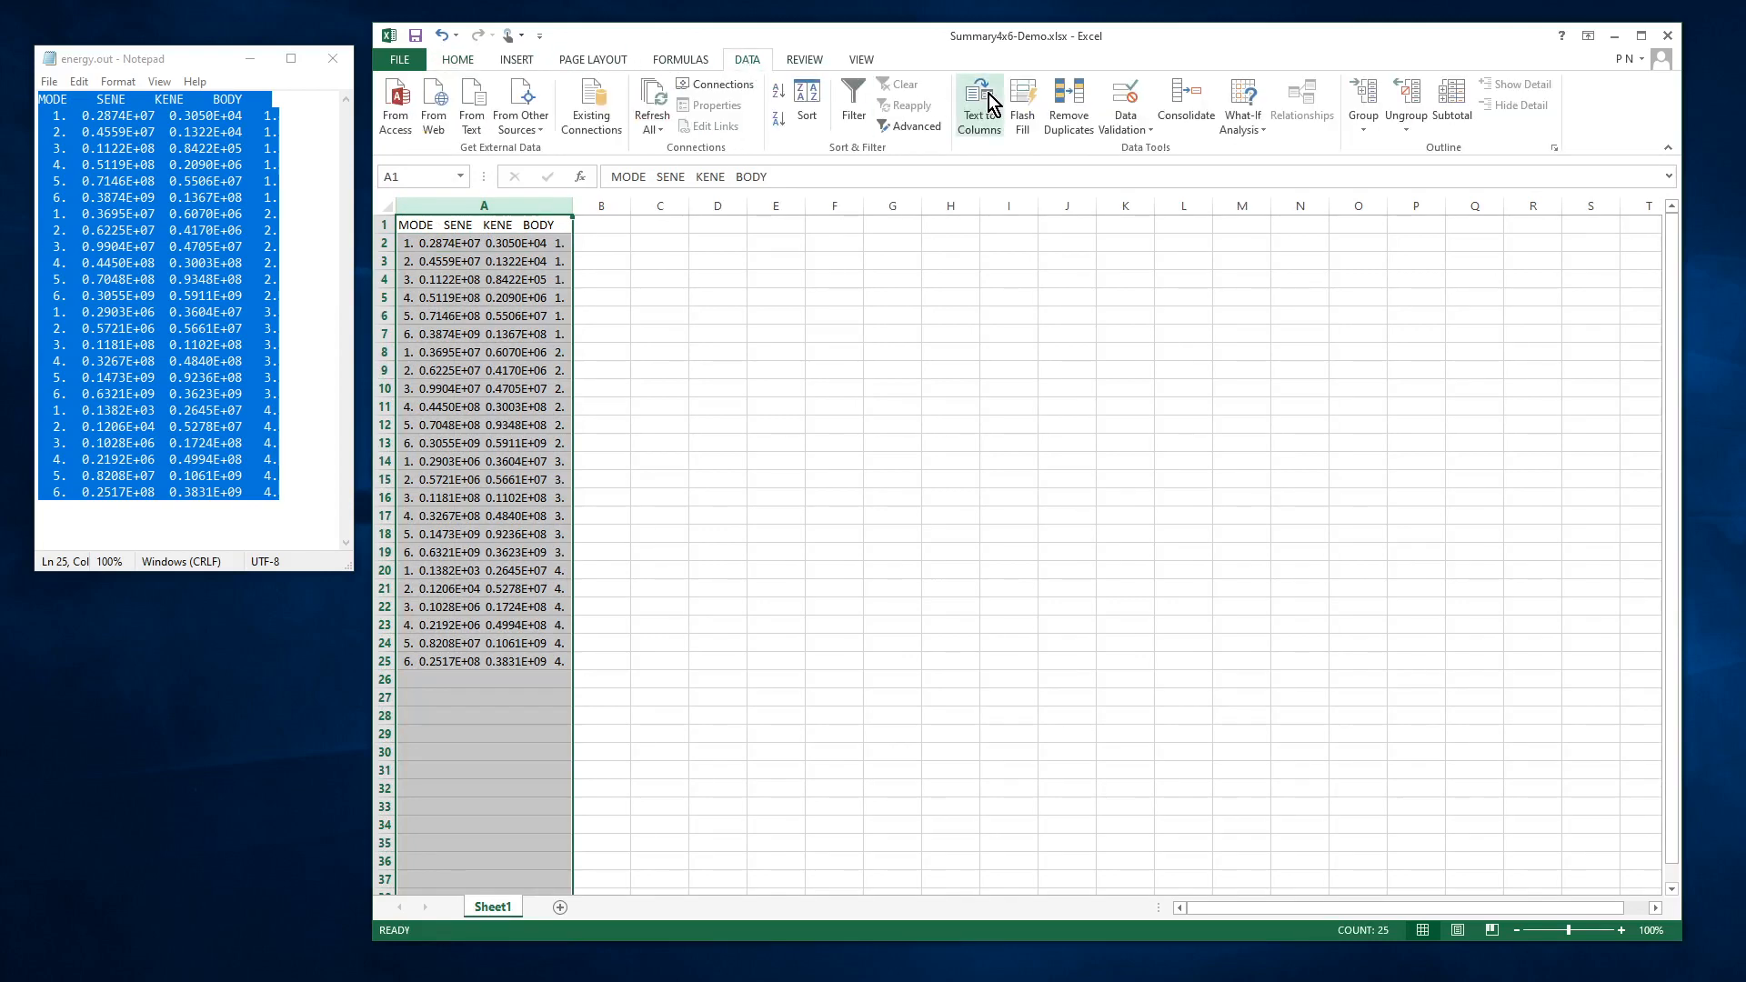
pyautogui.click(978, 105)
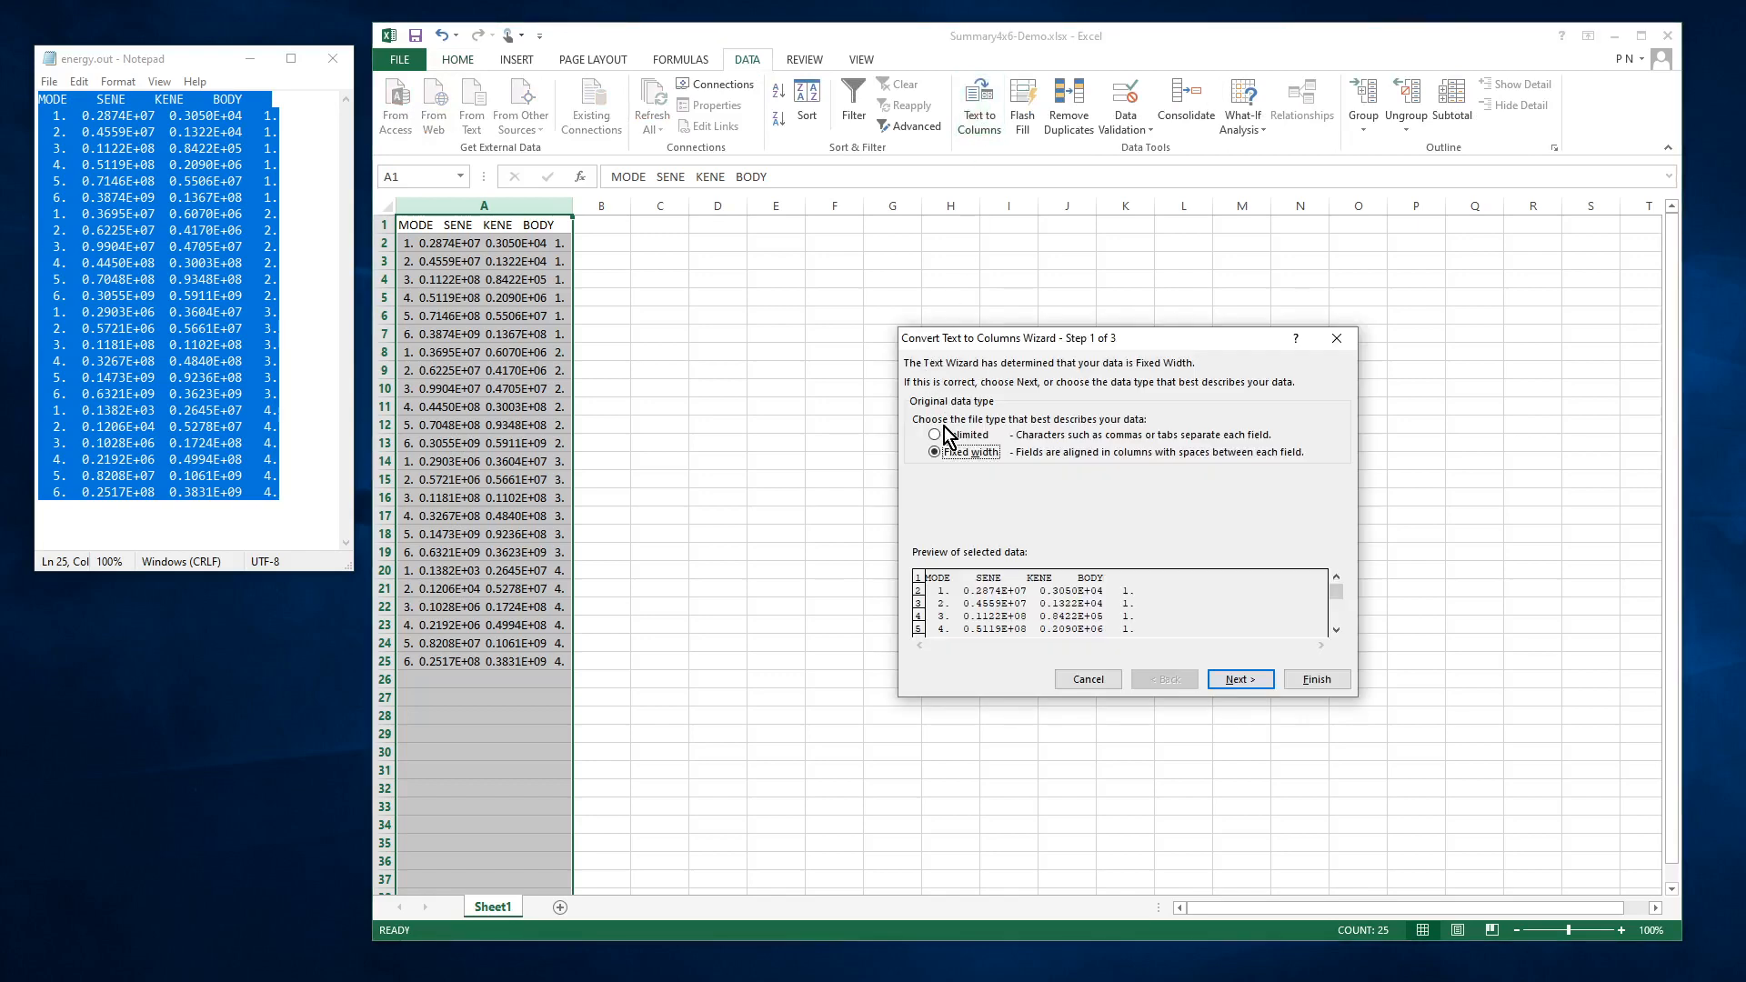
pyautogui.click(1238, 680)
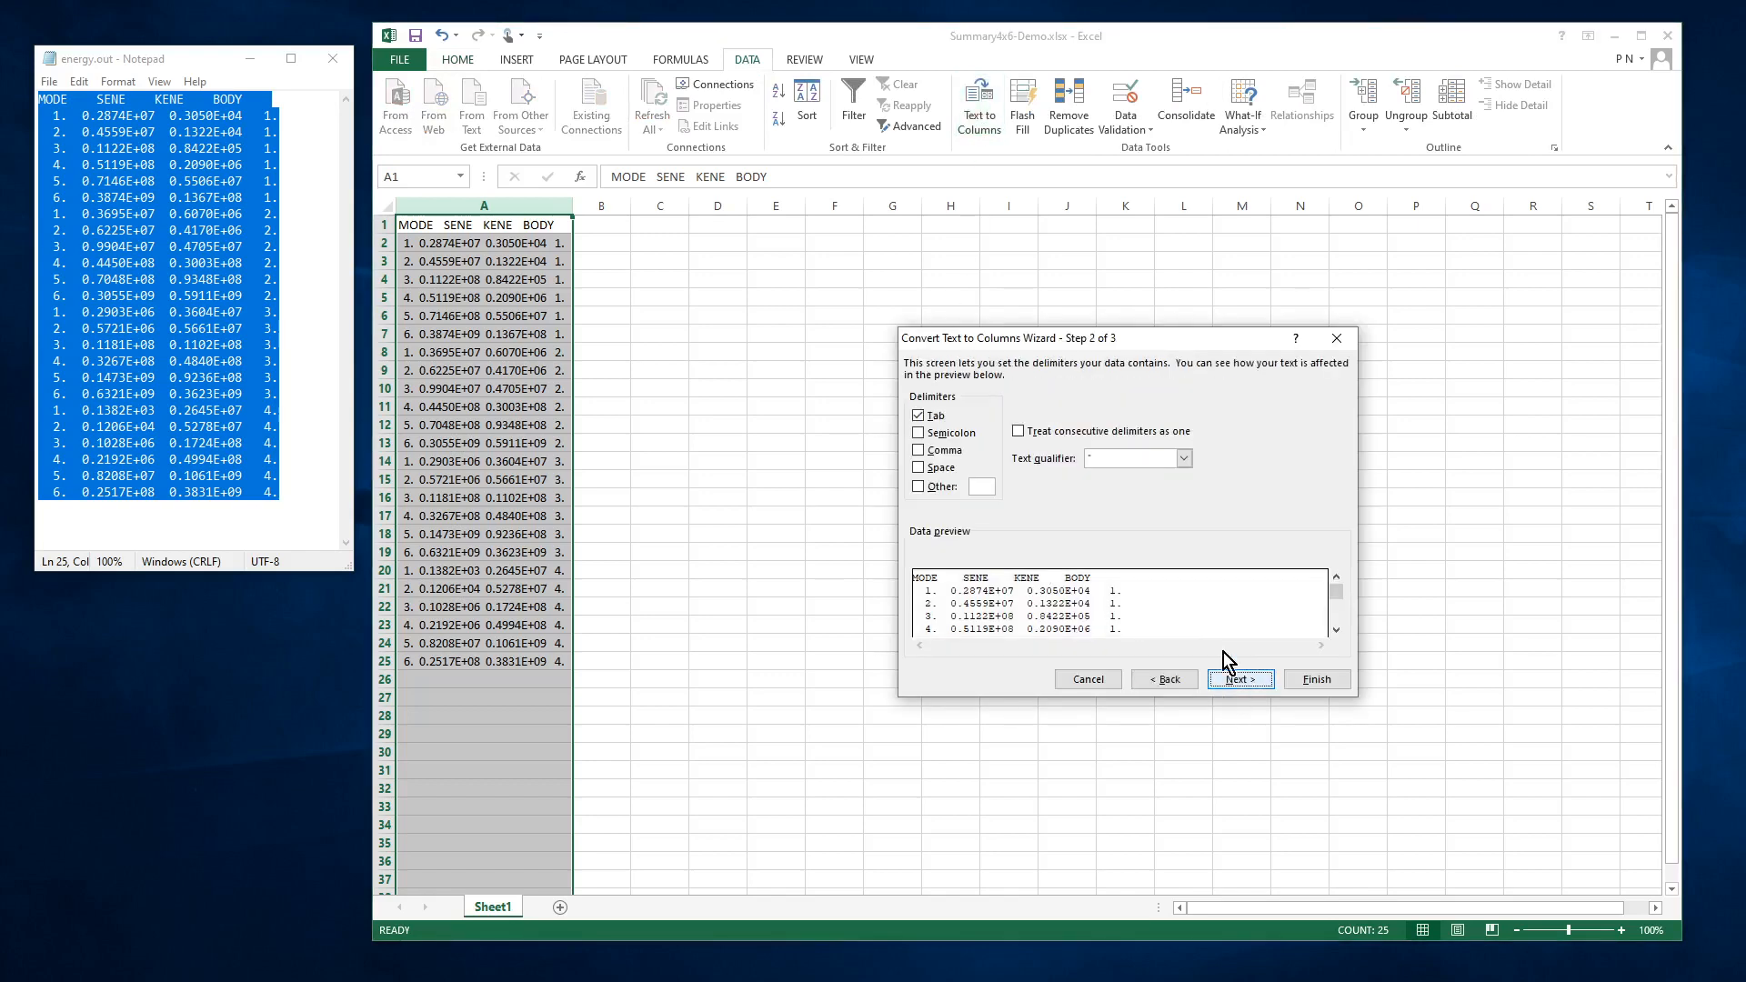
pyautogui.click(919, 466)
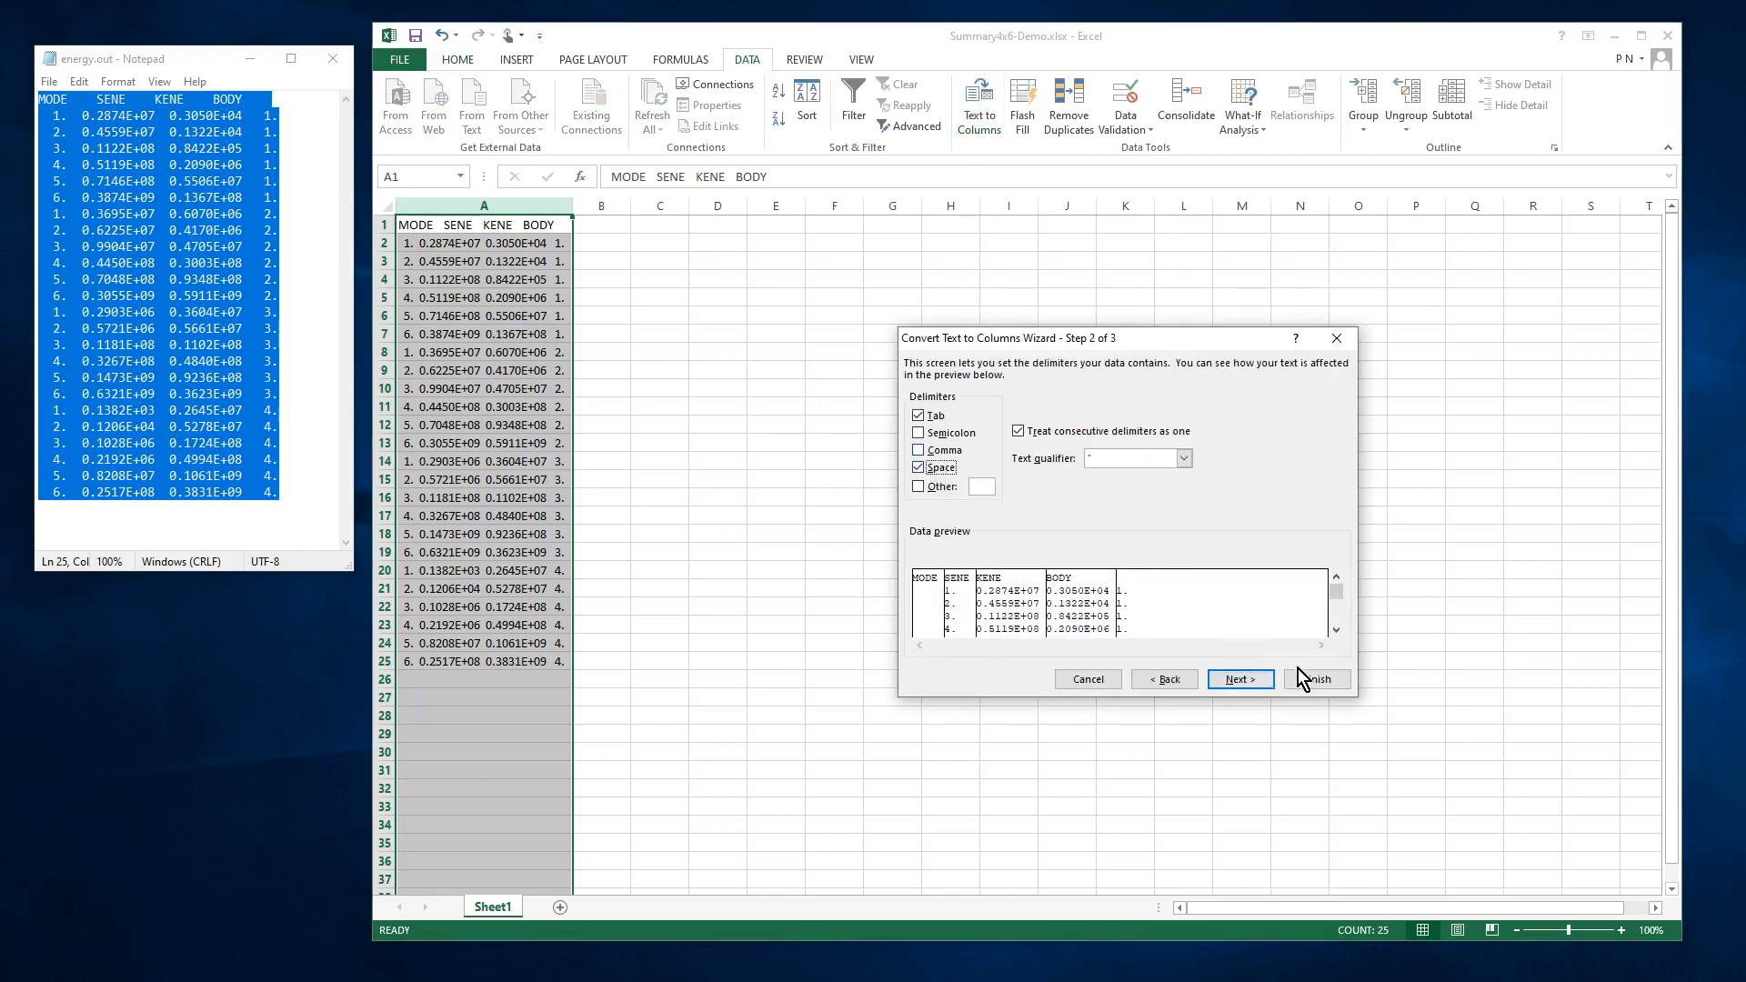
pyautogui.click(1316, 678)
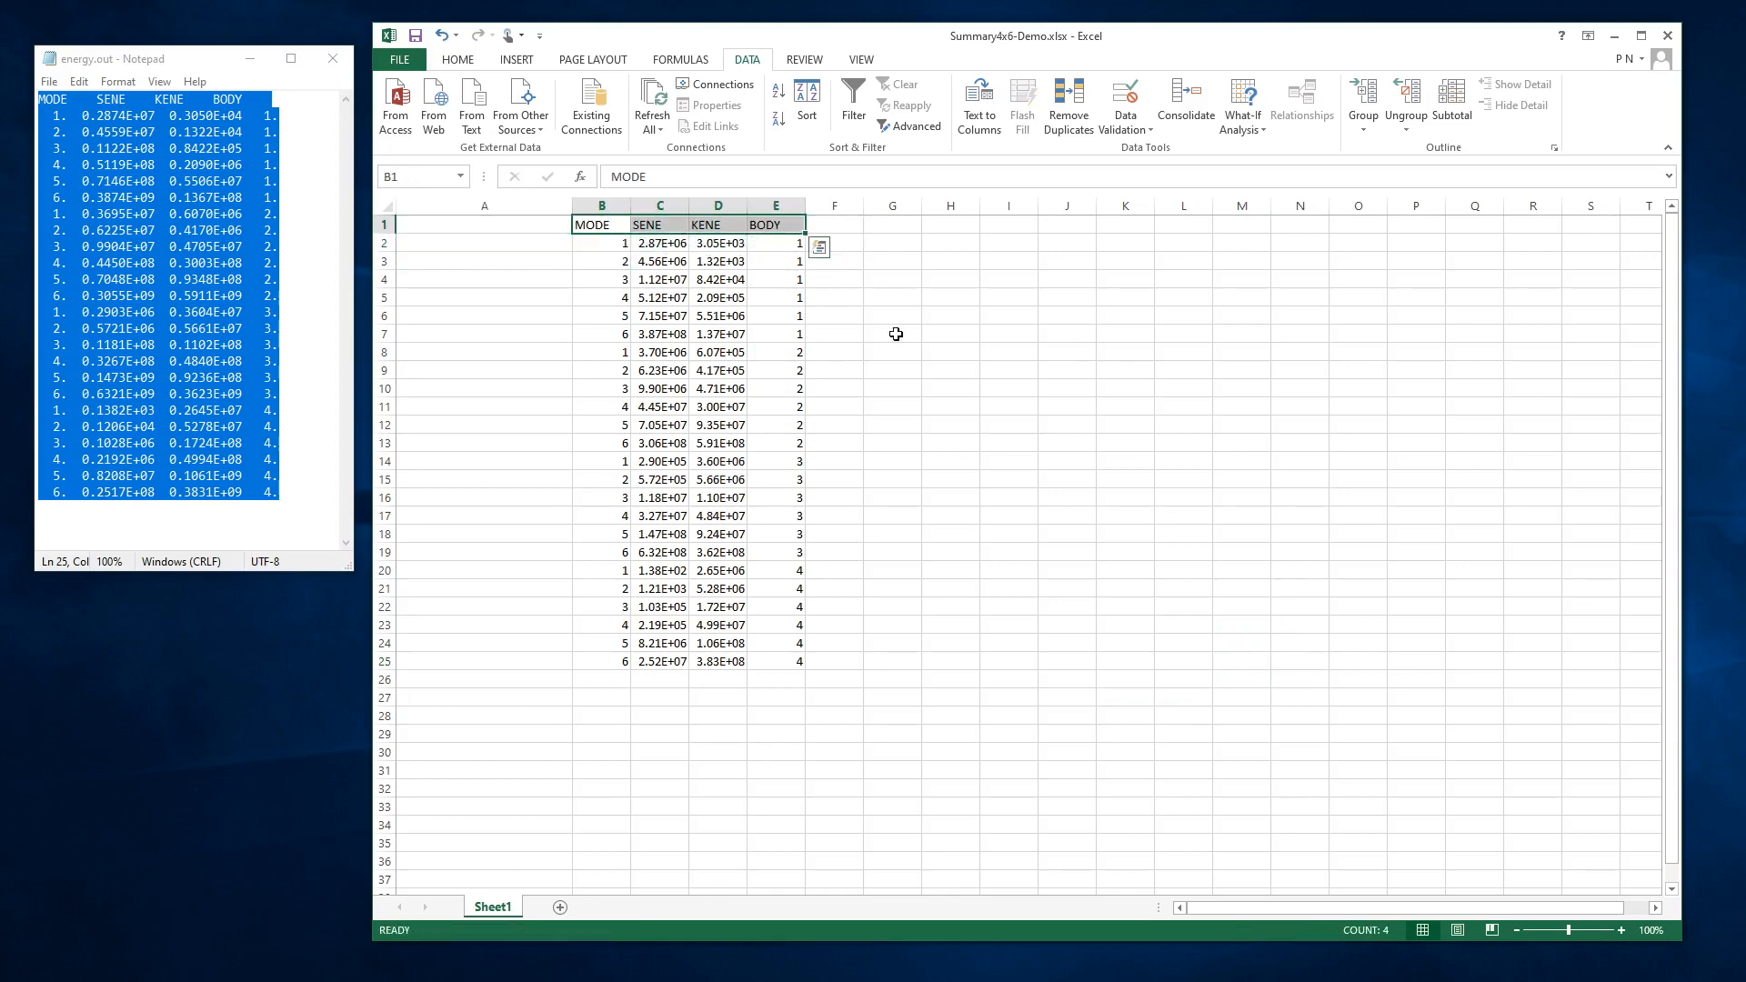
# Delete the empty column A so MODE starts the table.
pyautogui.rightClick(483, 205)
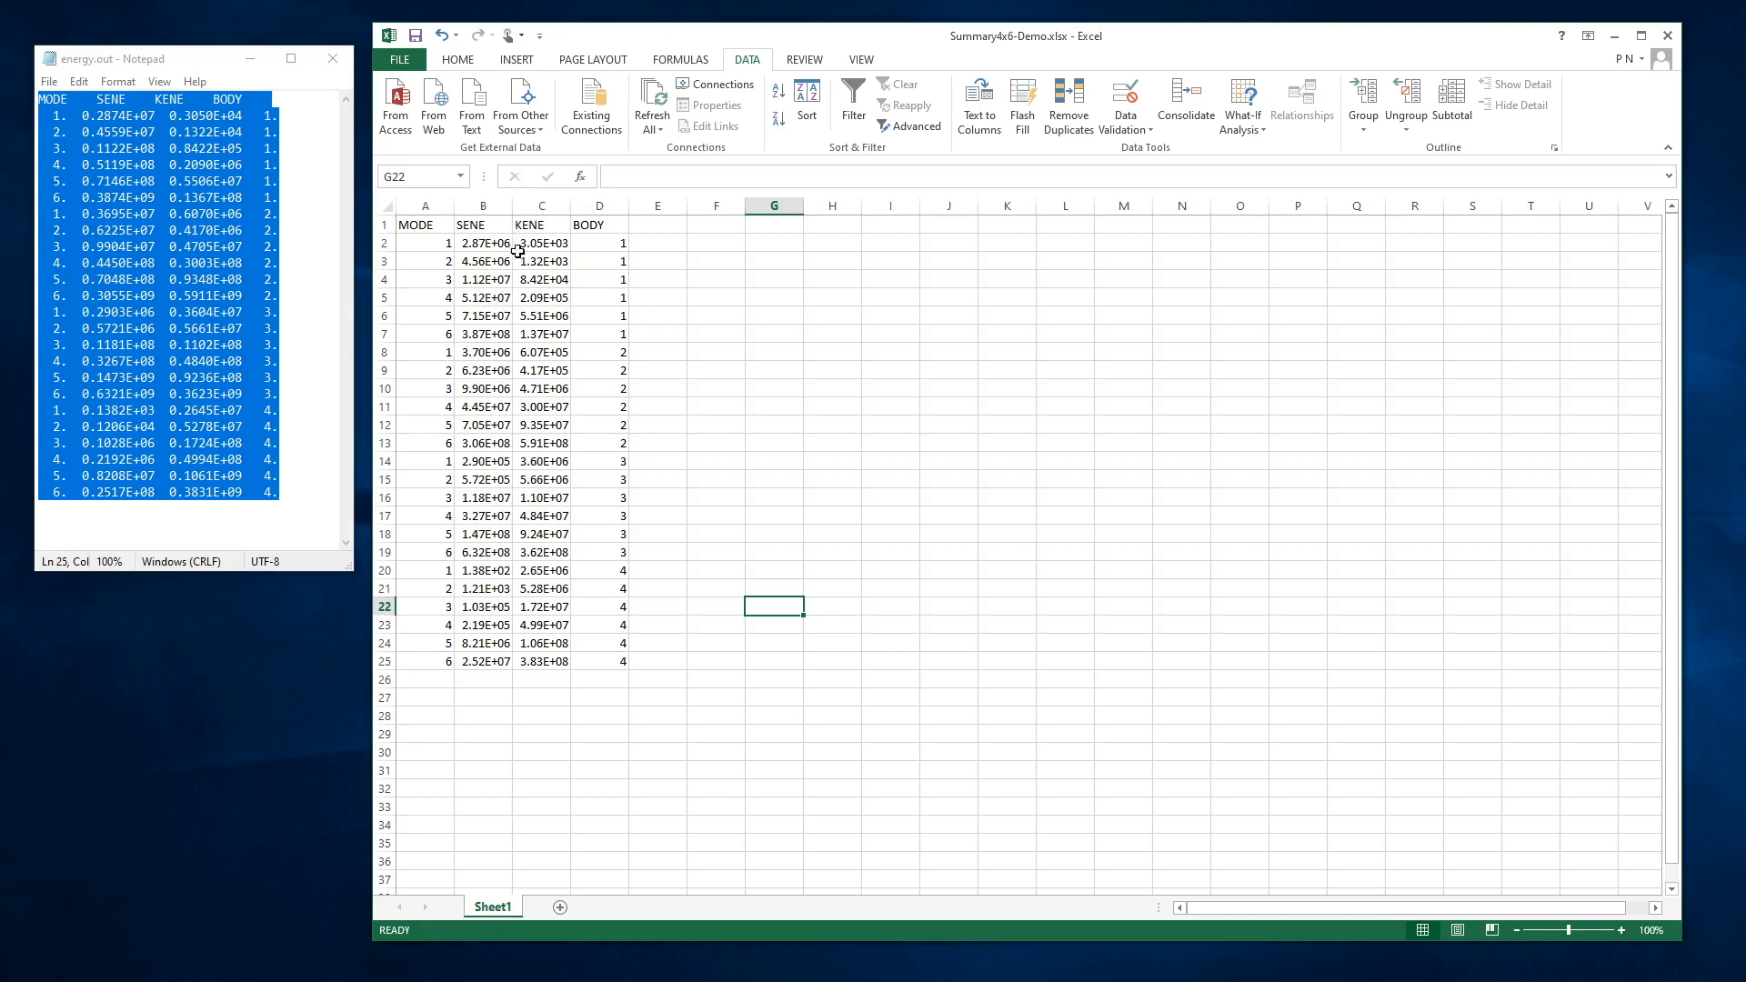
pyautogui.moveTo(490, 309)
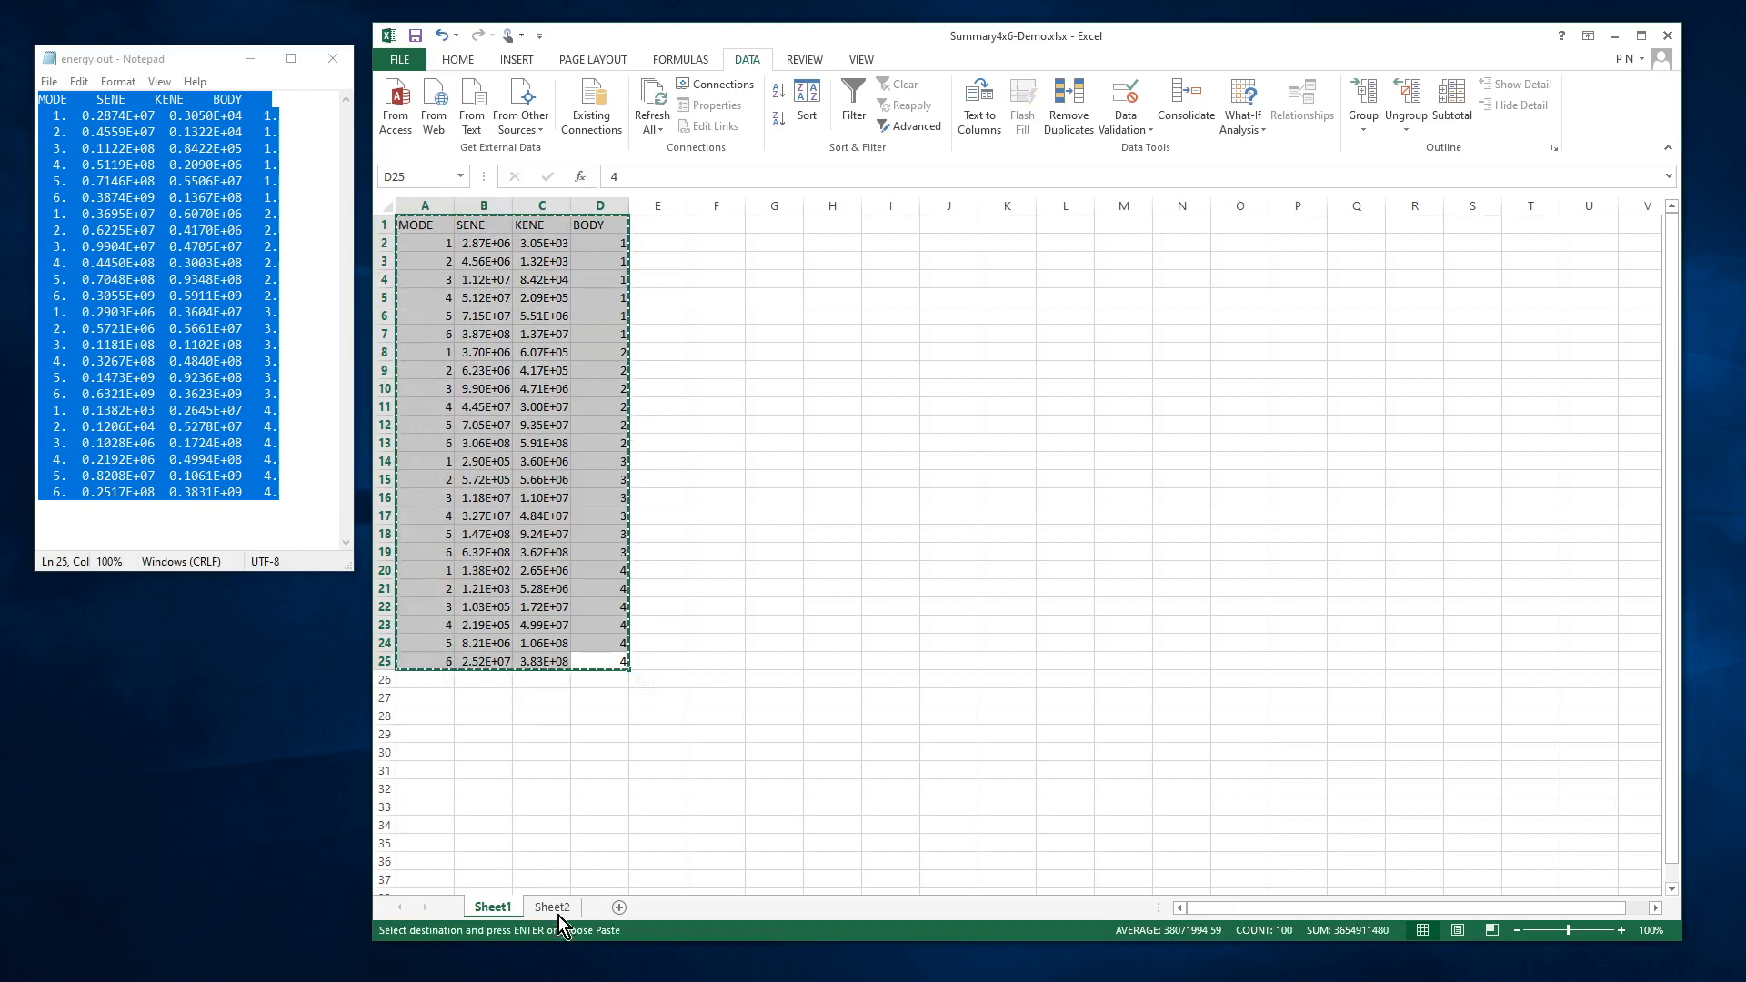
# Paste the table copy into Sheet2, rename the sheets SE and KE, and return to SE.
pyautogui.click(551, 905)
pyautogui.write('KE')
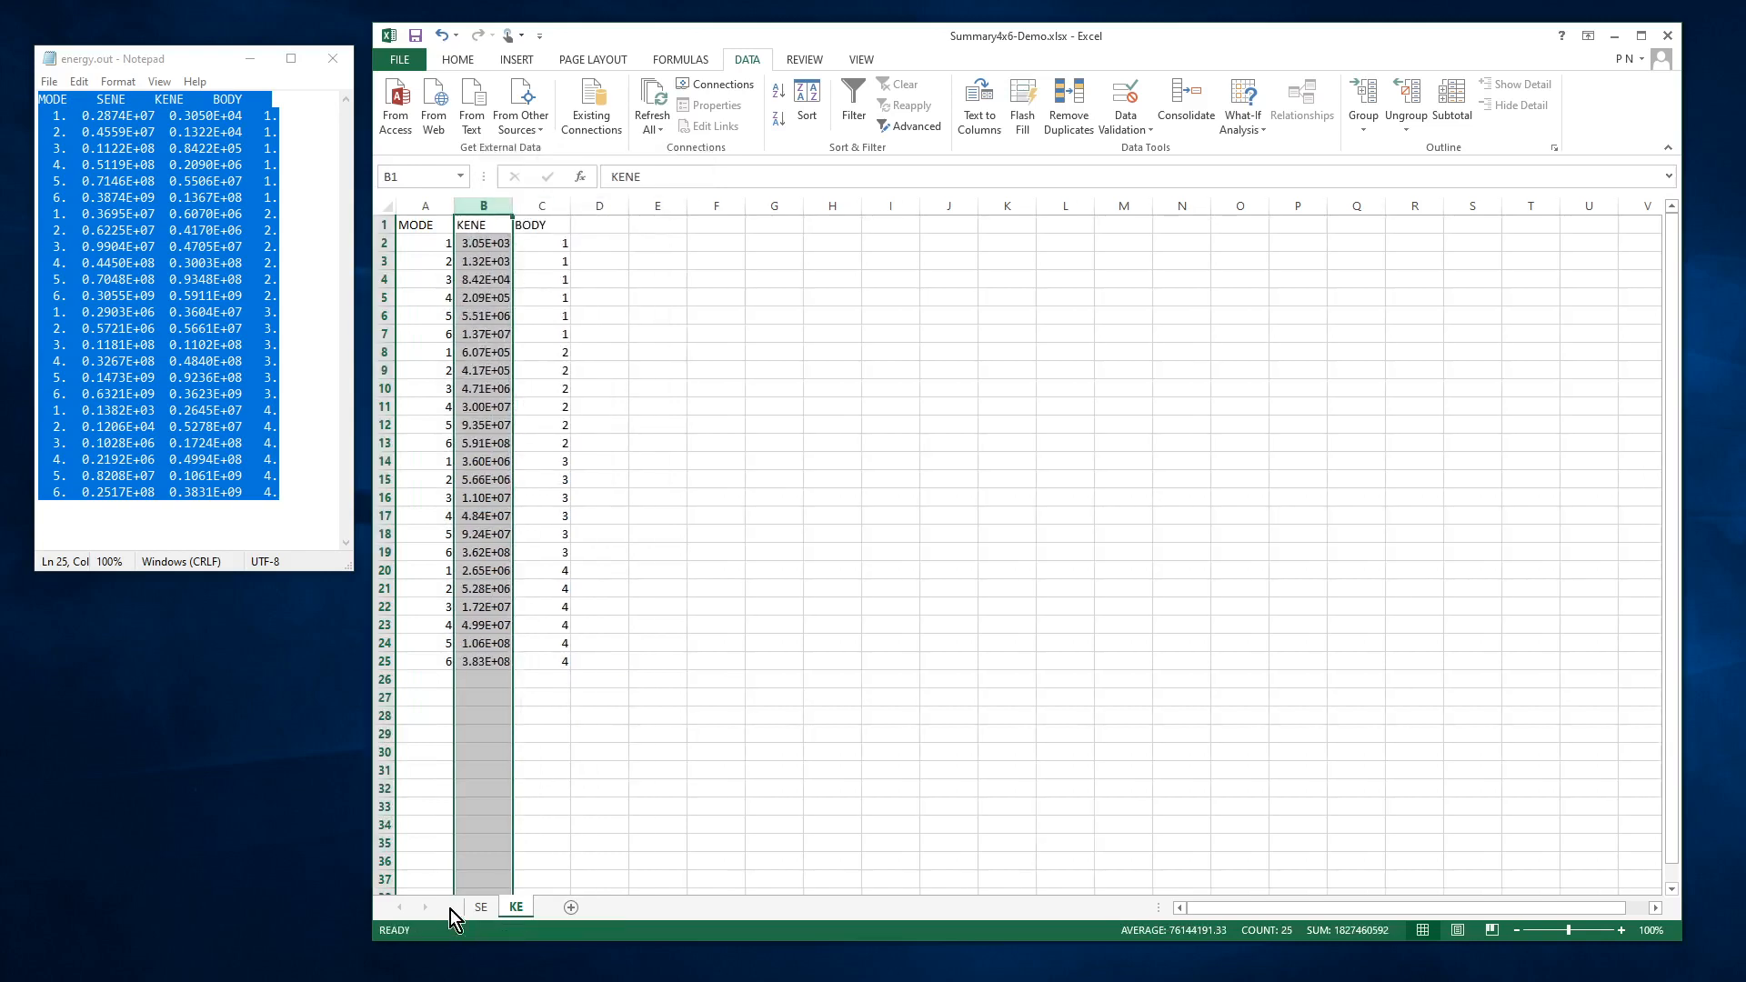
pyautogui.click(480, 907)
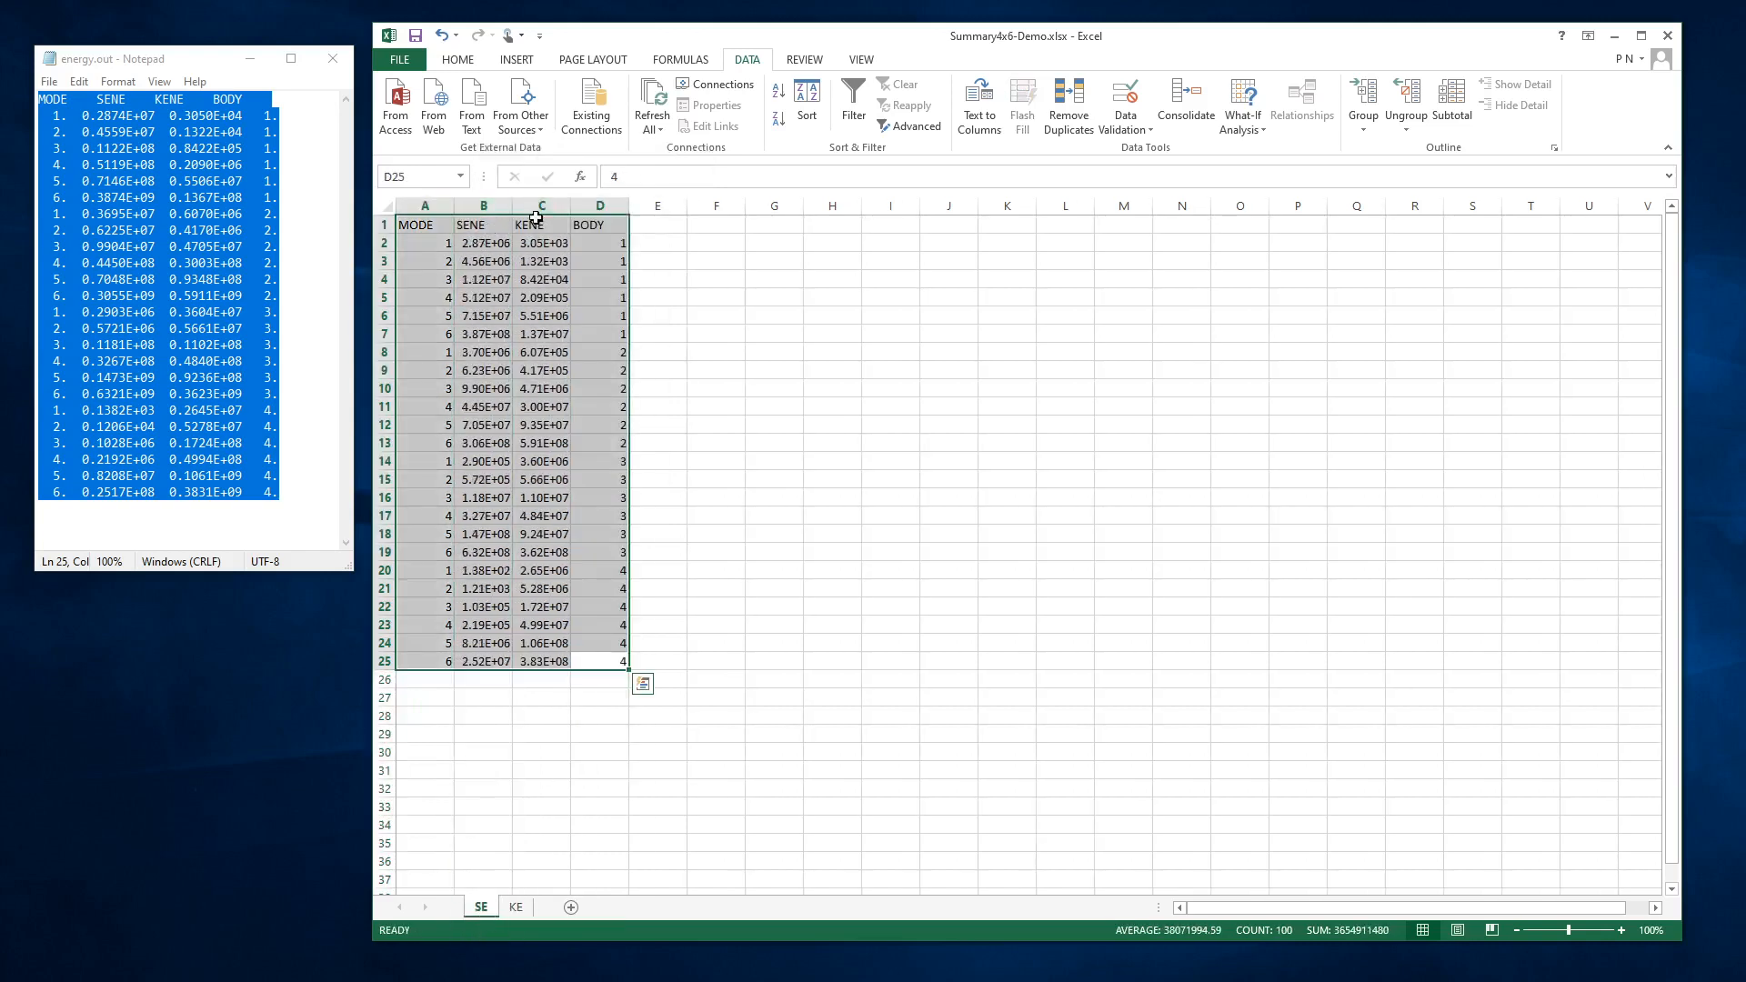
# Delete the KENE column C on the SE sheet.
pyautogui.click(540, 206)
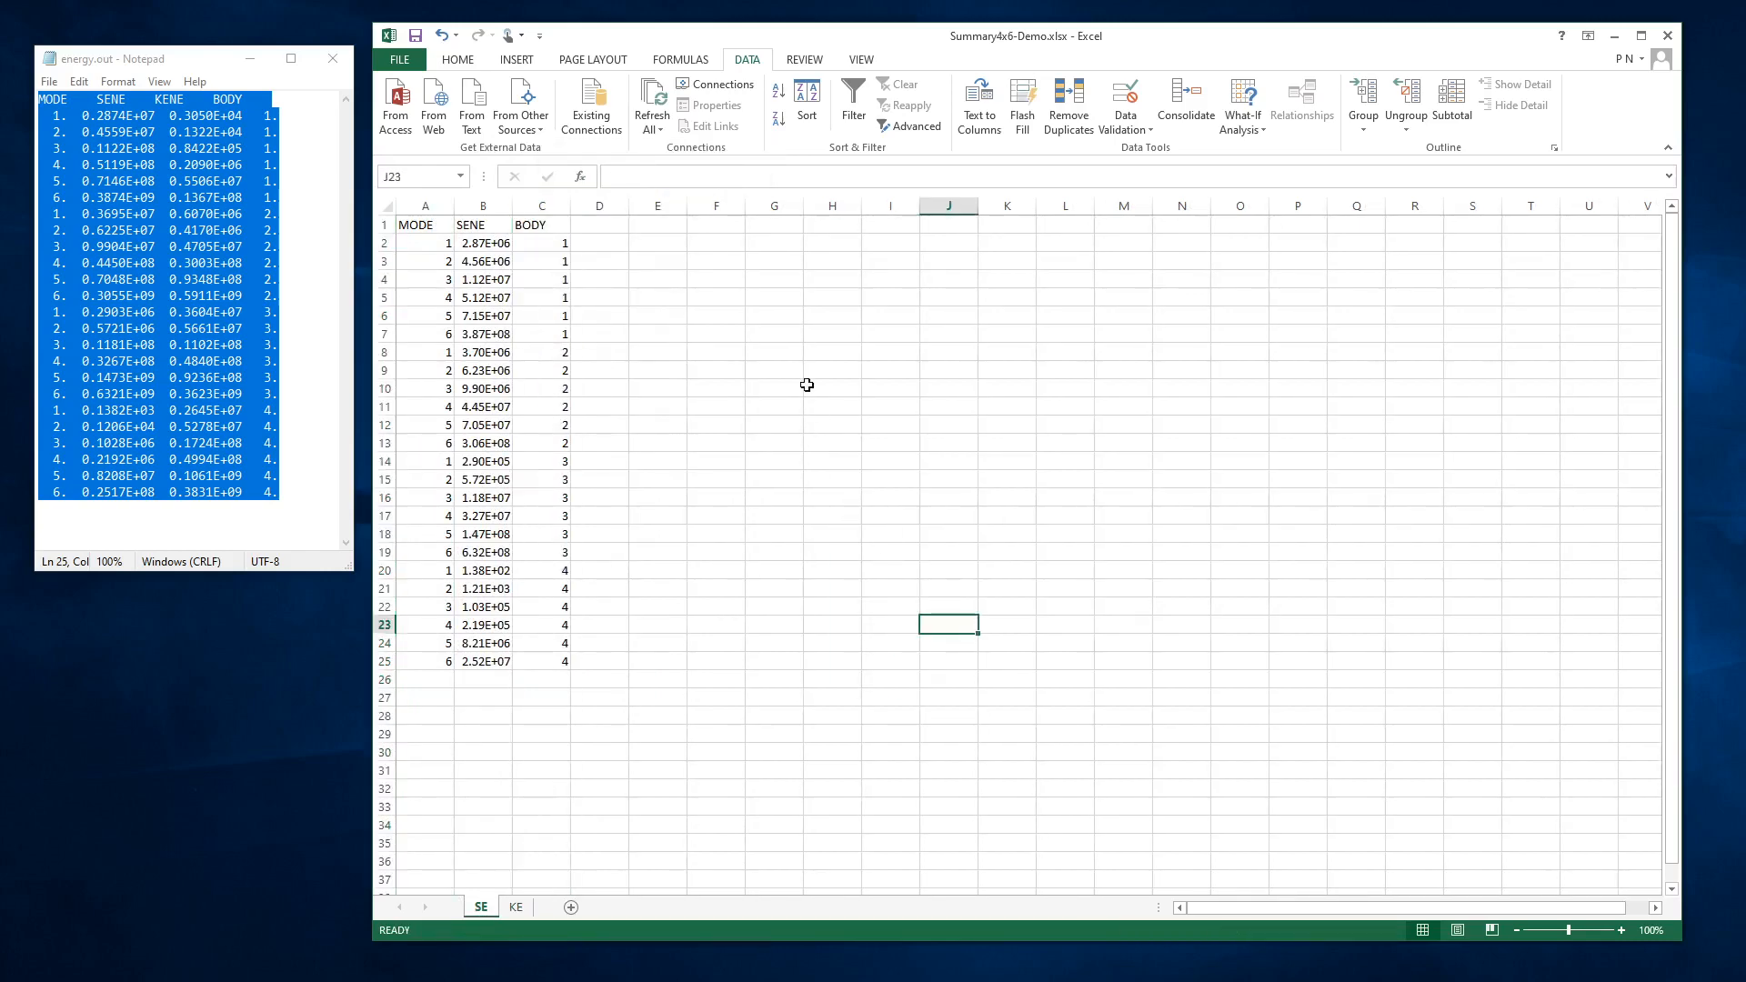
pyautogui.moveTo(461, 357)
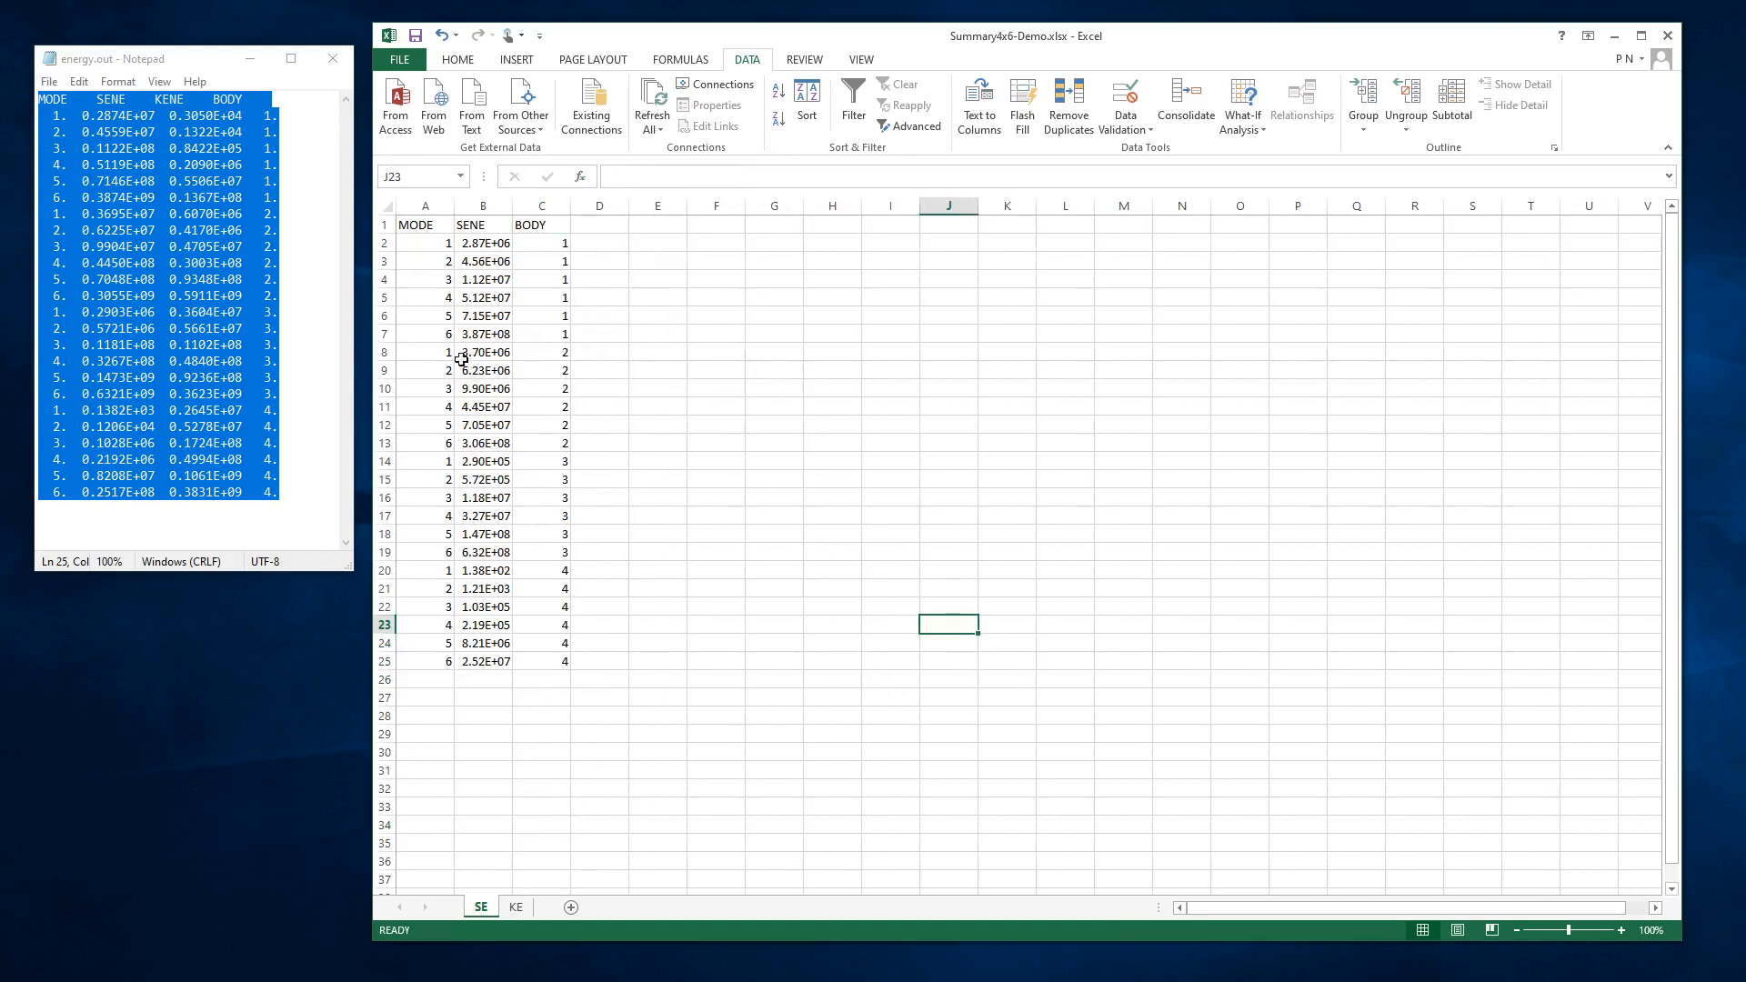
# Drag the body 2 strain energies beside body 1 and select the body 4 block.
pyautogui.moveTo(482, 352); pyautogui.dragTo(482, 441)
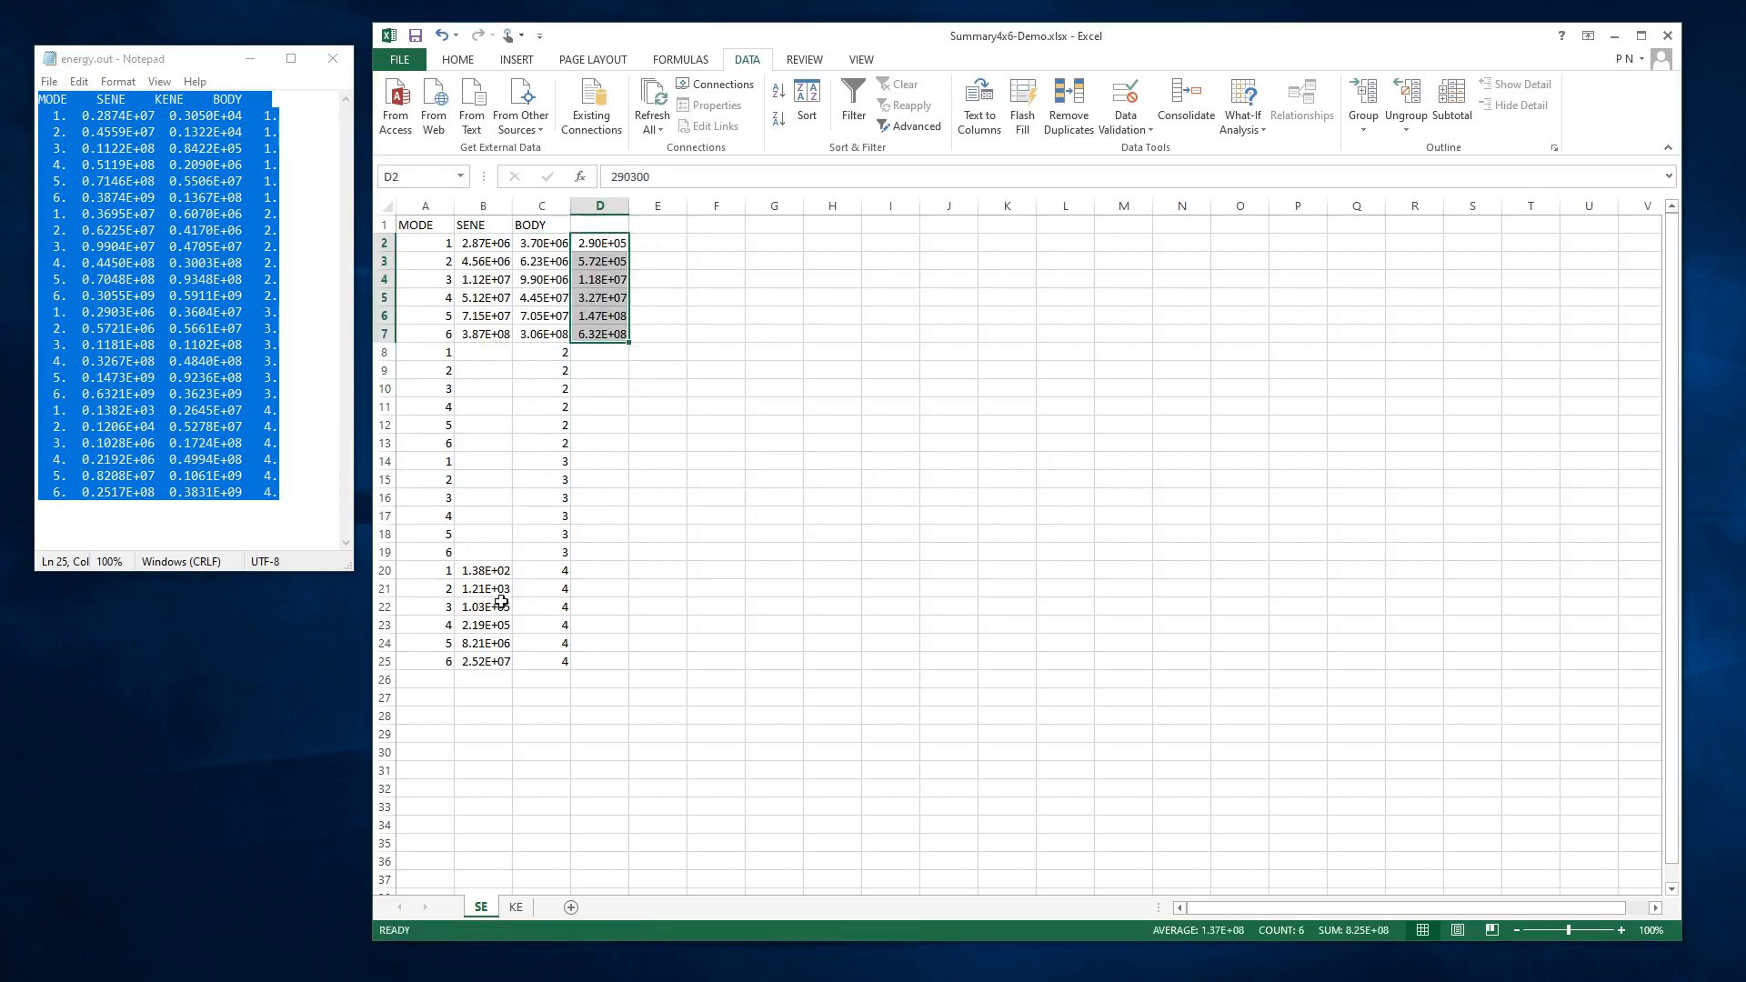
pyautogui.click(483, 569)
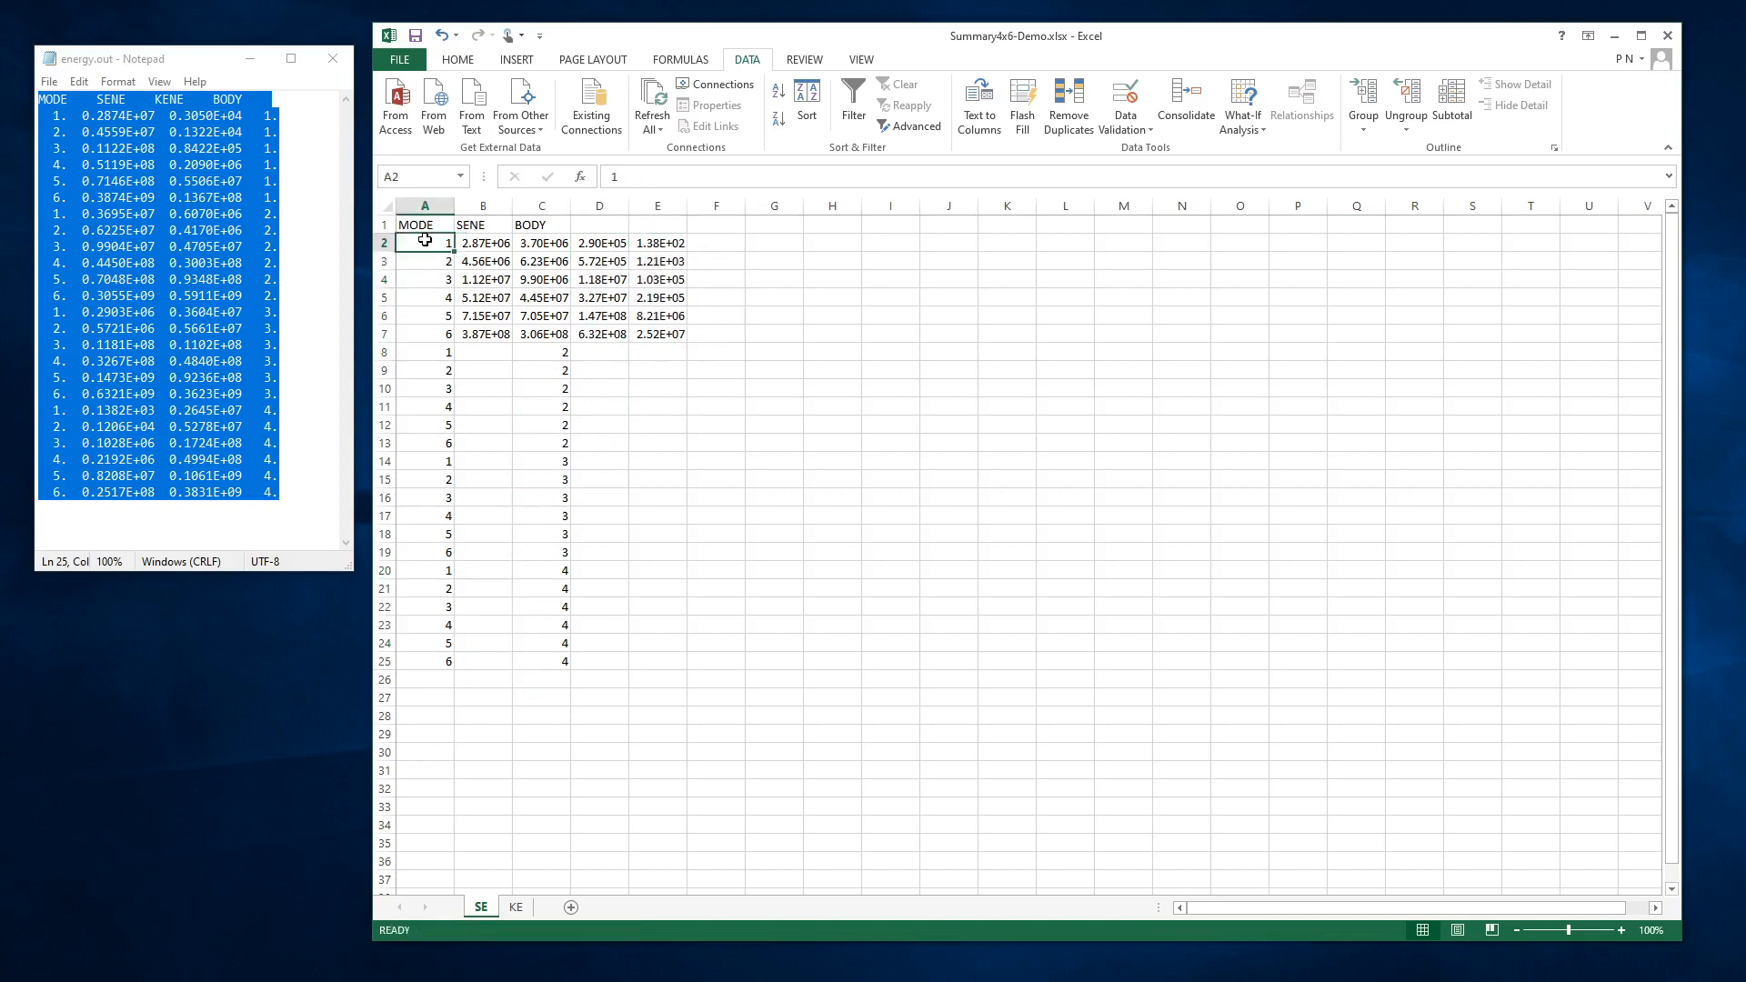
# Add Mode and Body1–Body4 labels, then clear the leftover rows below the table.
pyautogui.write('Mode')
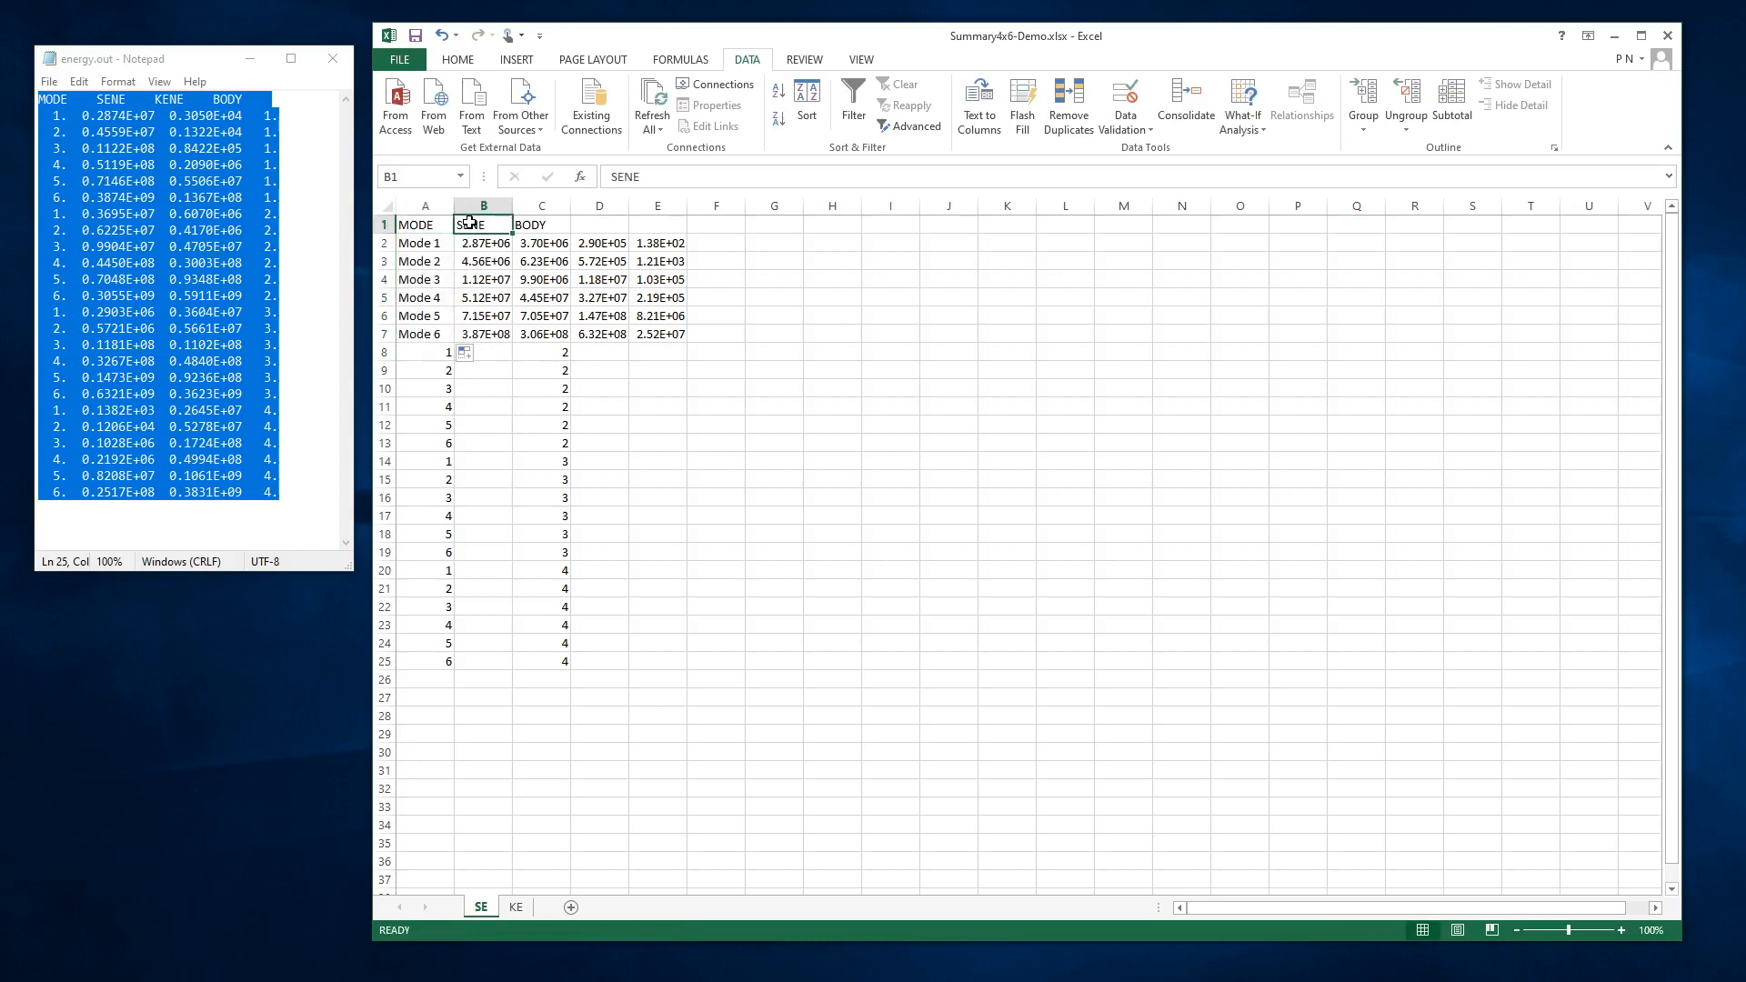
pyautogui.write('Body')
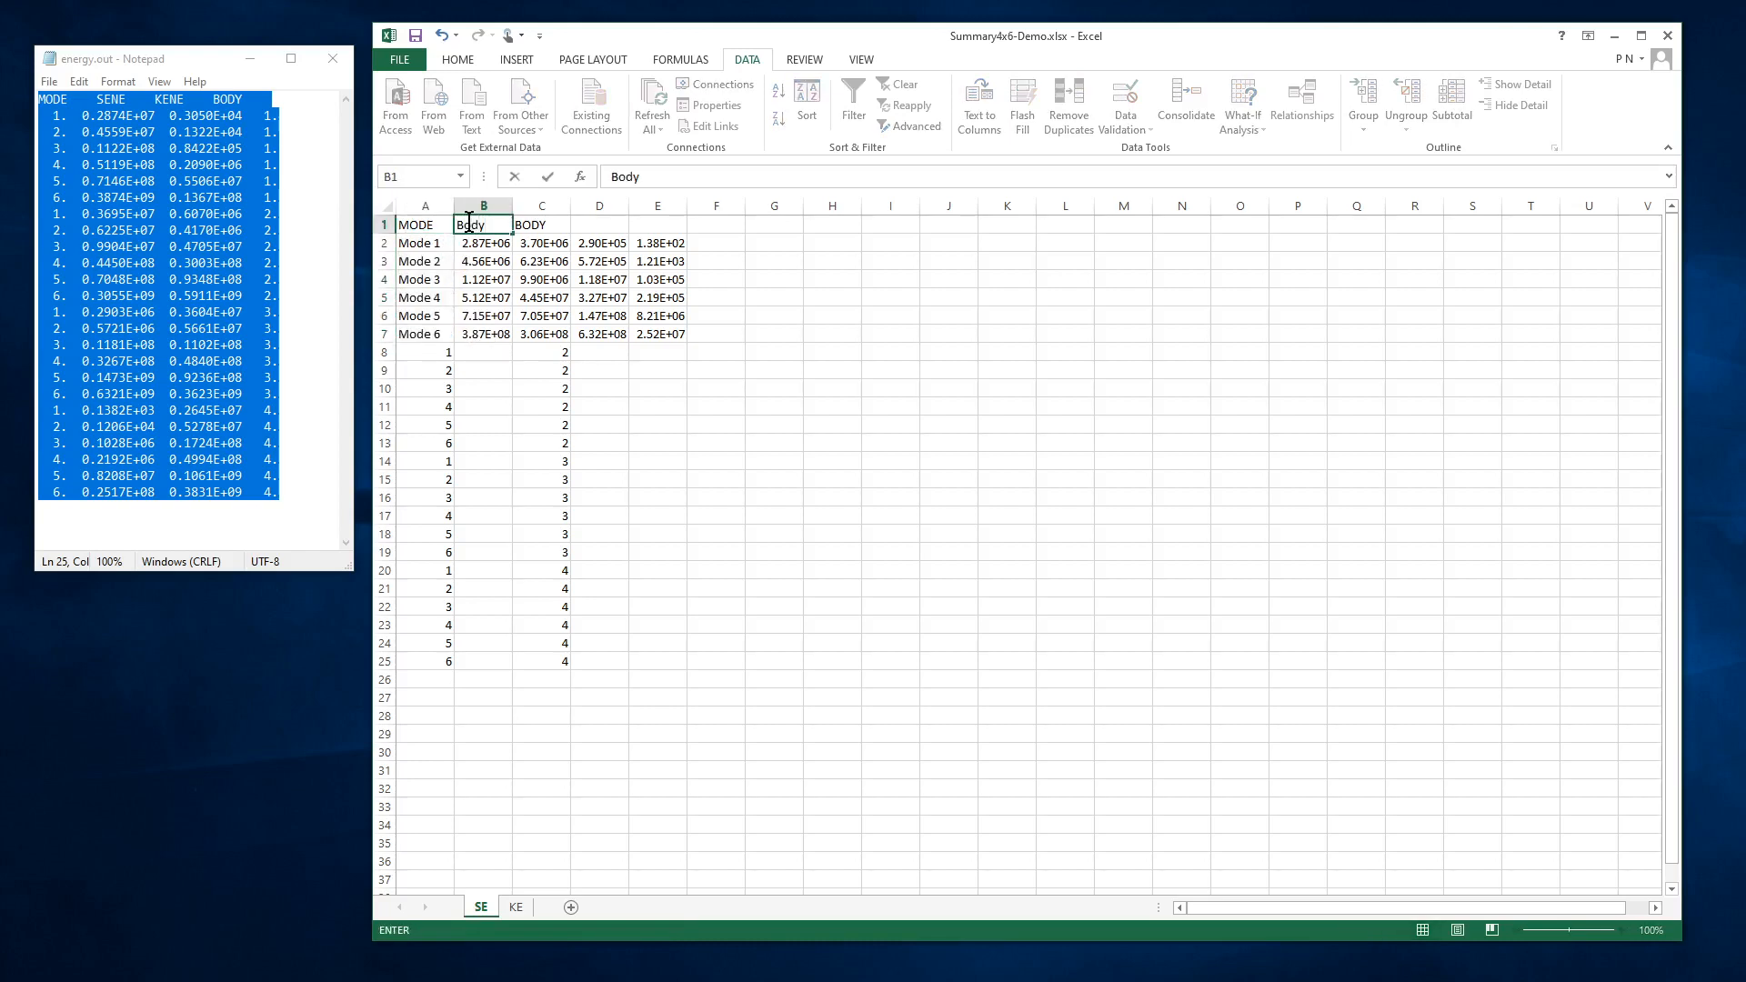
pyautogui.write('1')
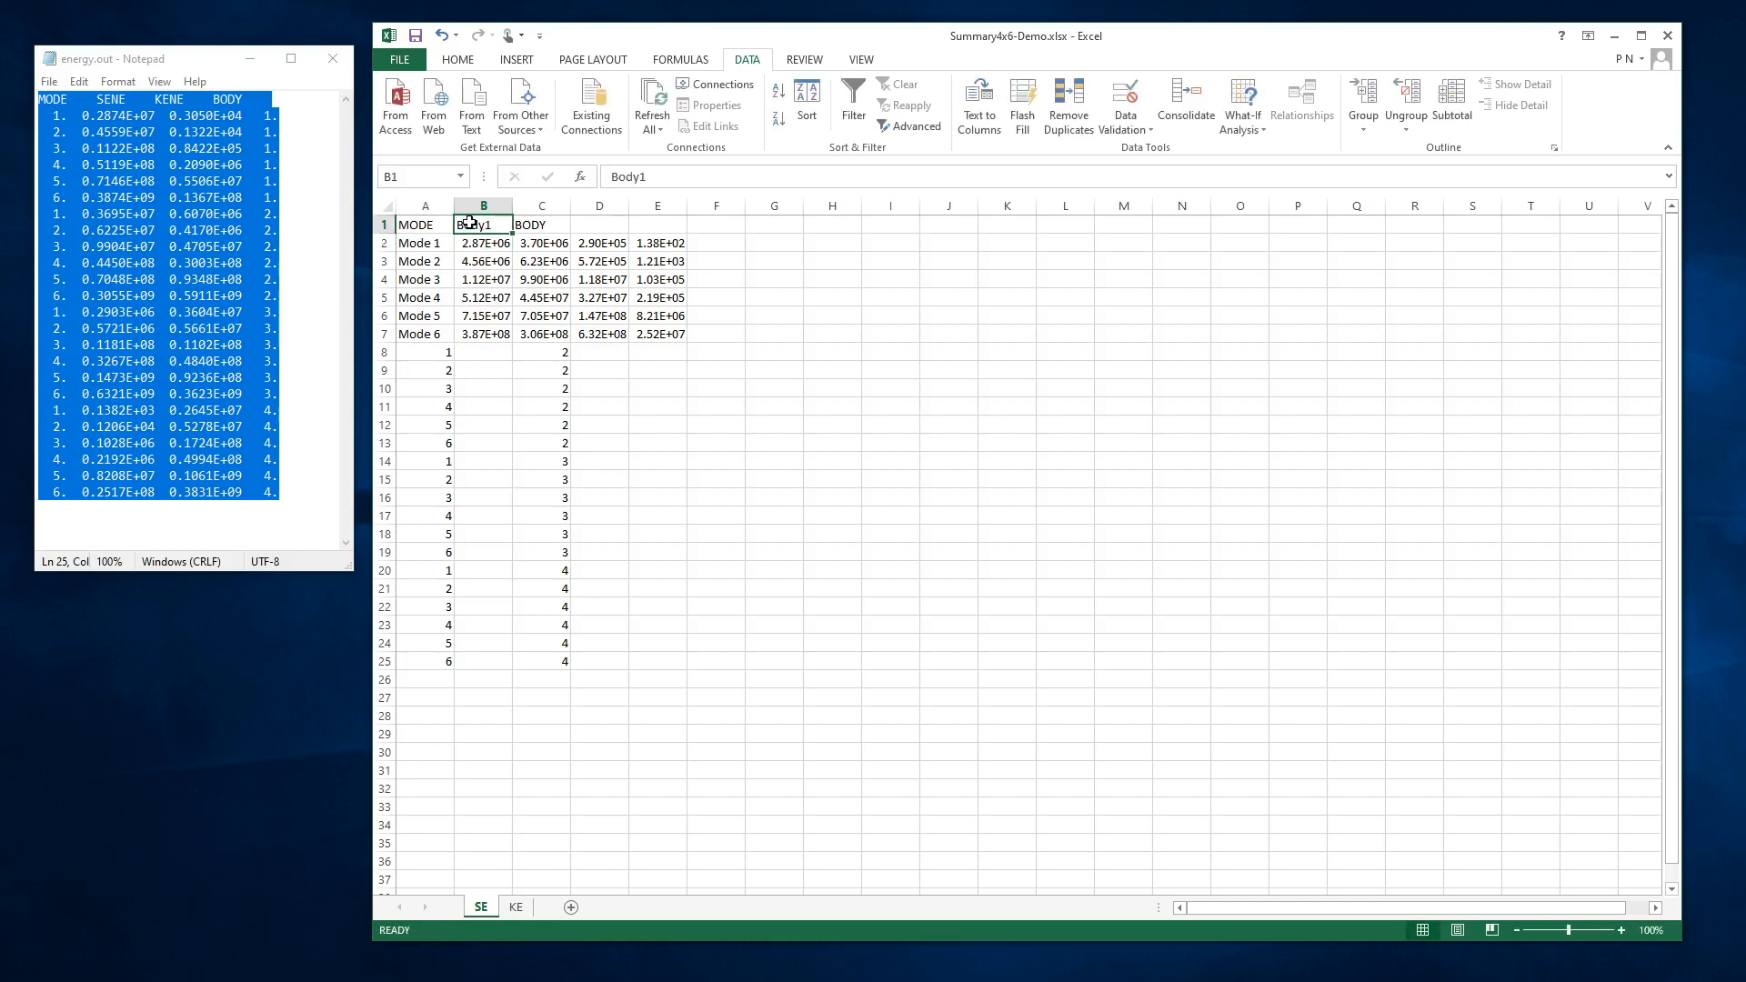
pyautogui.moveTo(483, 224); pyautogui.dragTo(657, 224)
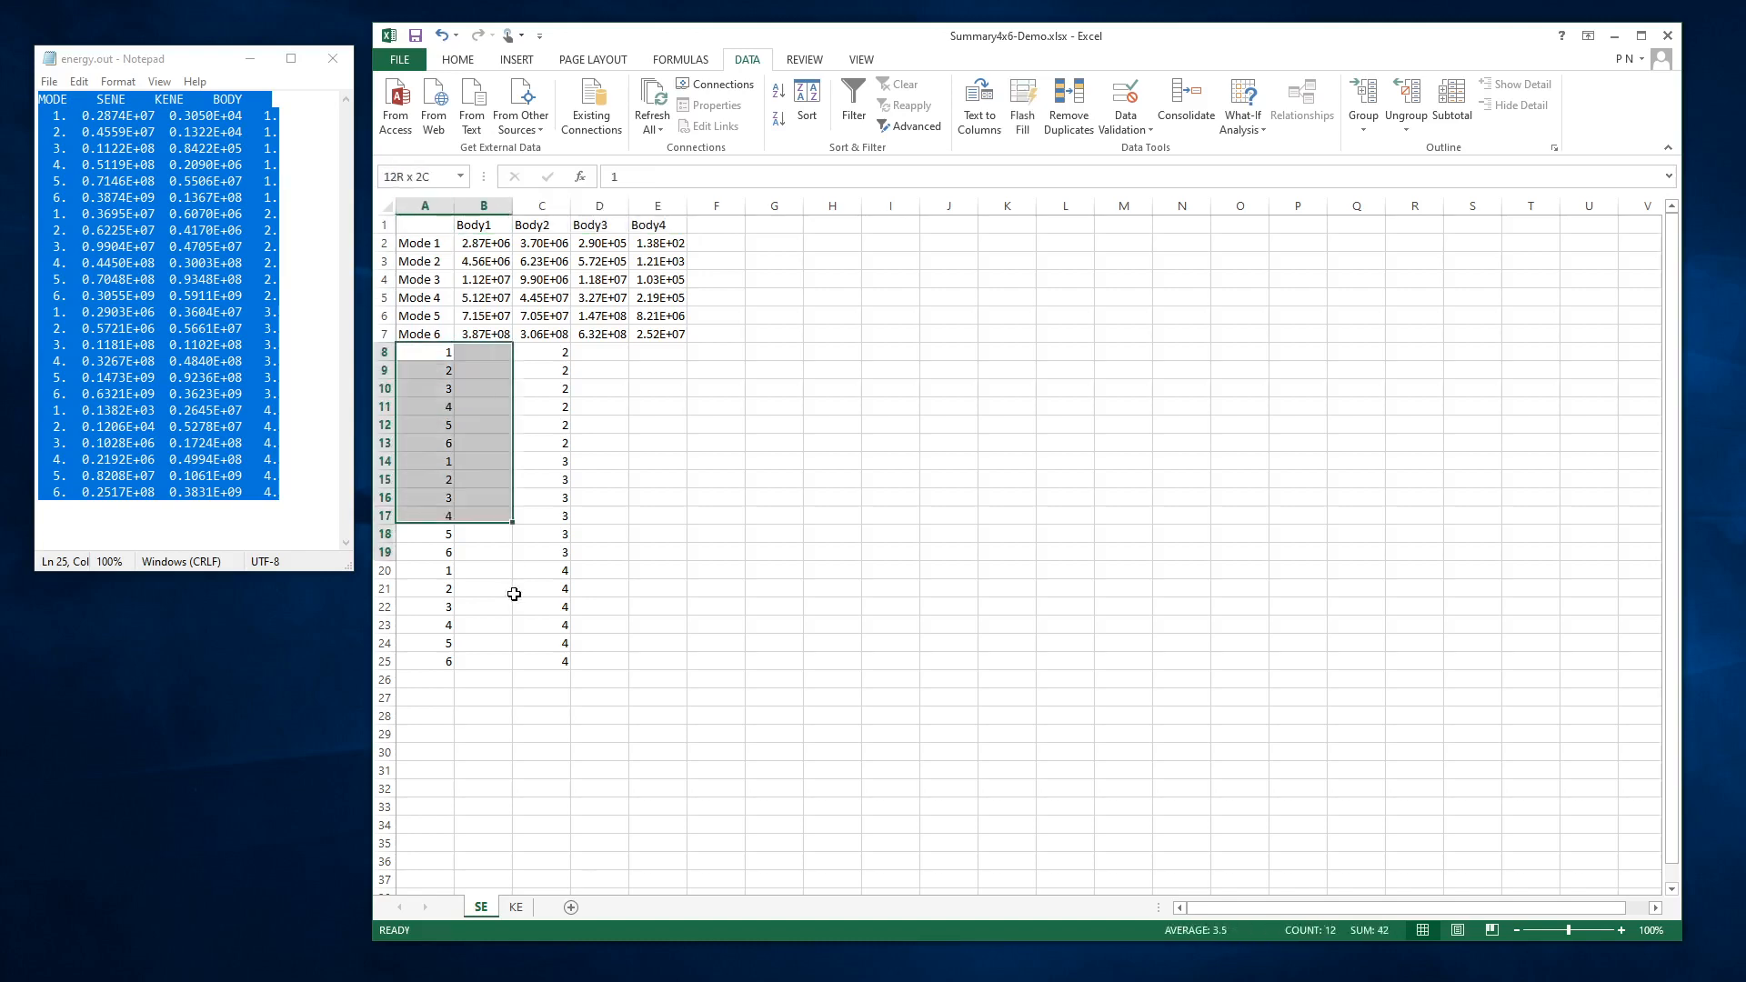
pyautogui.press('Delete')
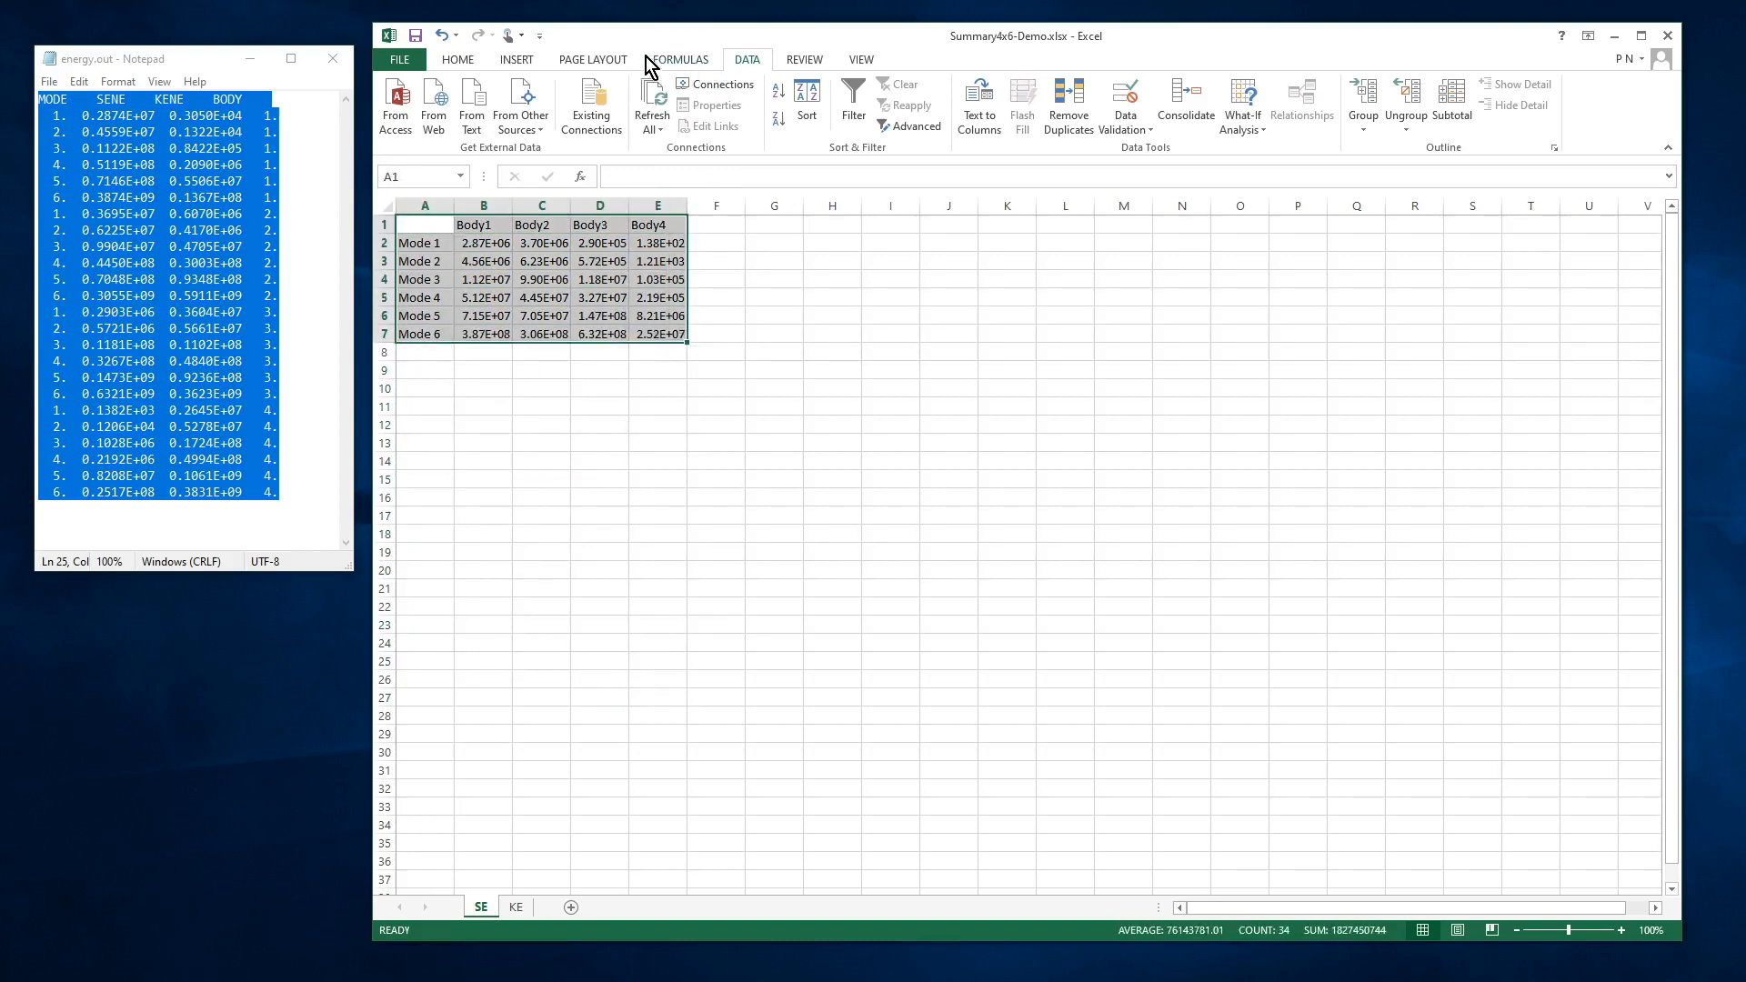
# Insert a 100% Stacked Bar chart from the A1:E7 table.
pyautogui.click(515, 60)
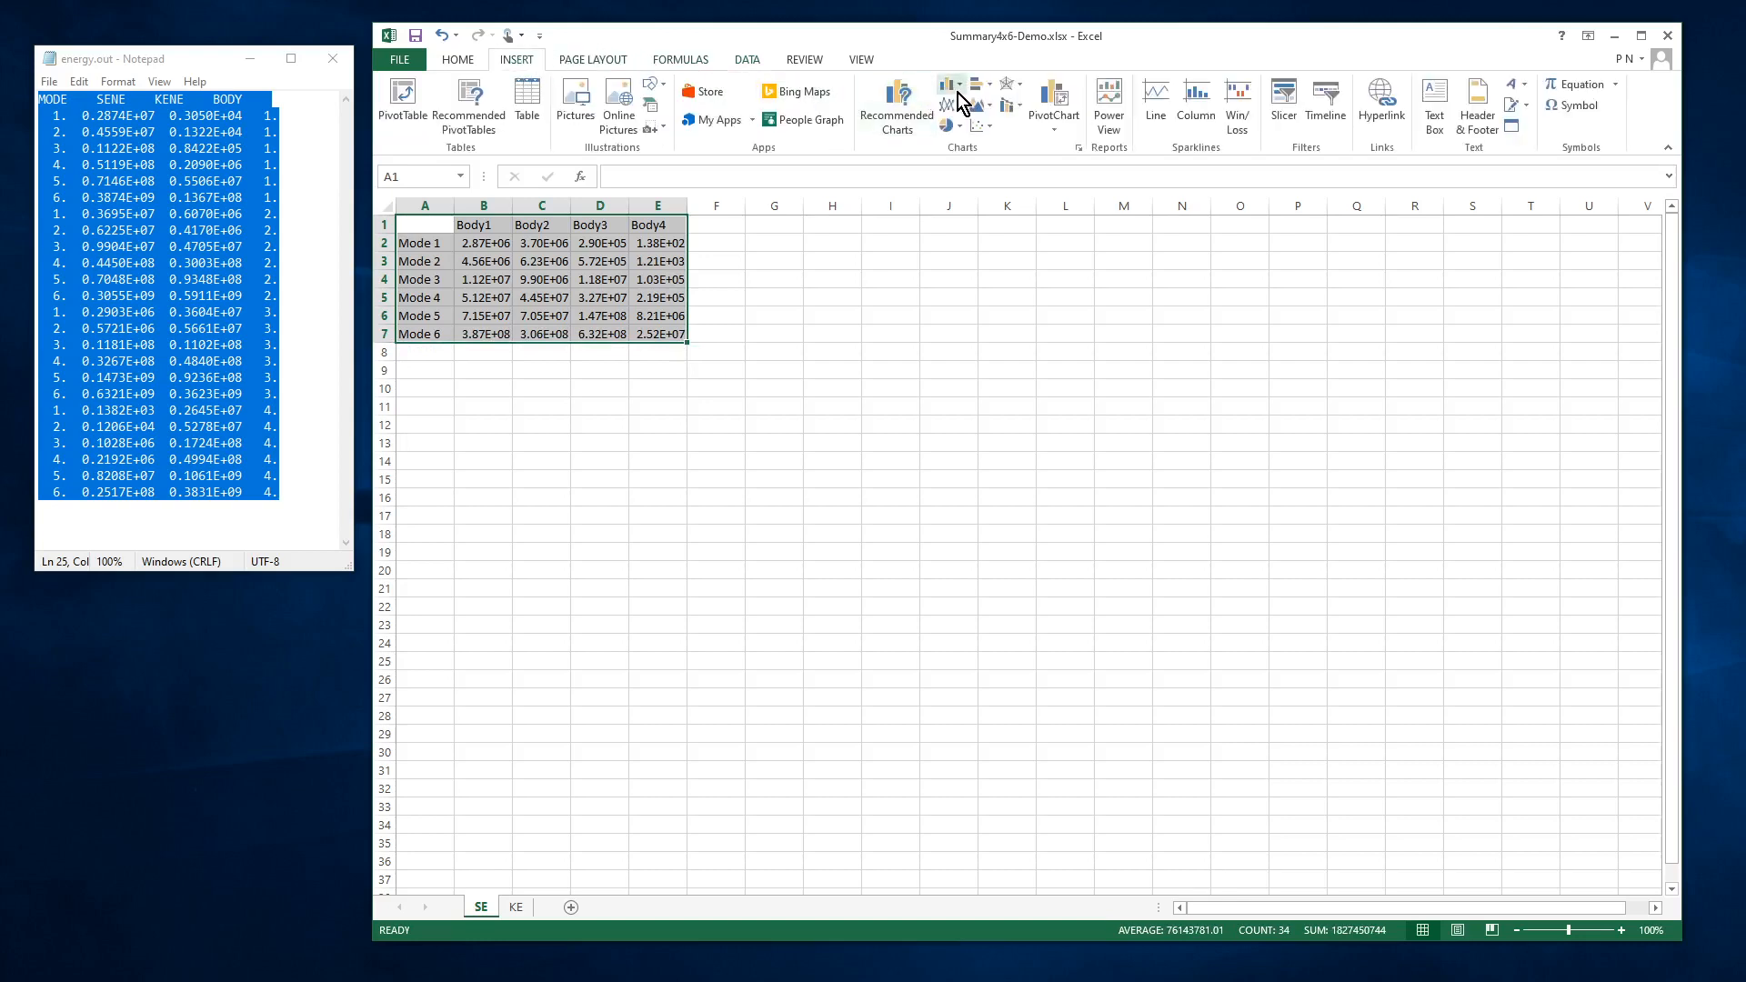
pyautogui.moveTo(948, 88)
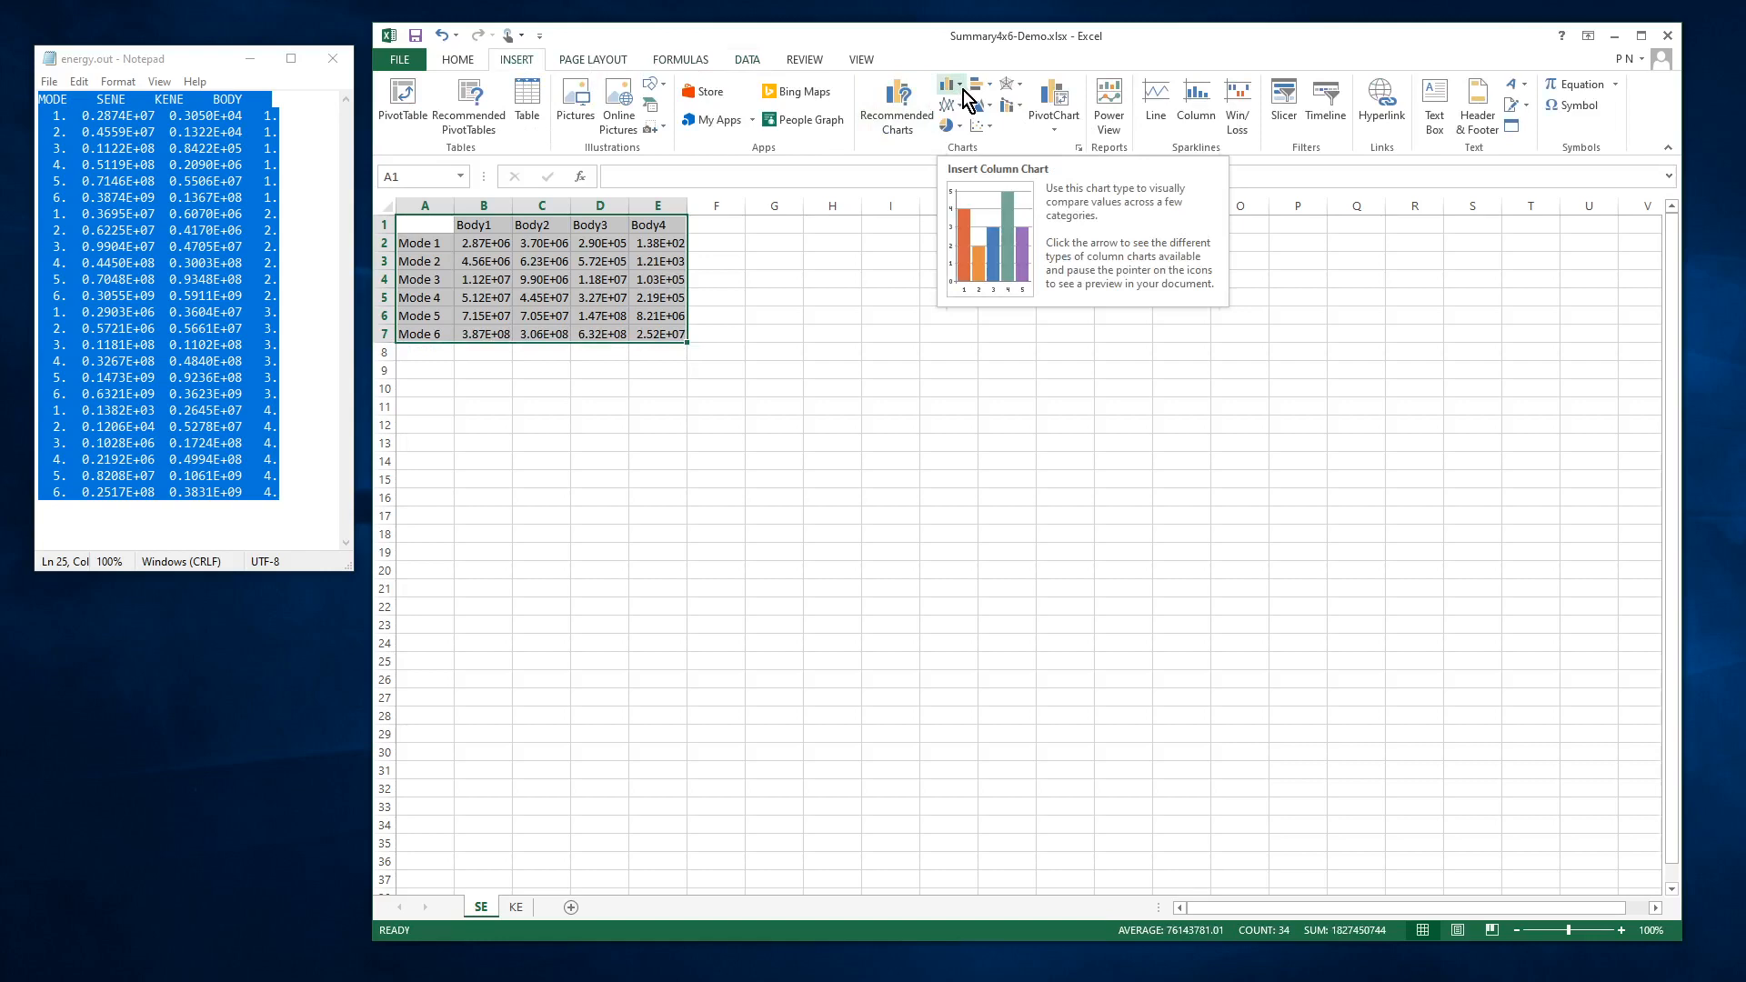
pyautogui.moveTo(982, 91)
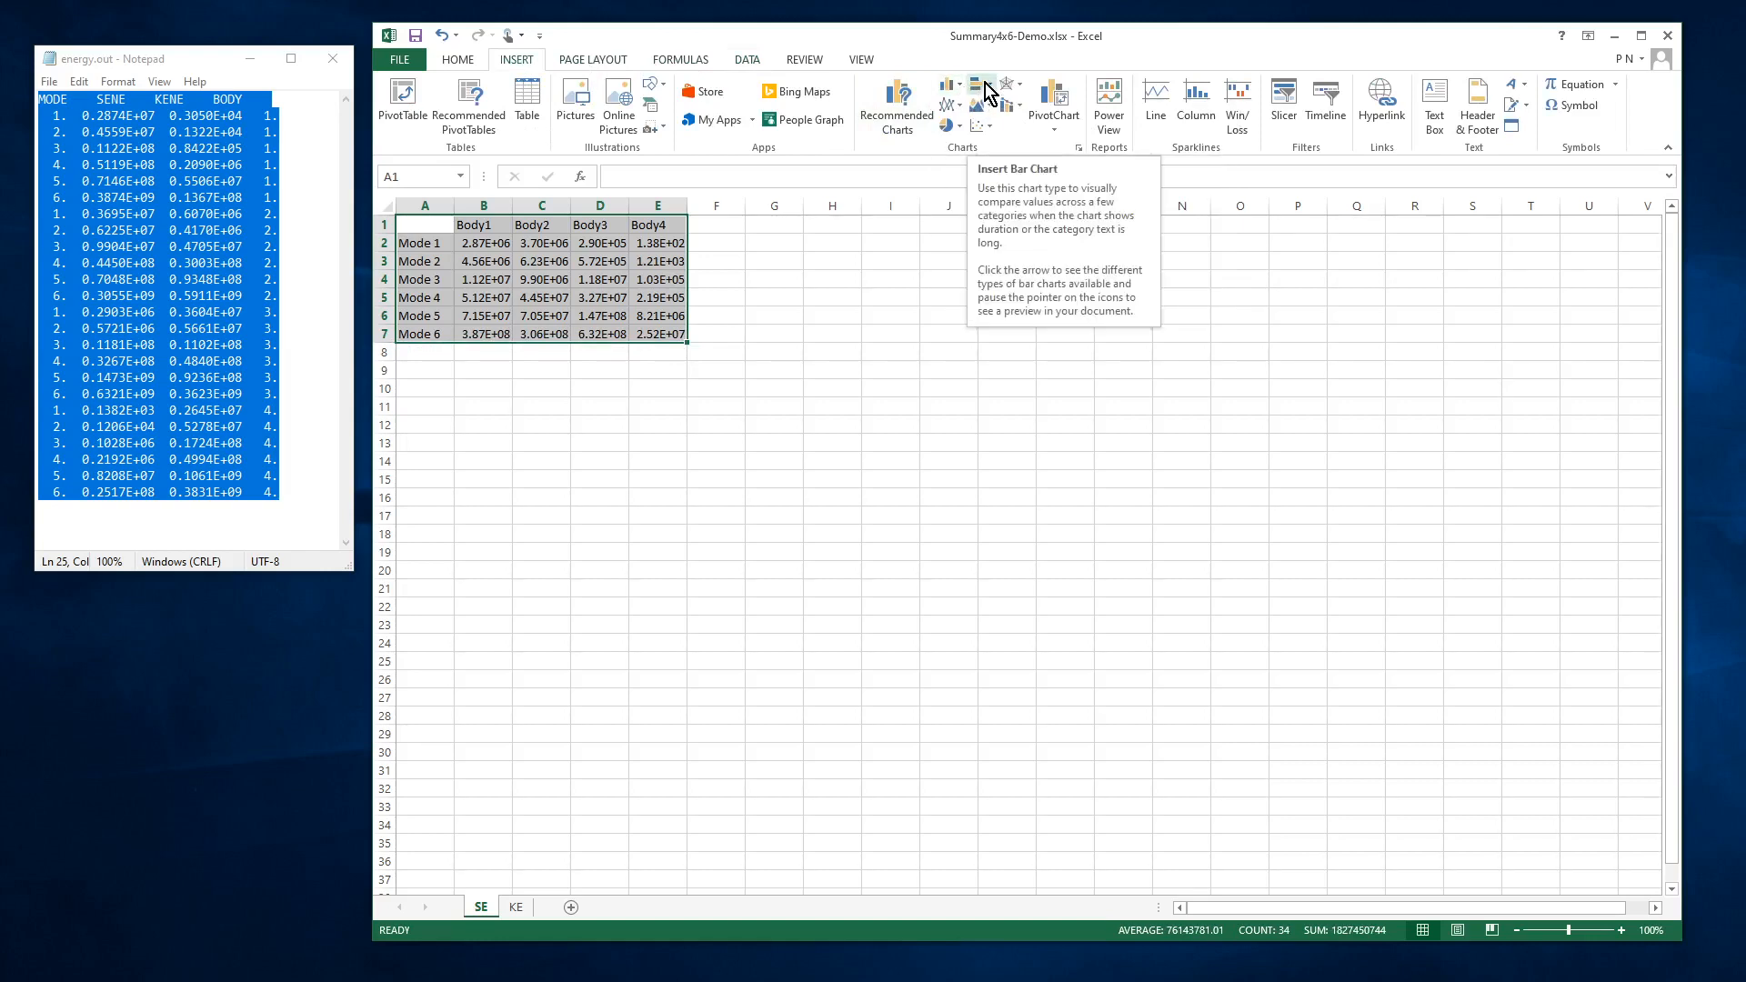
pyautogui.click(1092, 138)
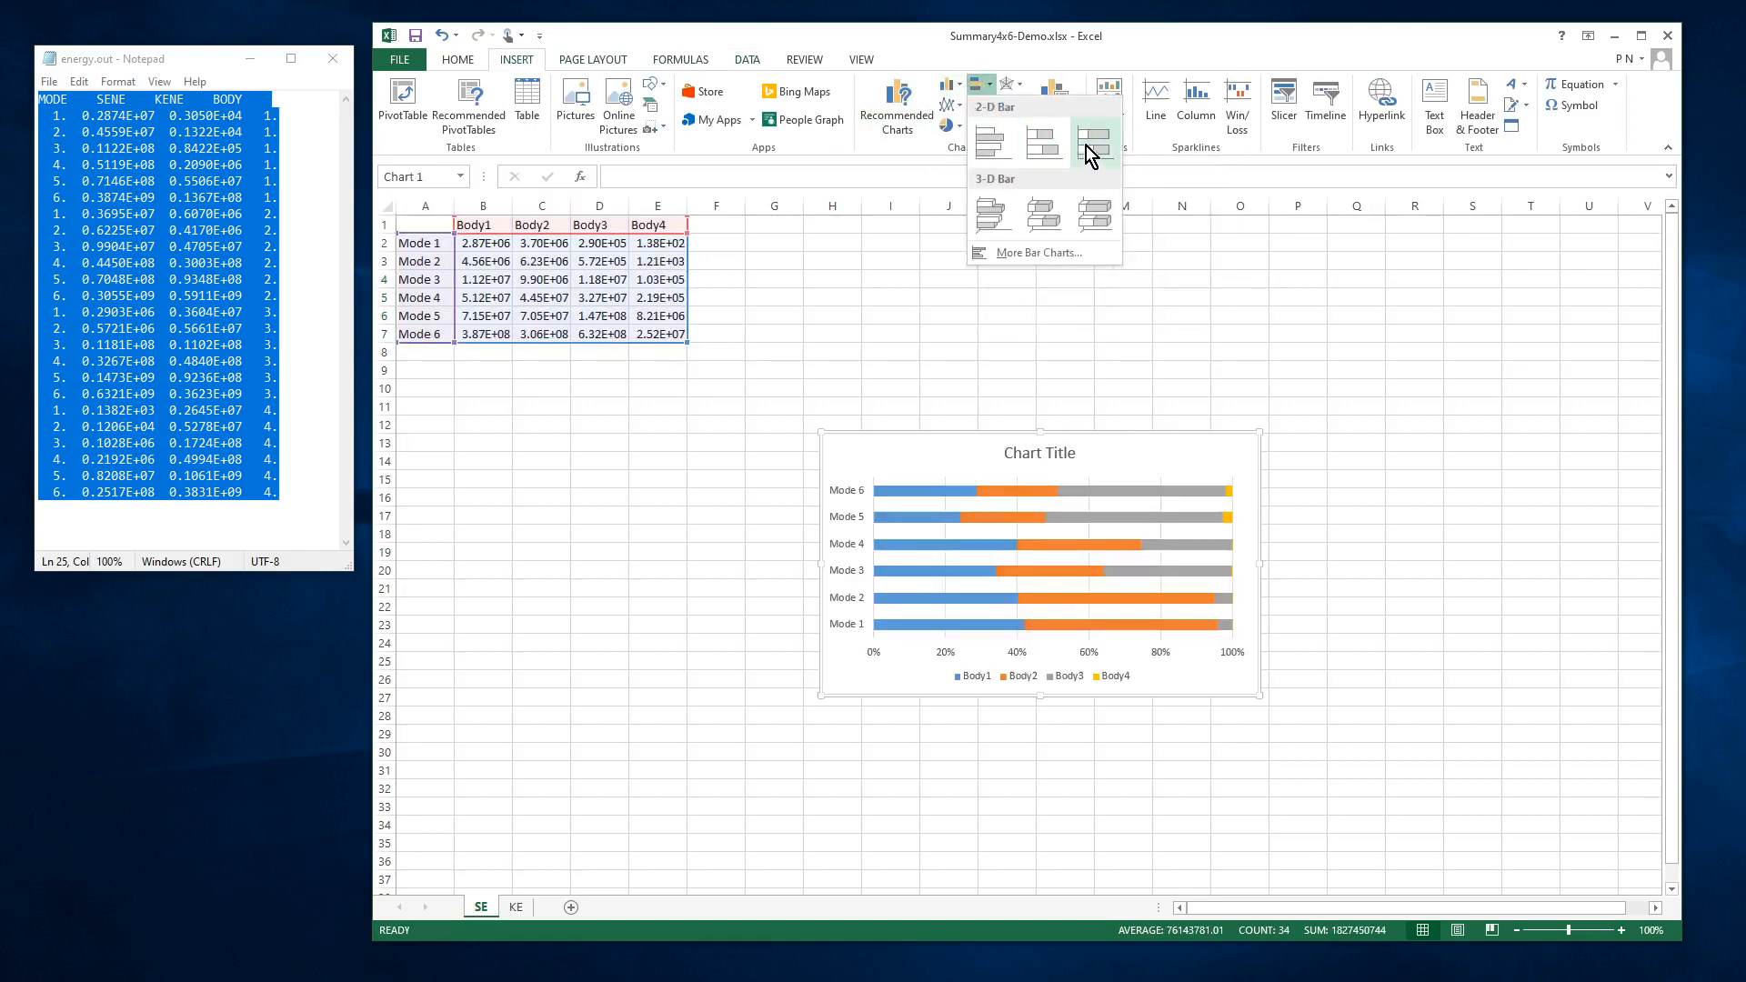
pyautogui.click(1091, 139)
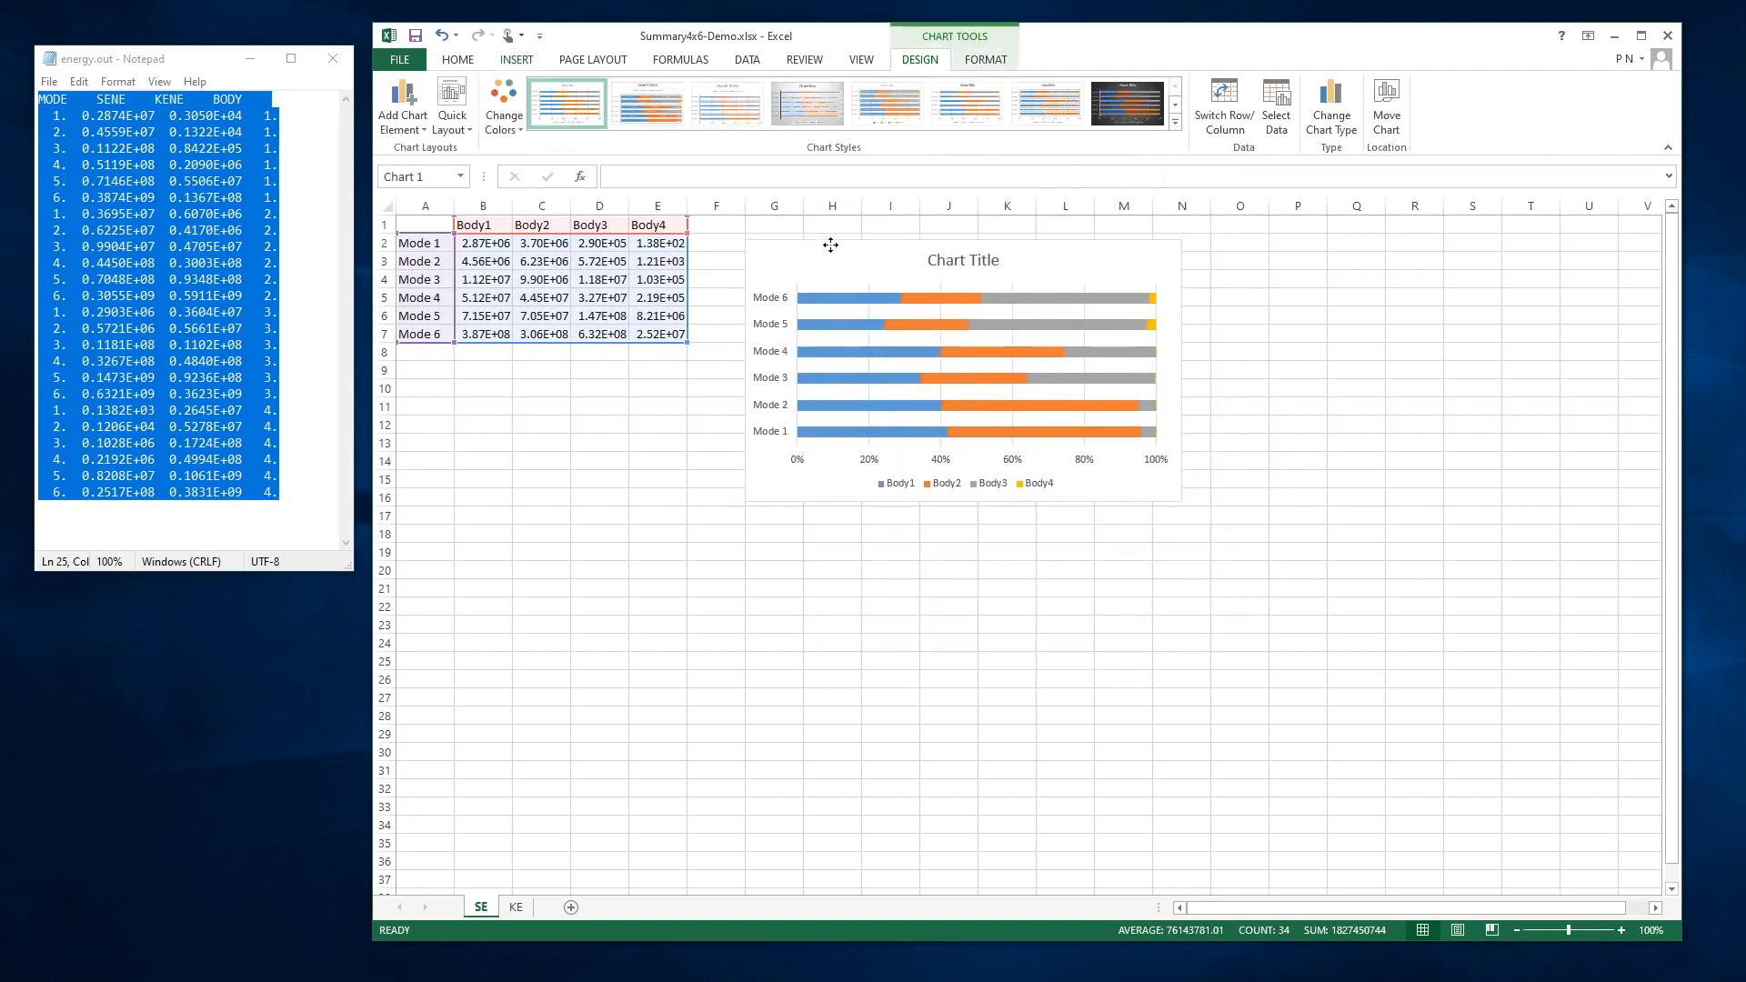
# Change the chart title to 'Strain Energy Percentage by Body'.
pyautogui.click(830, 244)
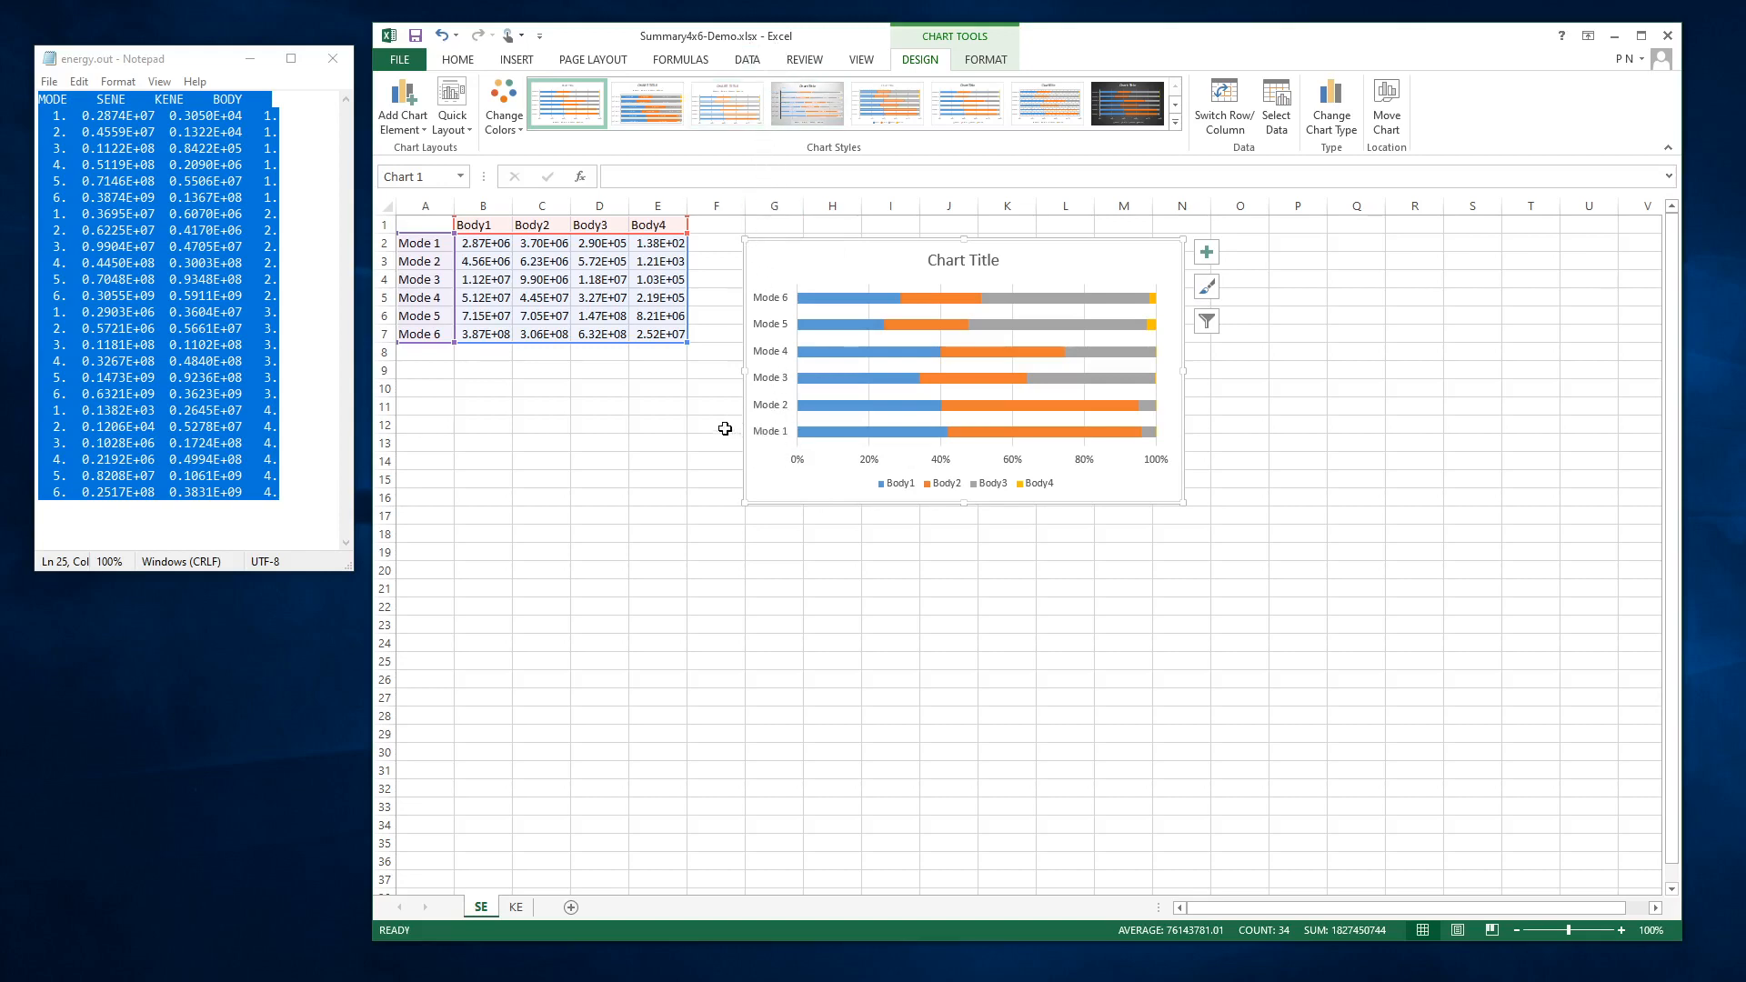
pyautogui.moveTo(725, 596)
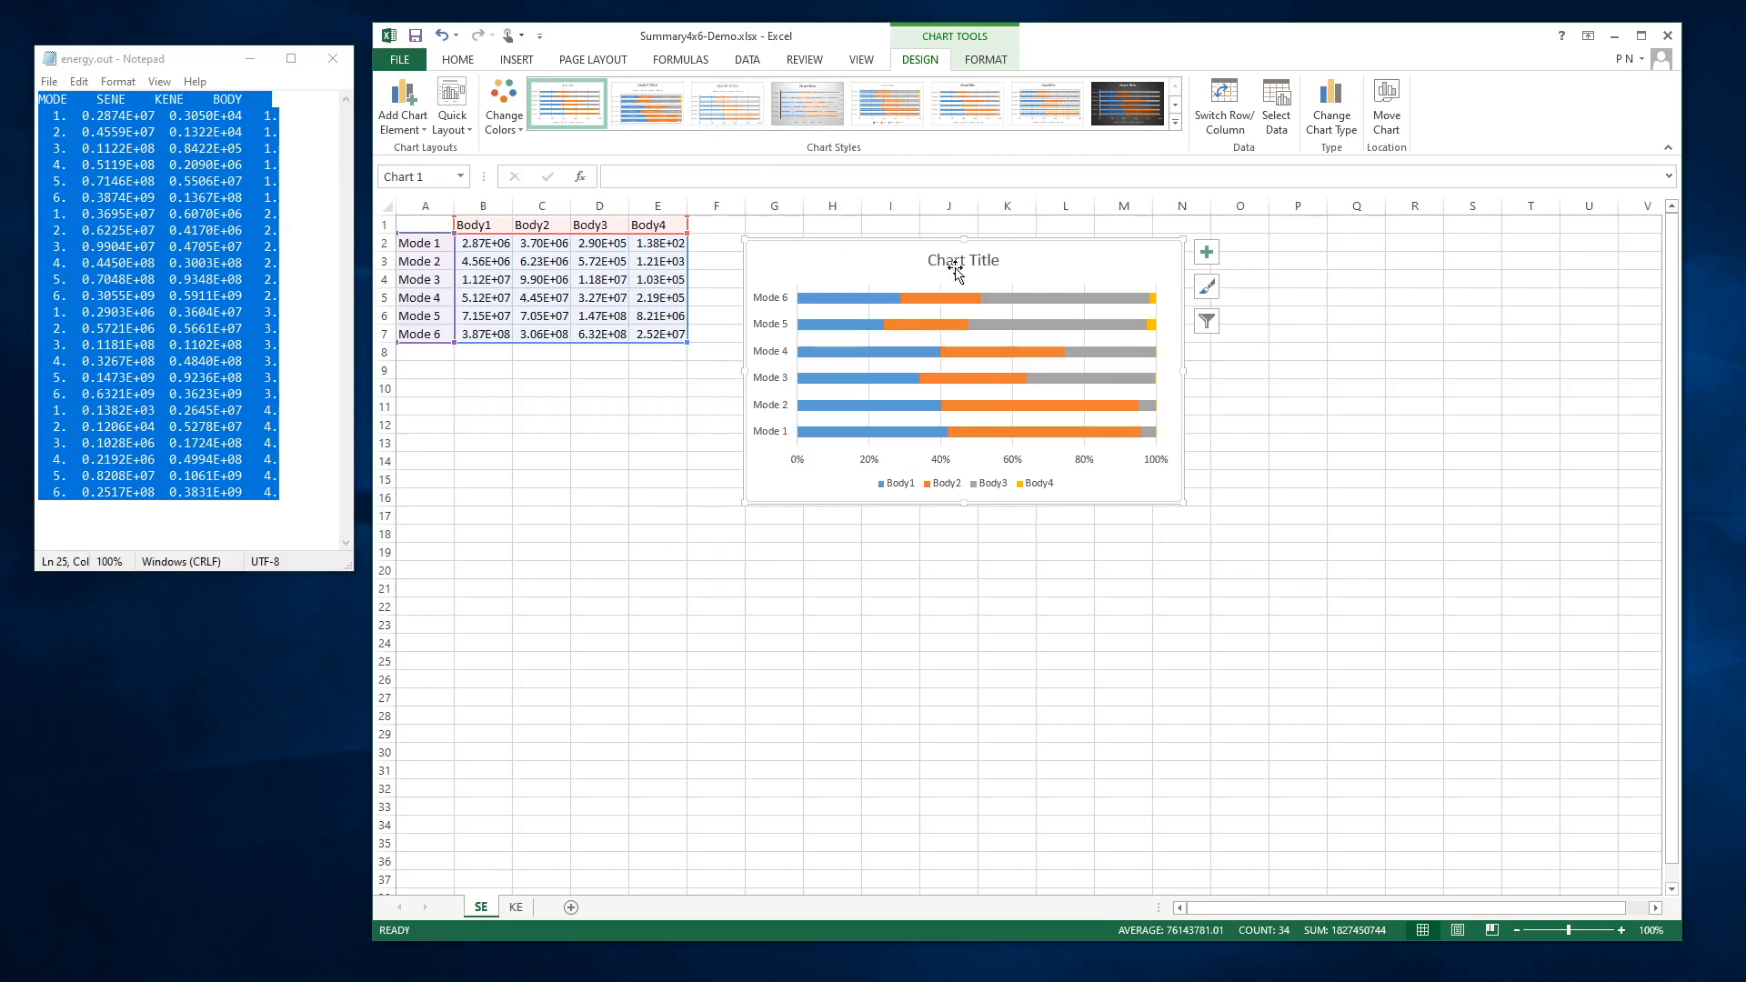
pyautogui.click(960, 259)
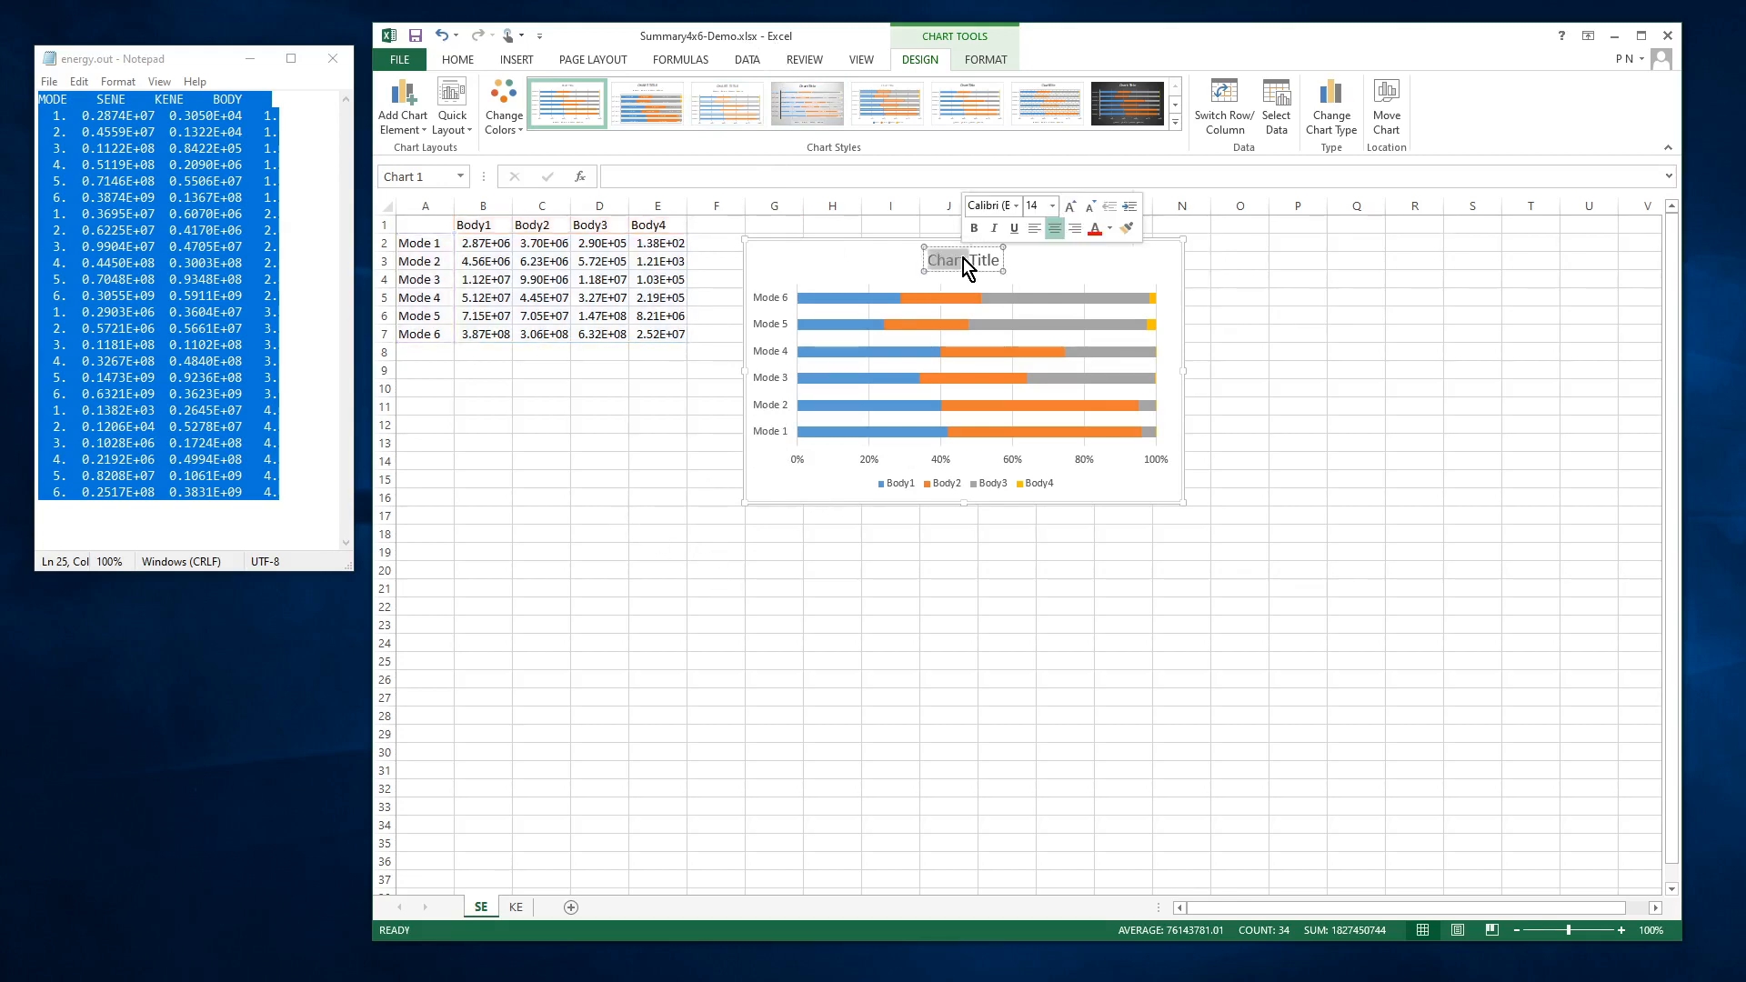
pyautogui.click(988, 259)
pyautogui.write('Strain Energy P')
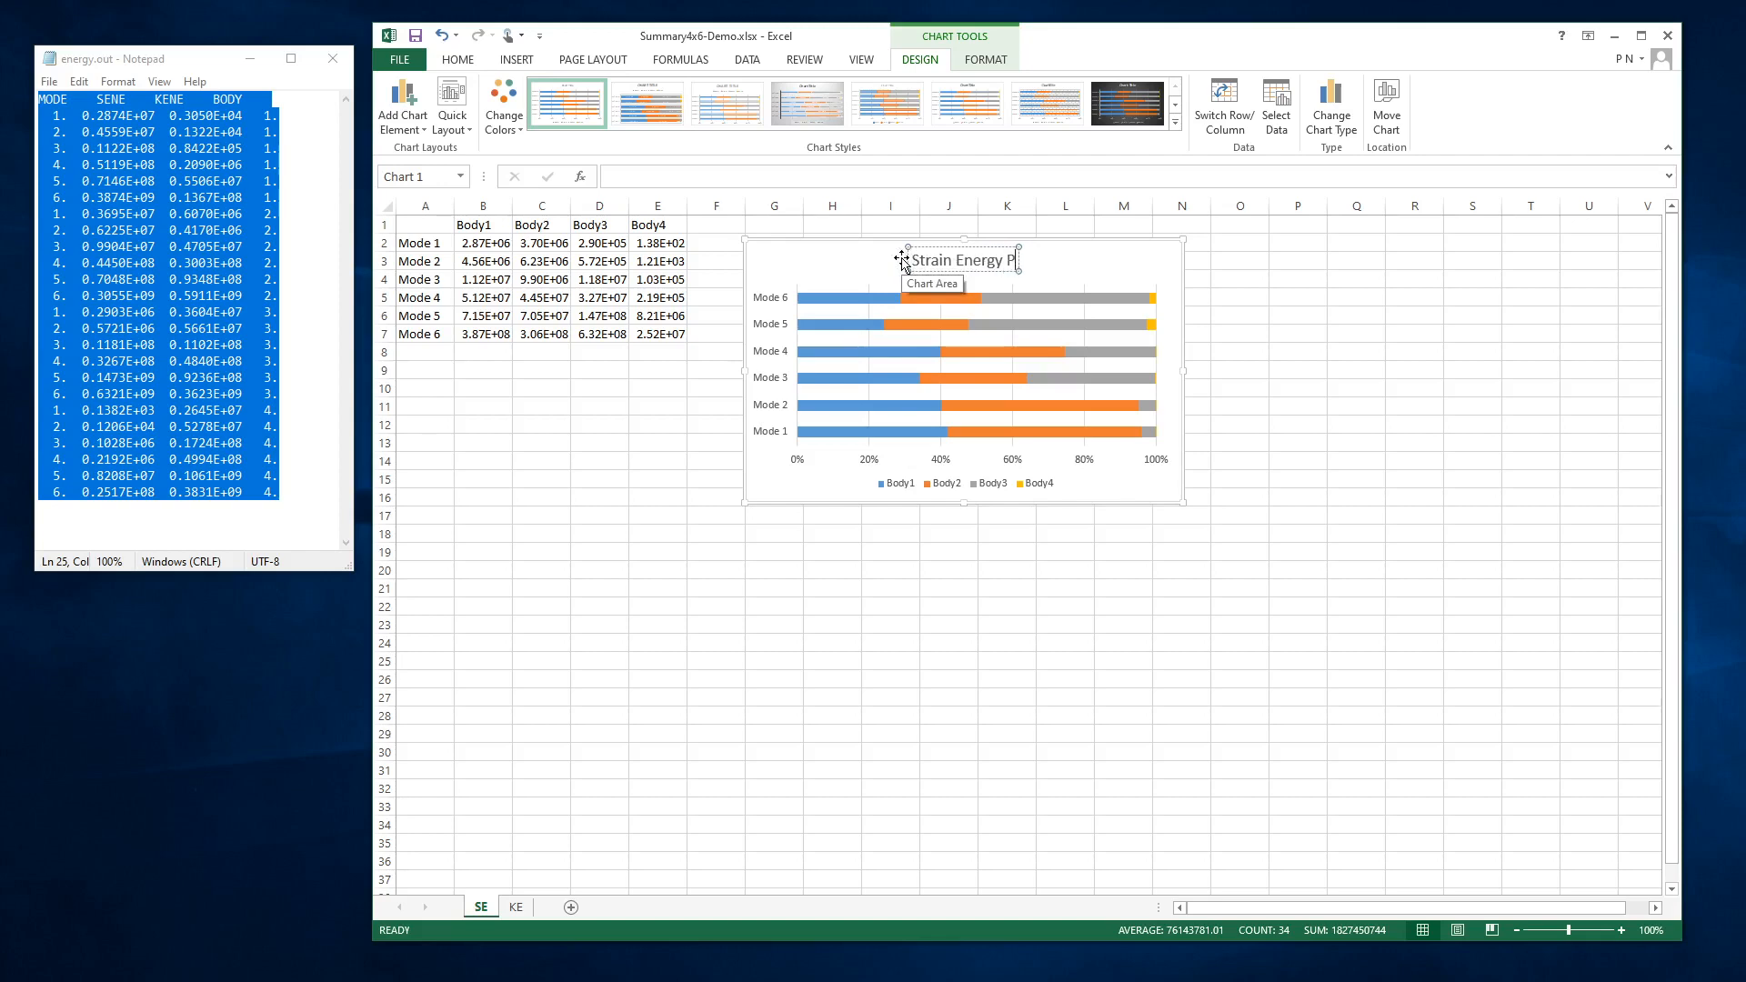
pyautogui.write('ercentage by Body')
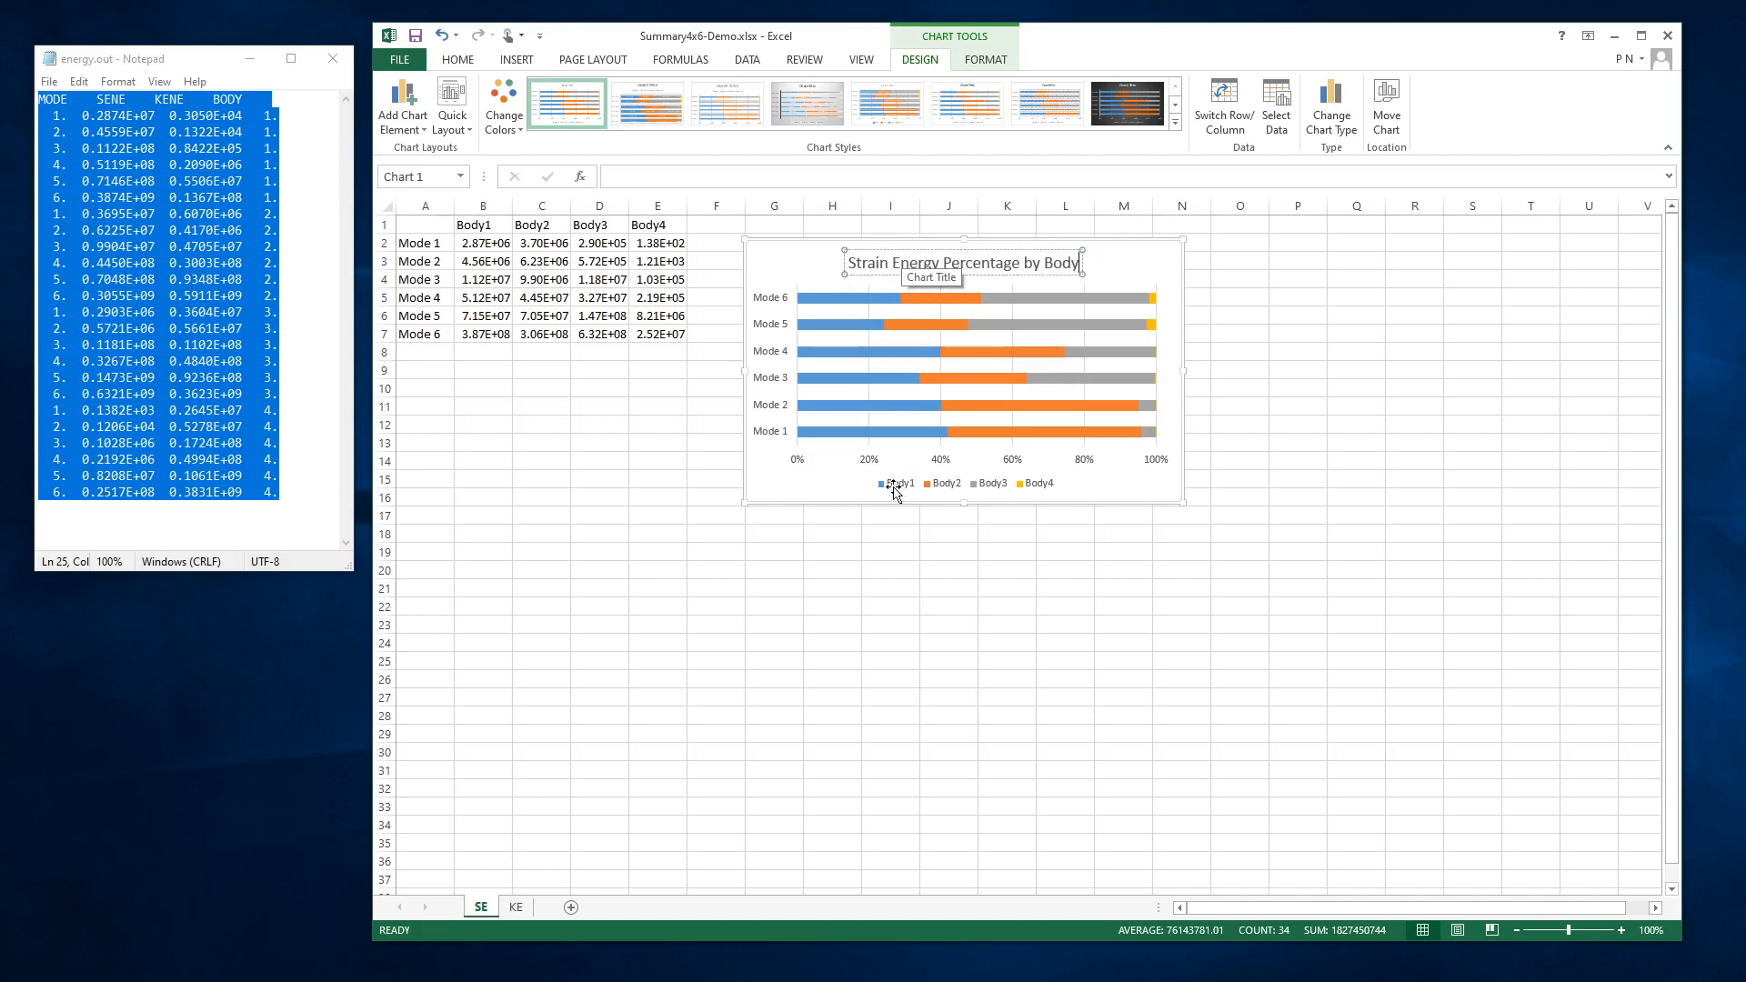
pyautogui.click(714, 550)
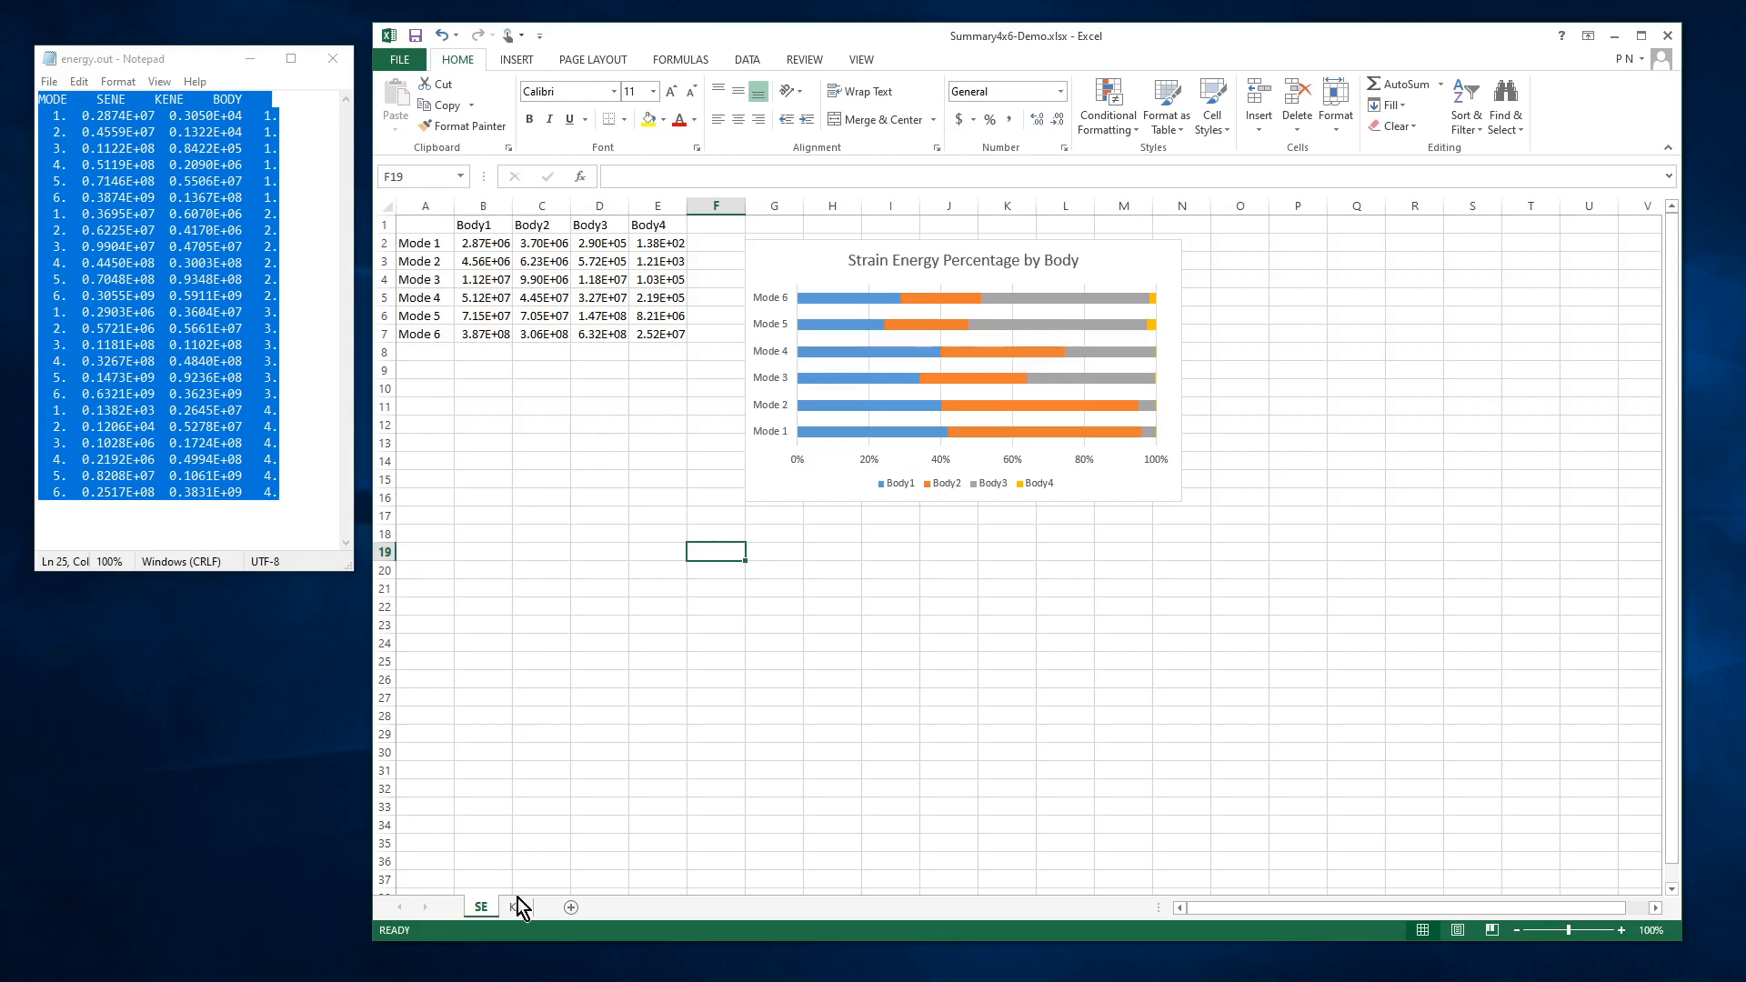
# On KE, move body 2 and body 4 kinetic energies beside body 1, replacing cells.
pyautogui.click(515, 906)
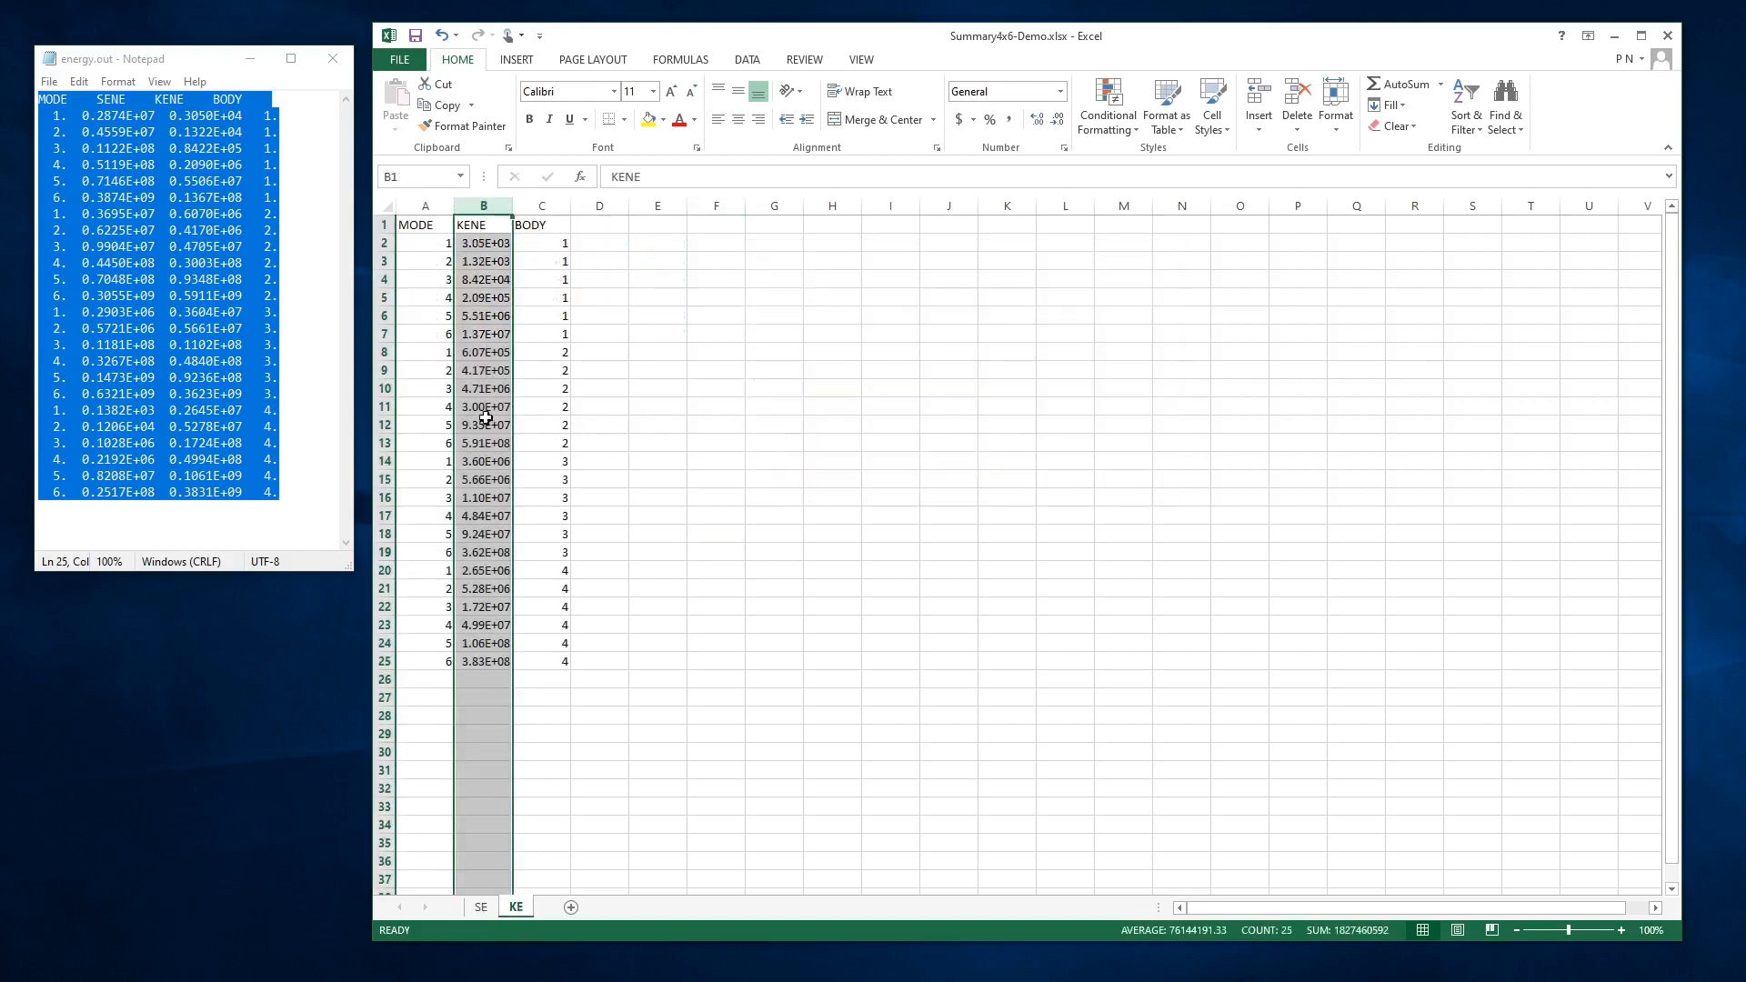
pyautogui.moveTo(483, 352); pyautogui.dragTo(483, 442)
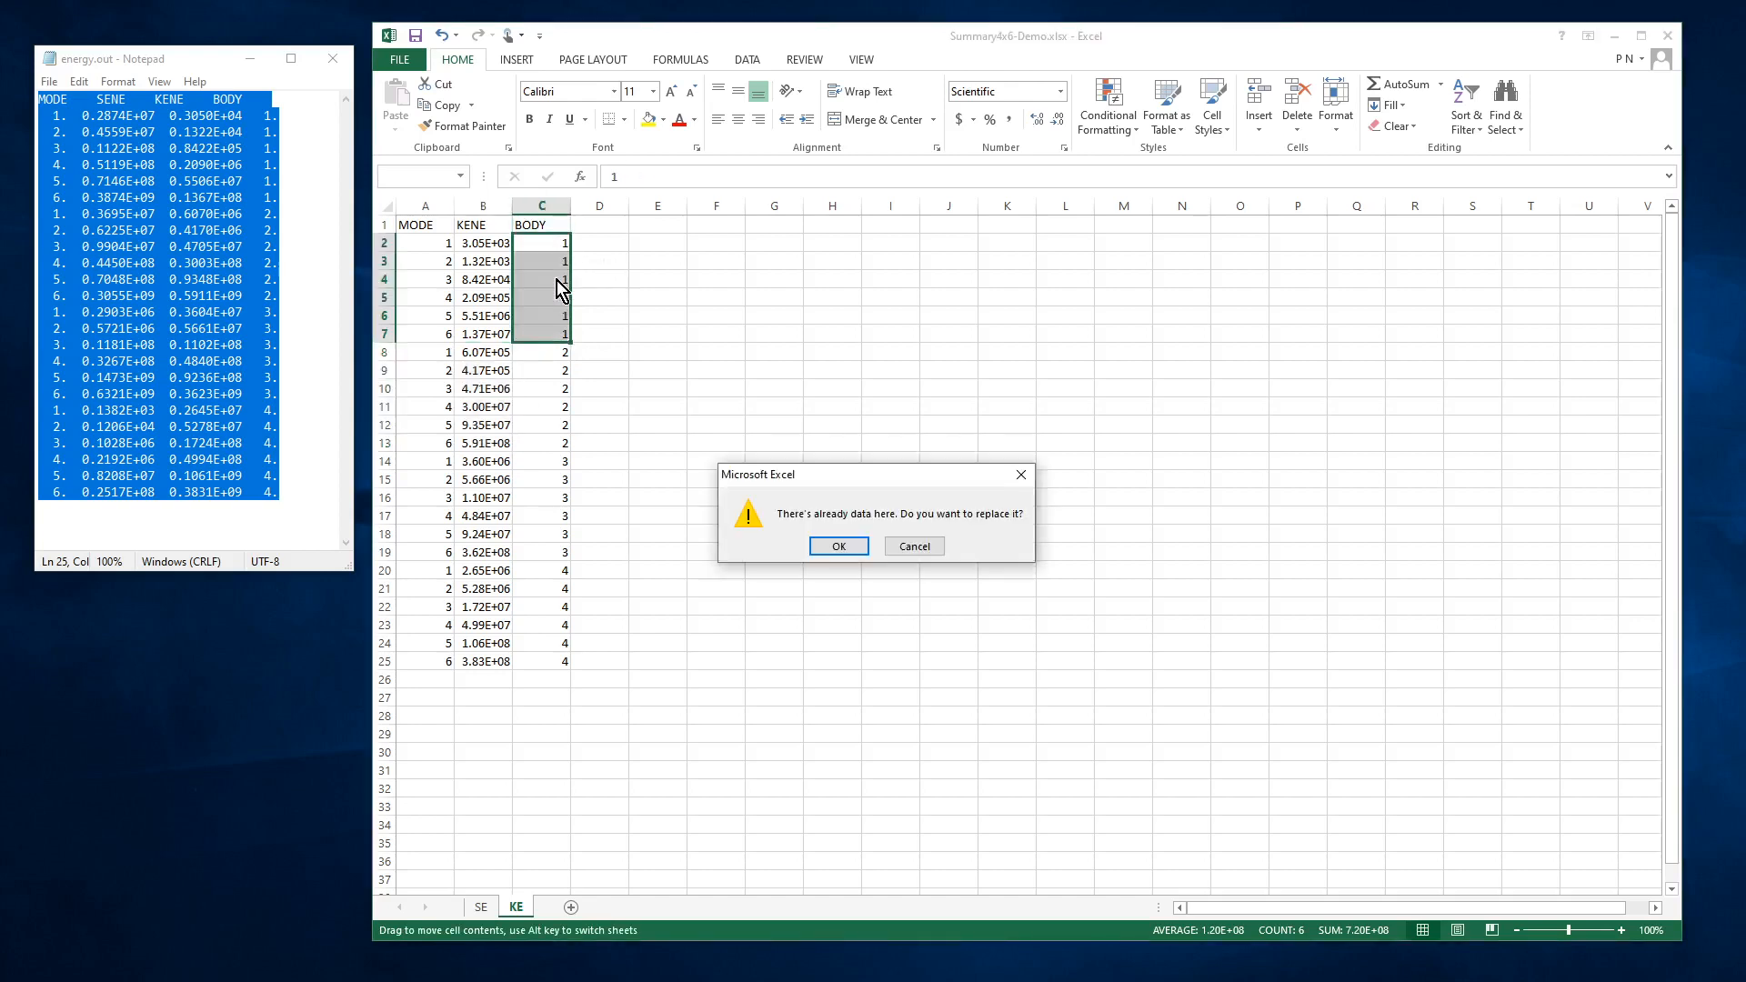
pyautogui.click(837, 547)
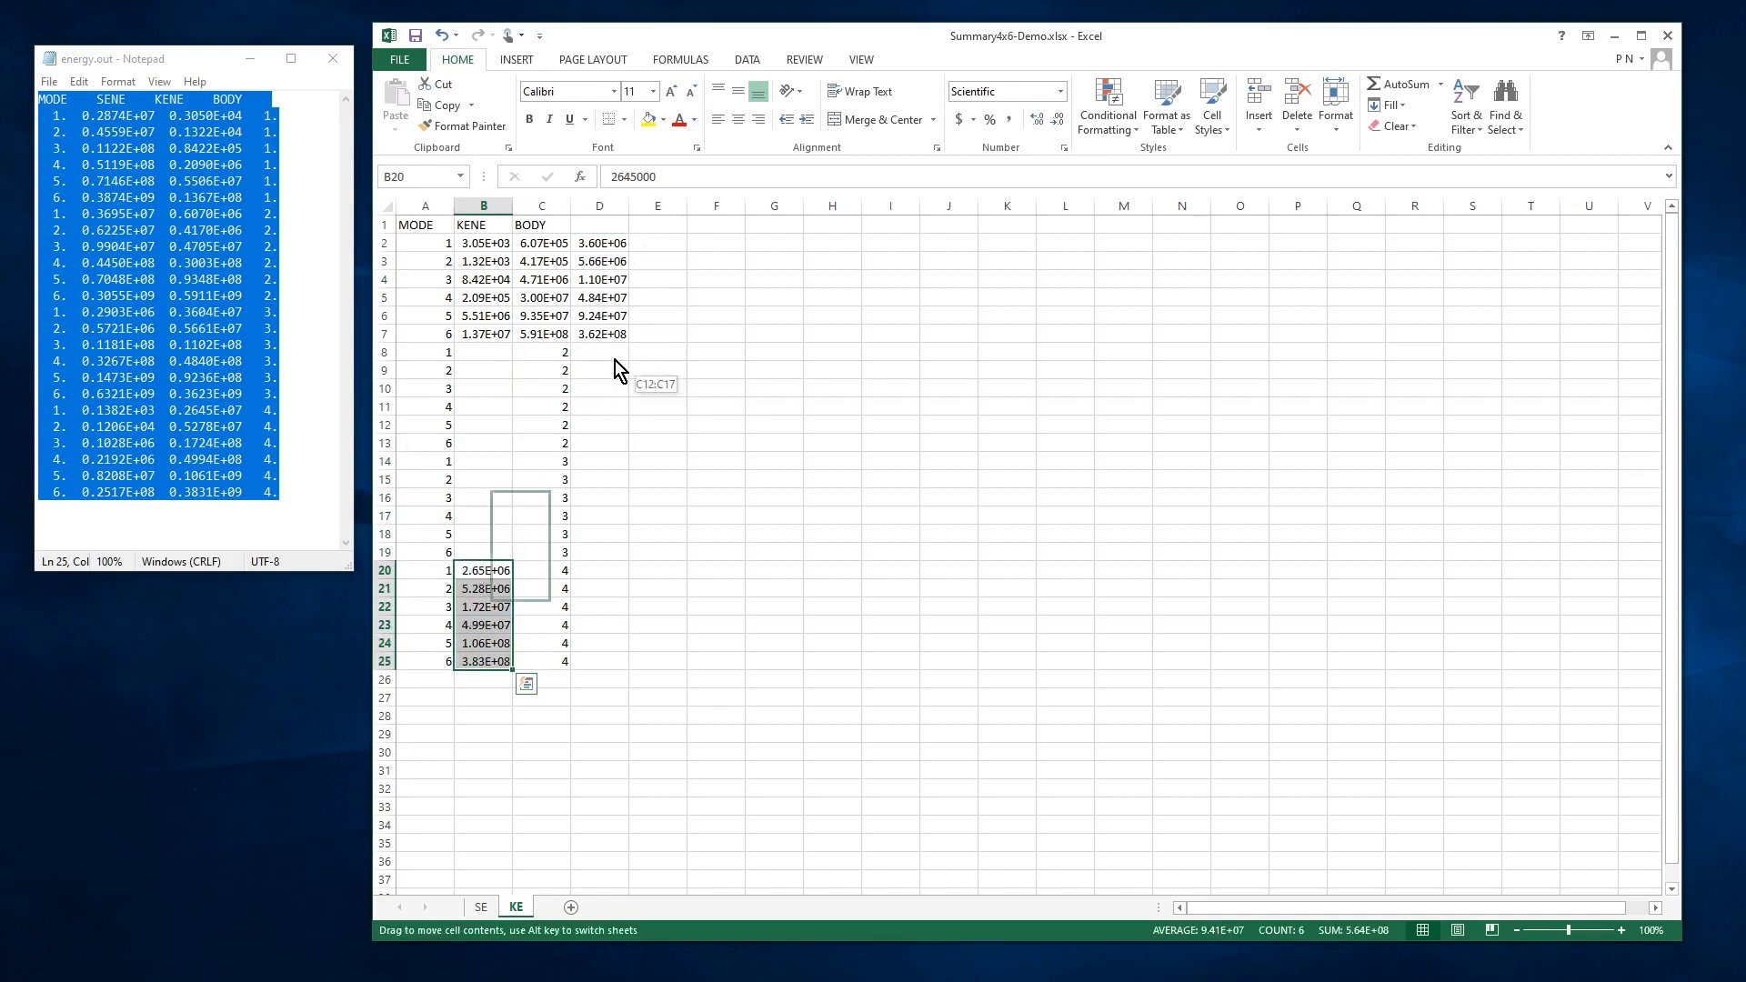
pyautogui.moveTo(483, 587); pyautogui.dragTo(657, 268)
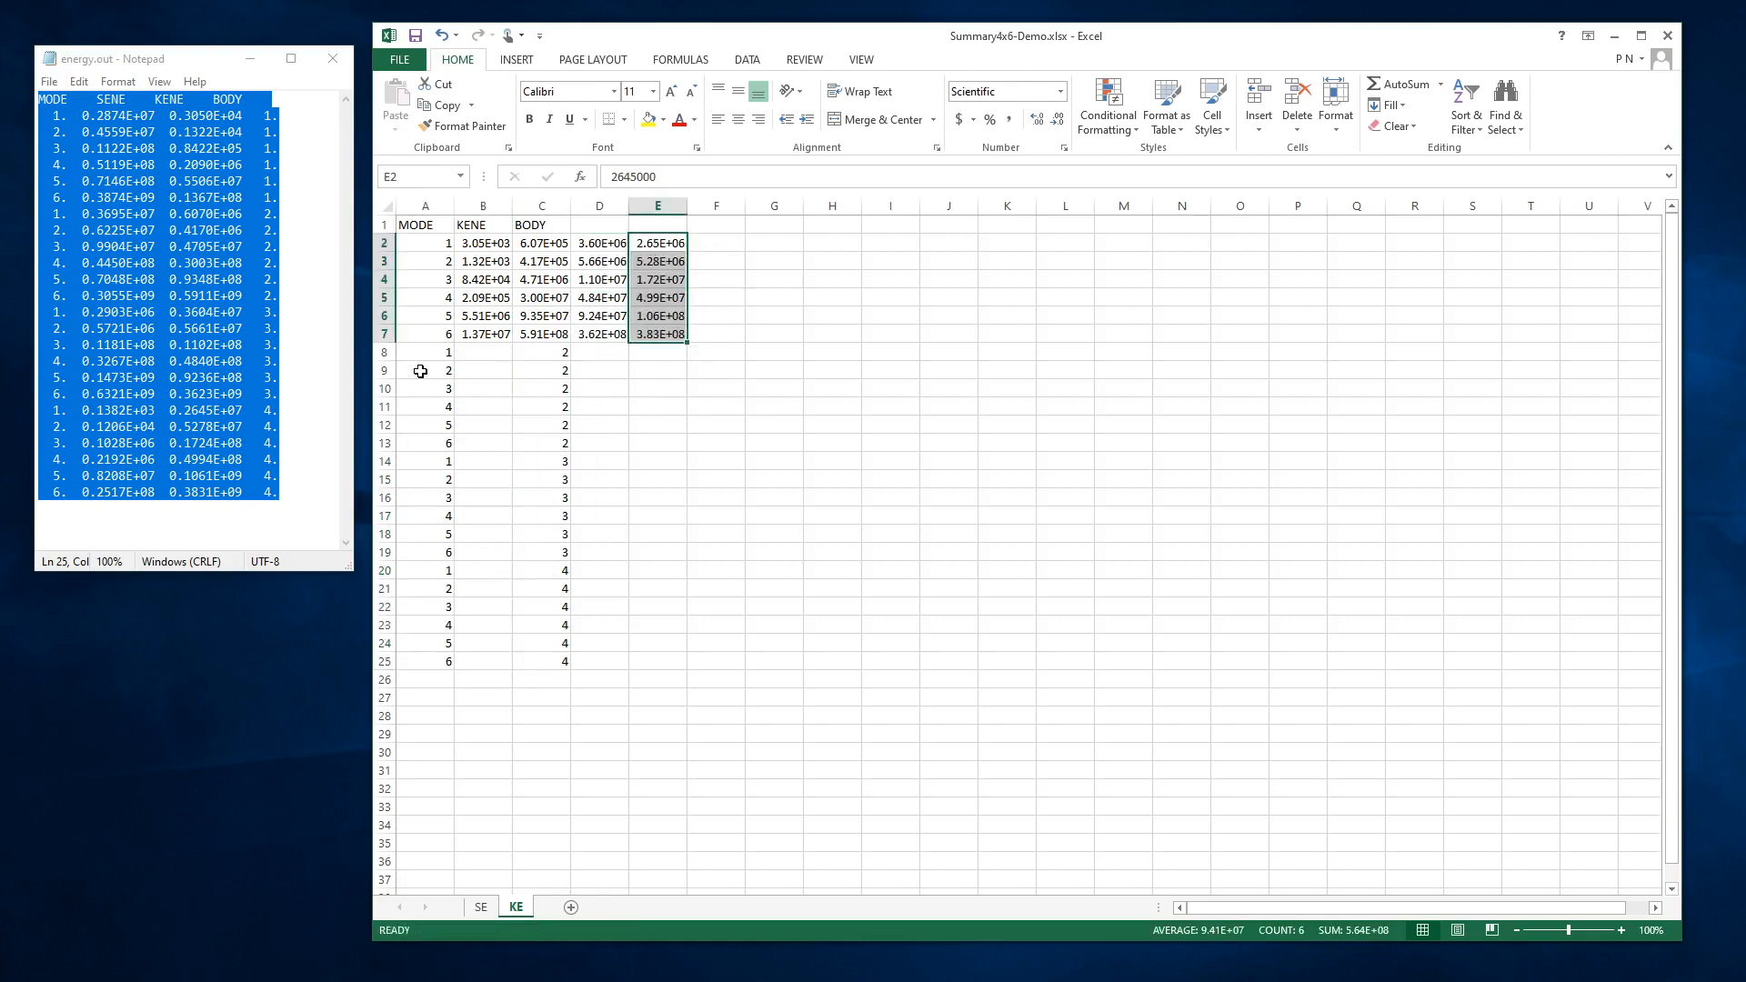
pyautogui.moveTo(425, 352); pyautogui.dragTo(562, 660)
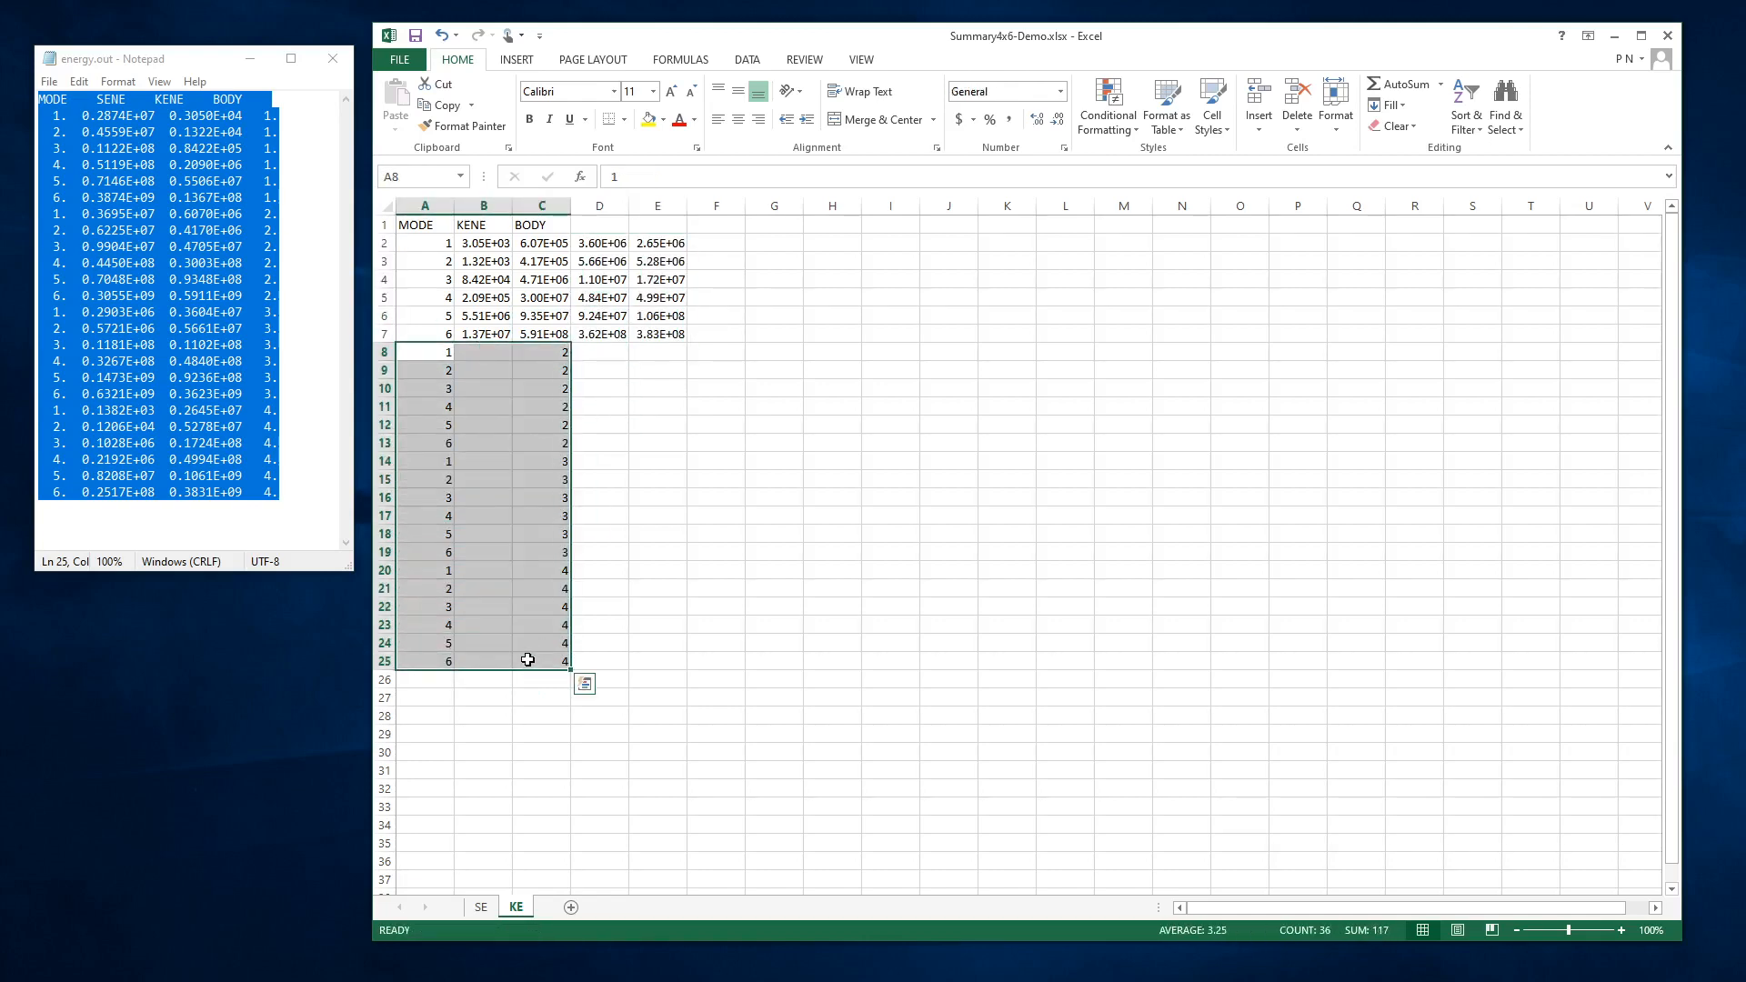
# Clear rows 8–25, label rows Mode 1–Mode 6 and columns Body1–Body4, clear A1, select A1:E7.
pyautogui.press('Delete')
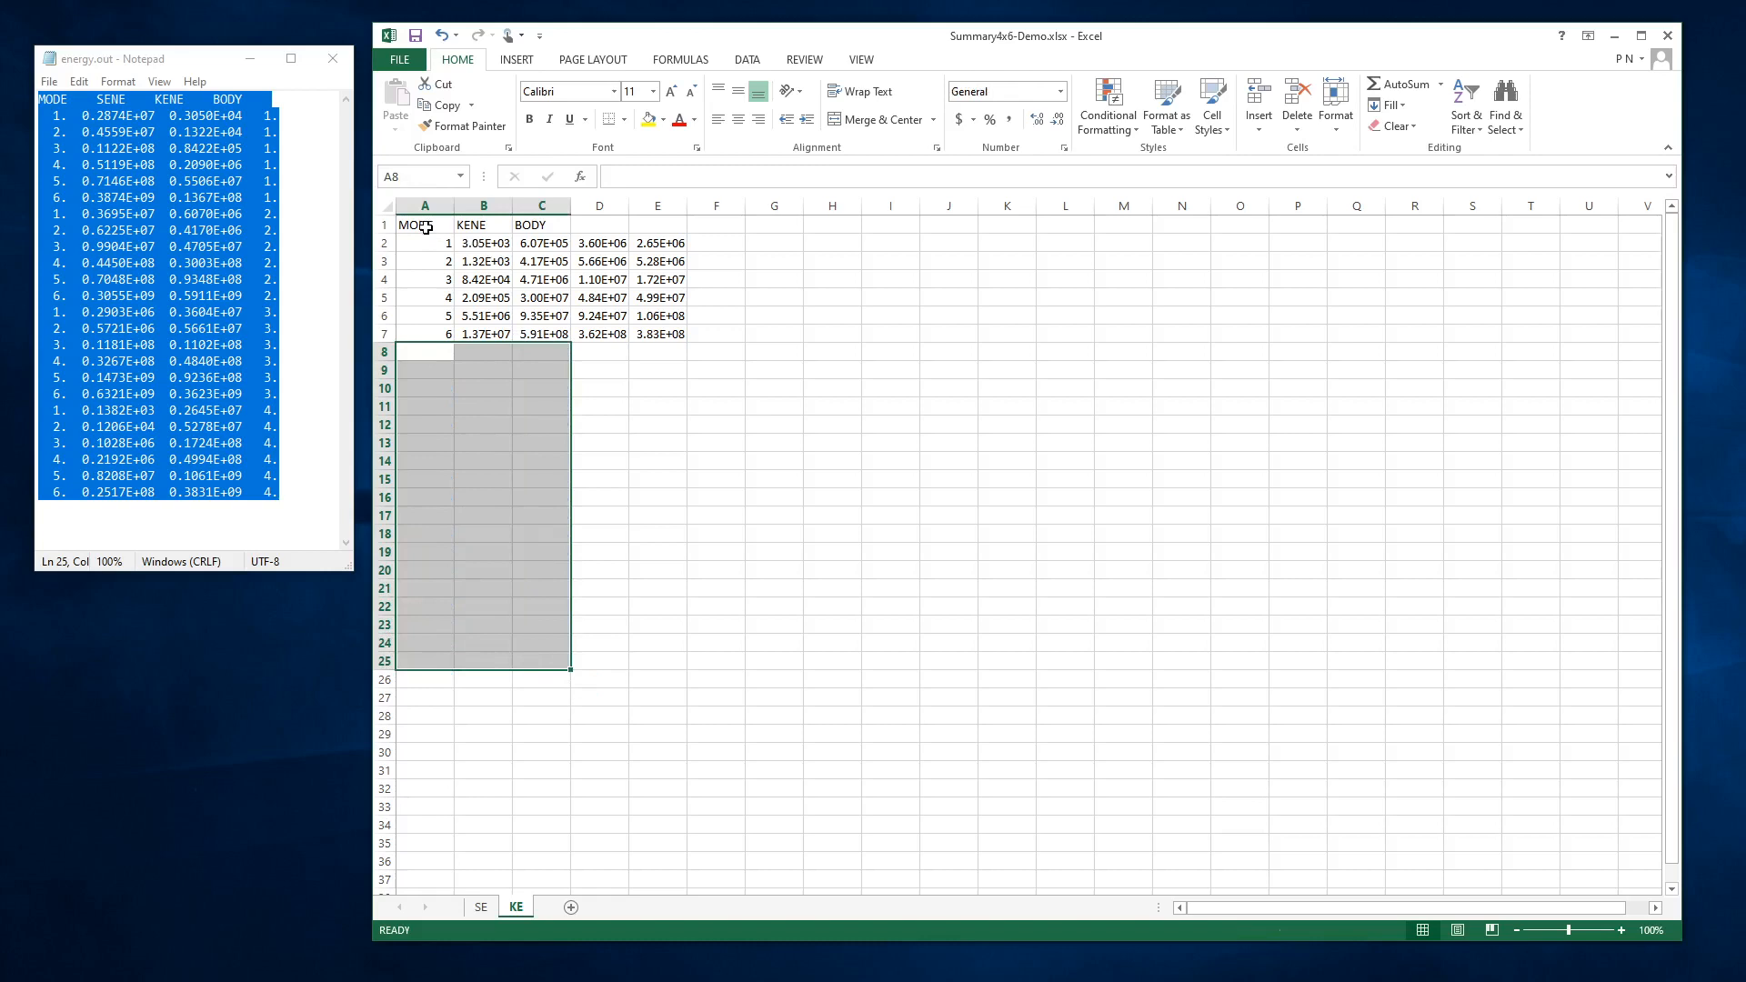
pyautogui.click(425, 242)
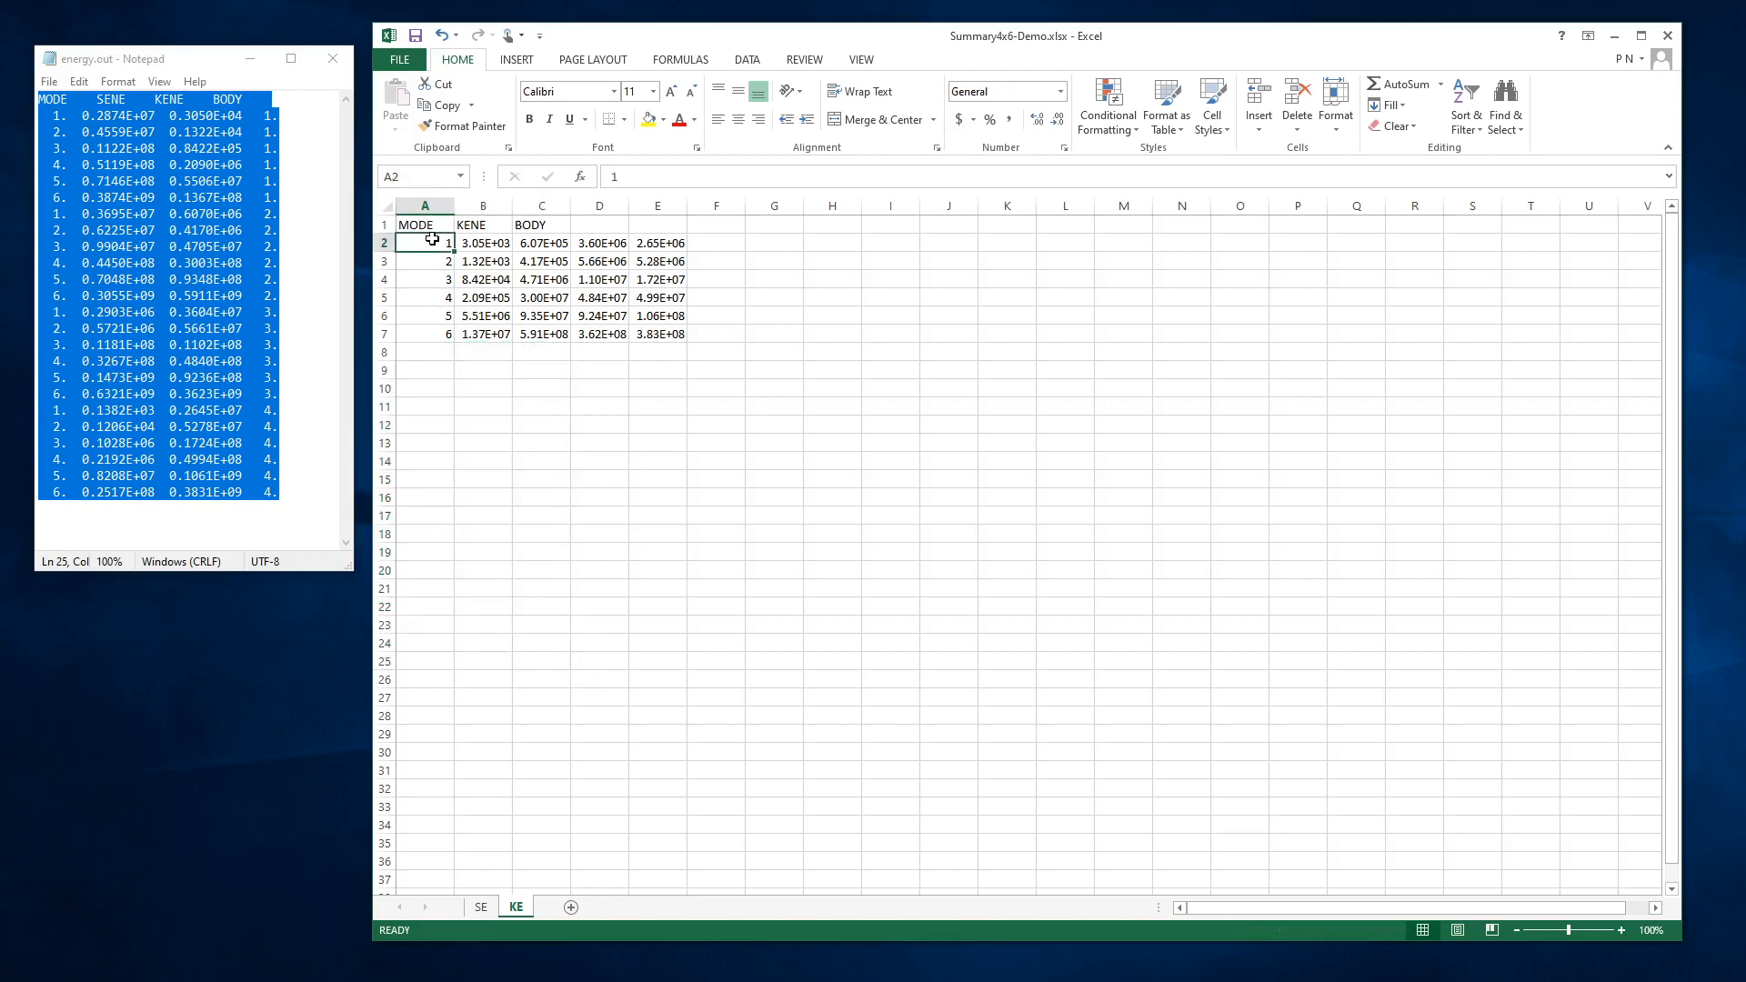
pyautogui.write('Mode 1')
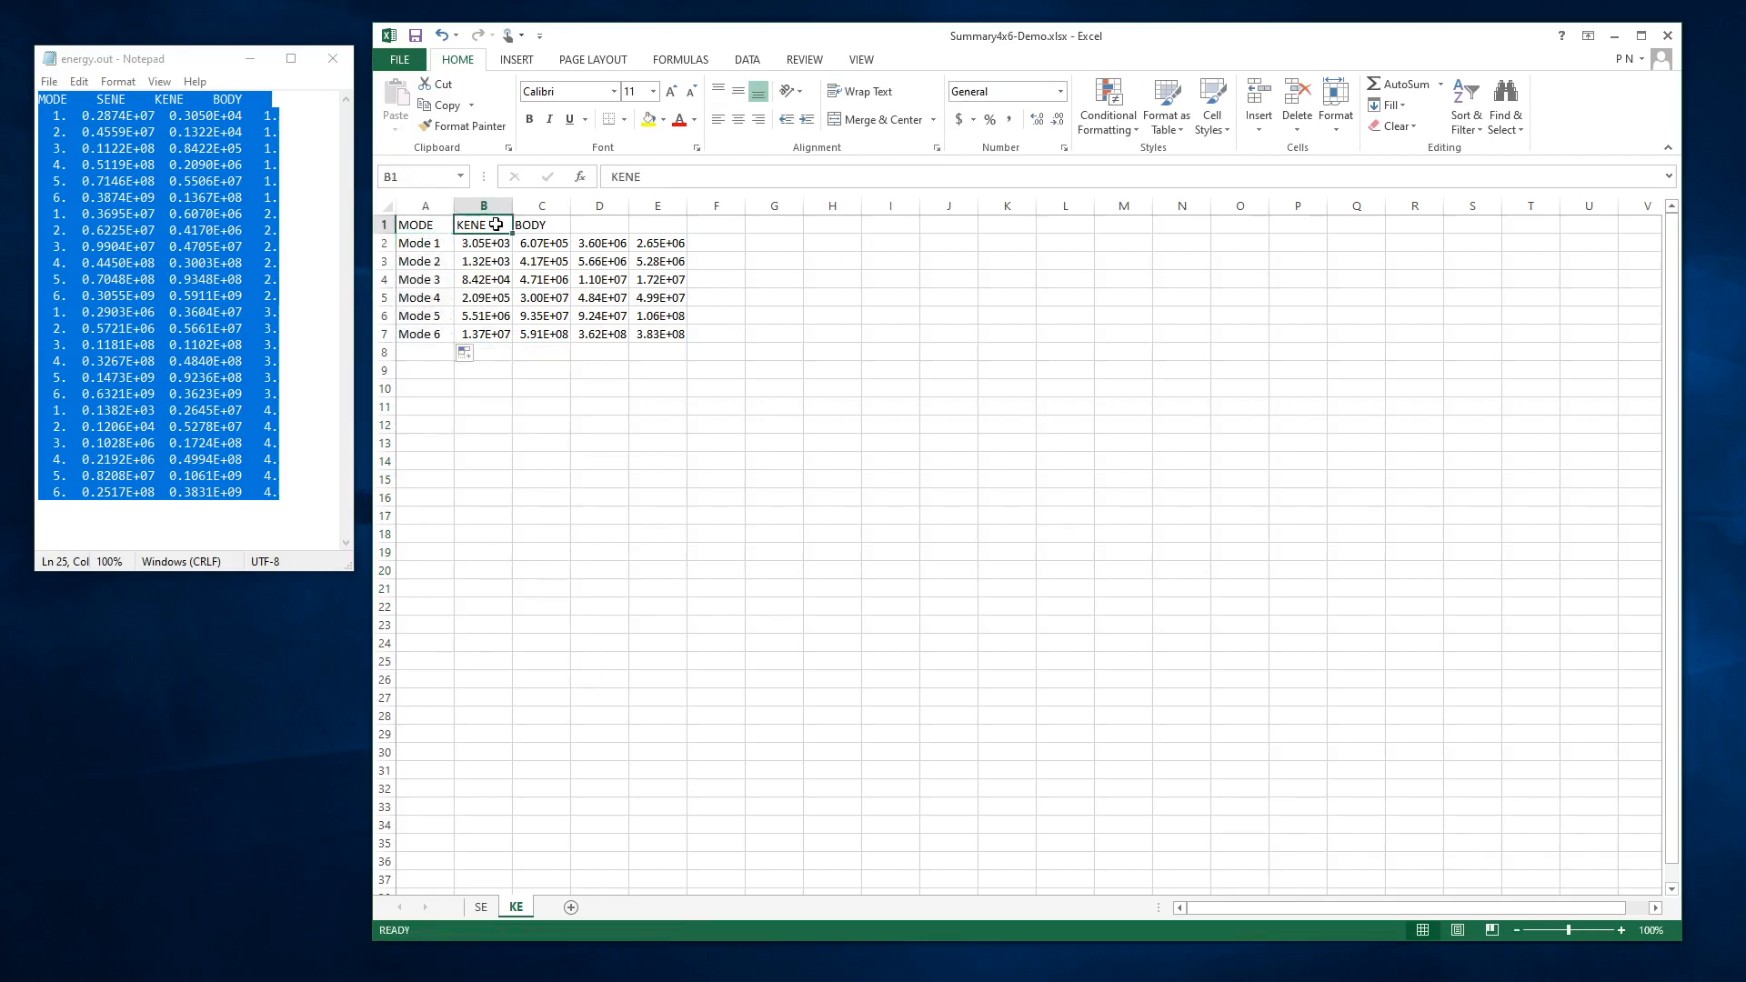
pyautogui.write('Body1')
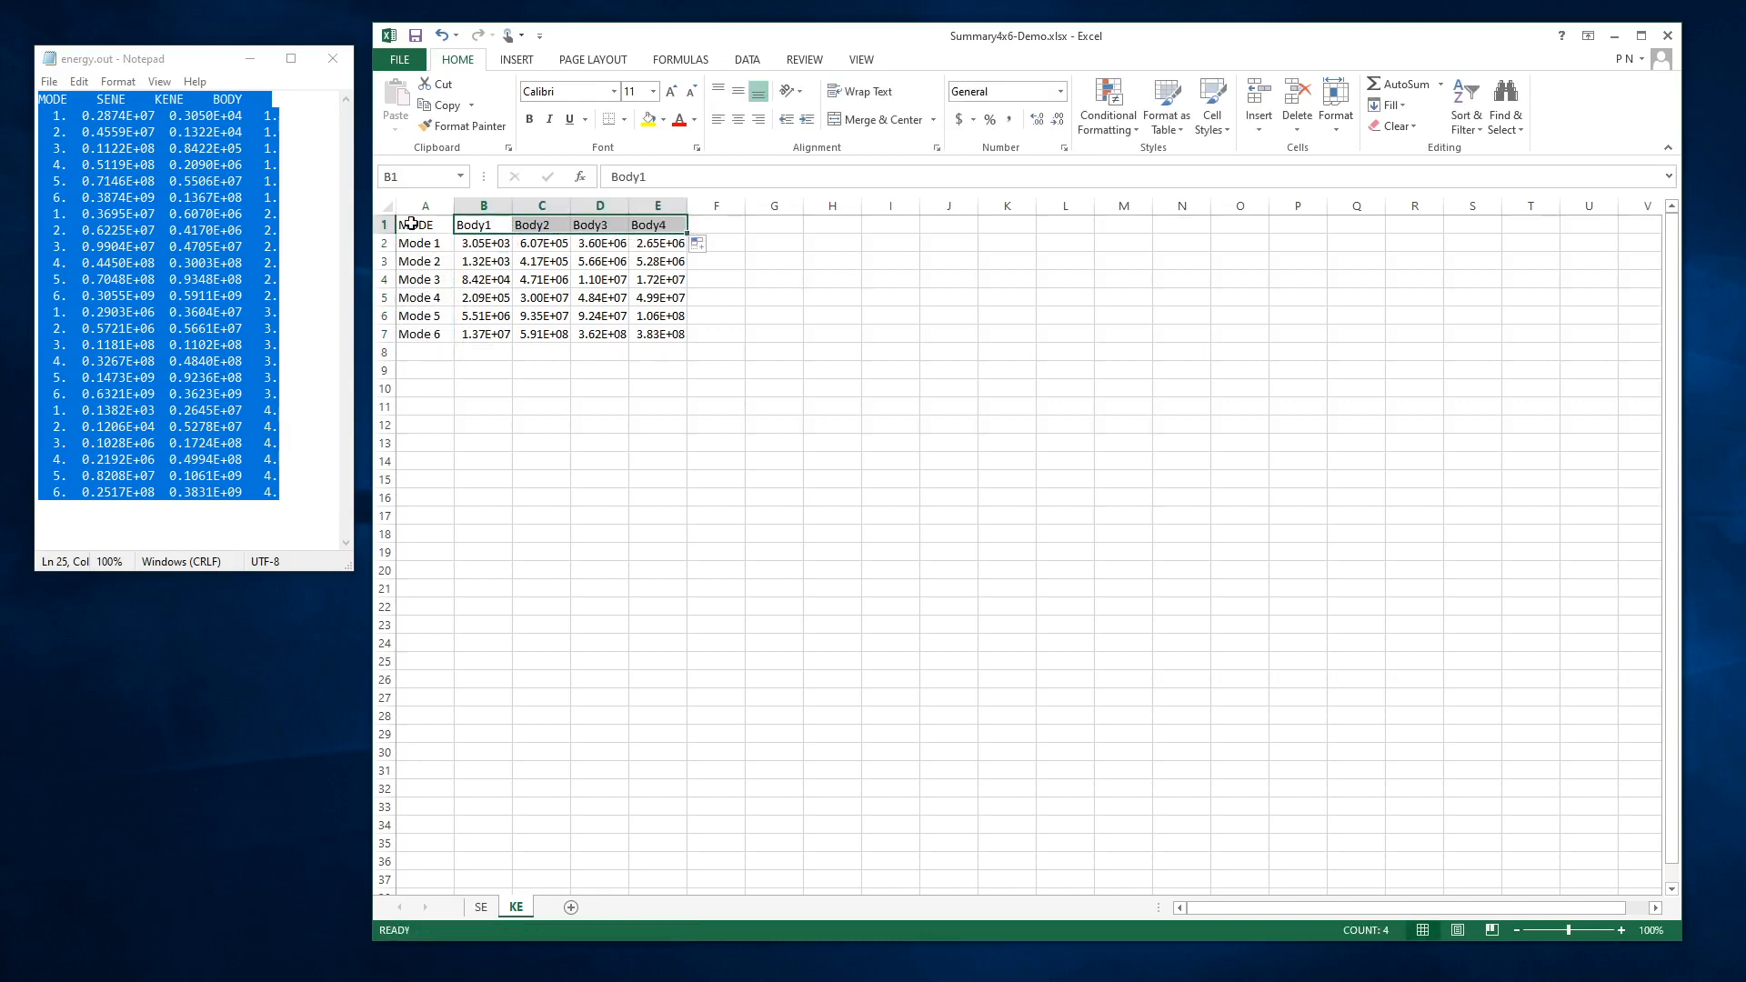
pyautogui.click(425, 243)
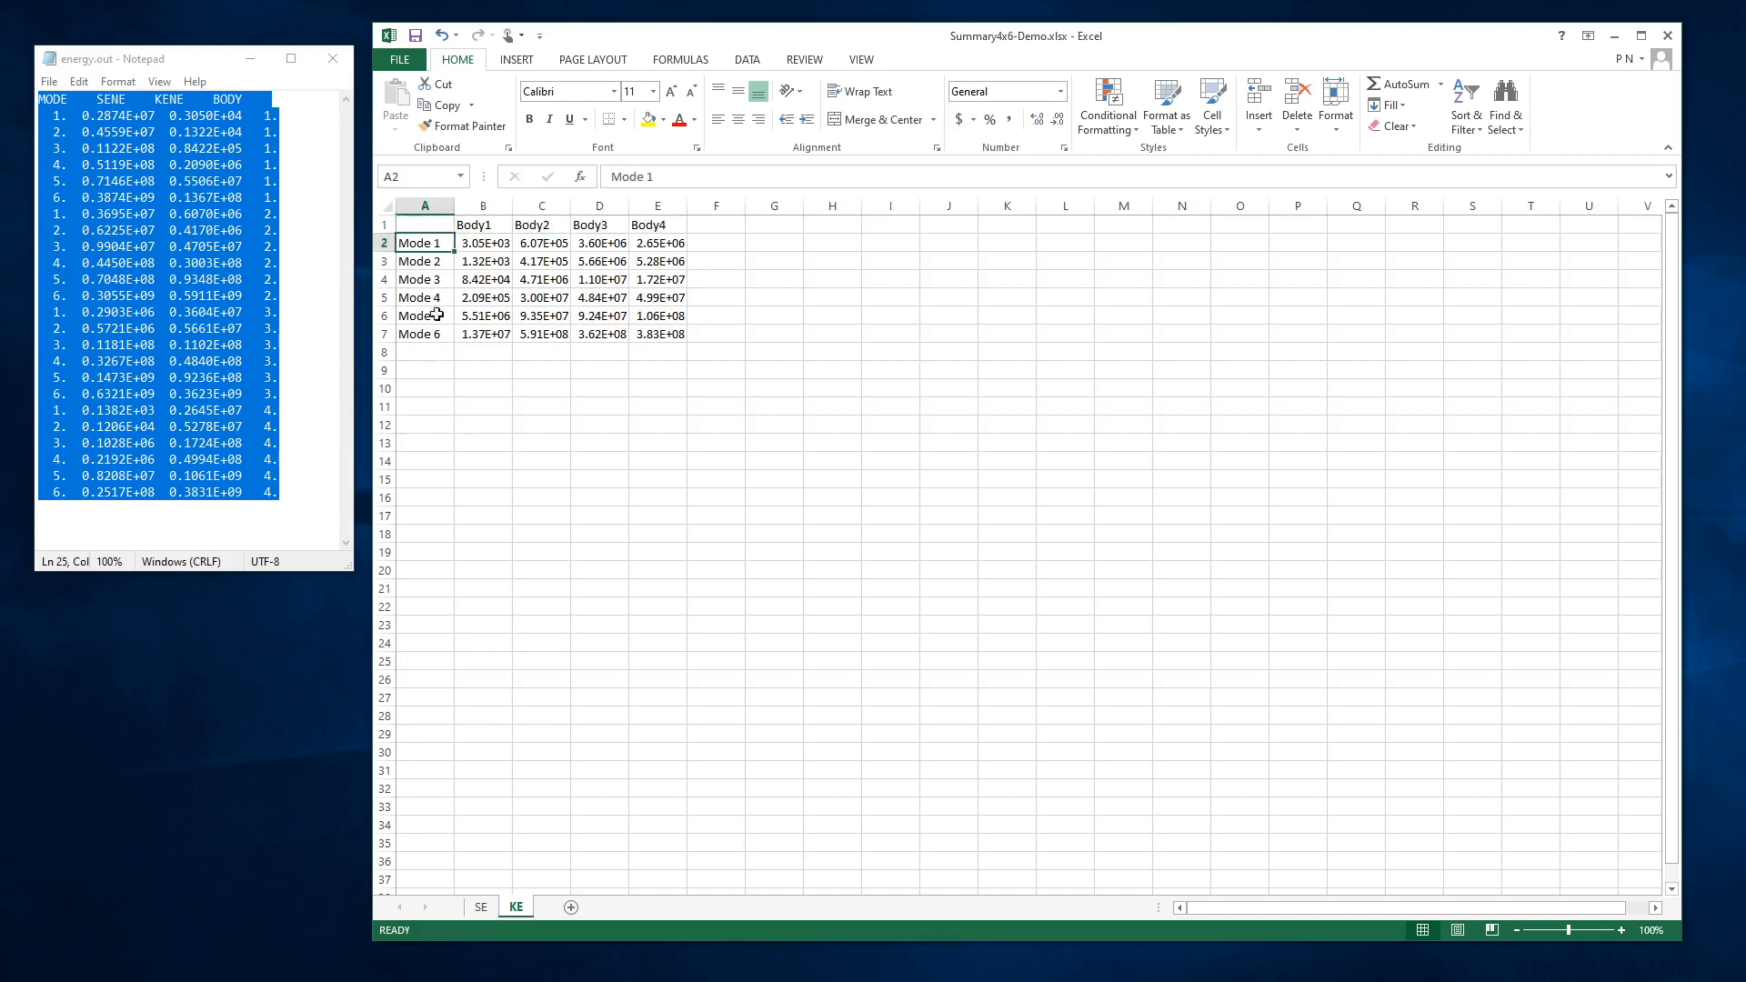
pyautogui.moveTo(425, 224); pyautogui.dragTo(656, 334)
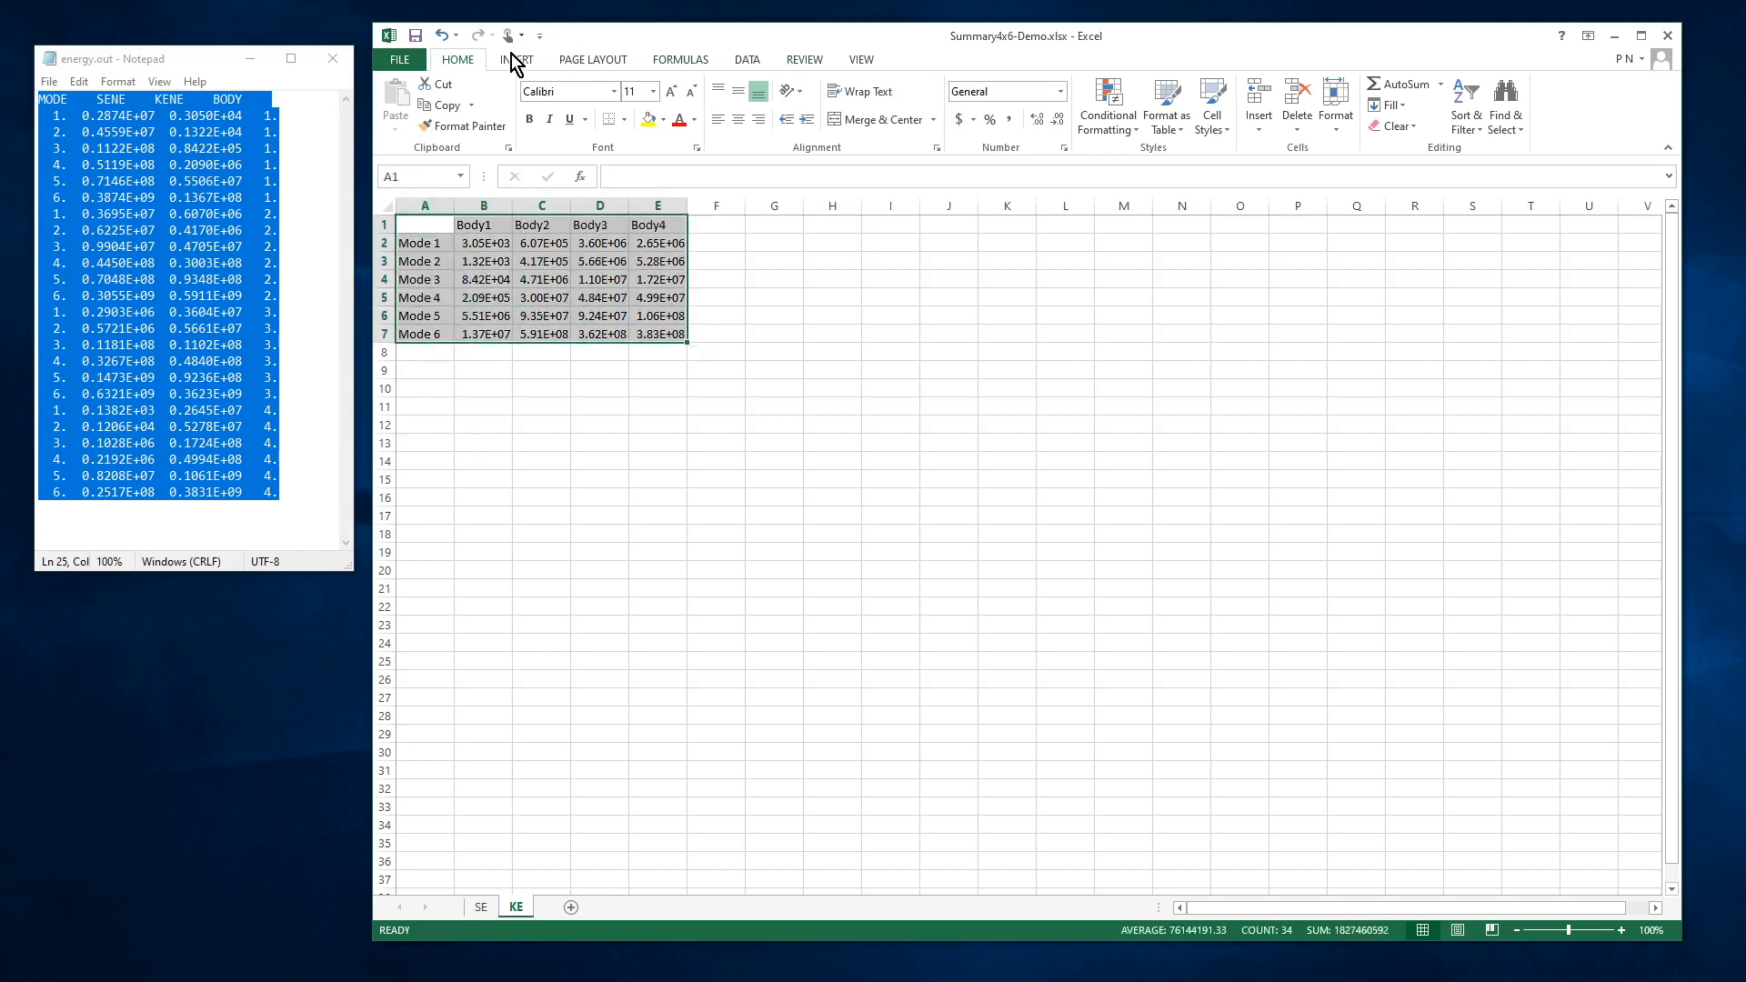
# Insert a 100% stacked bar chart of A1:E7 titled 'Kinetic Energy Percentage by Body'.
pyautogui.click(515, 59)
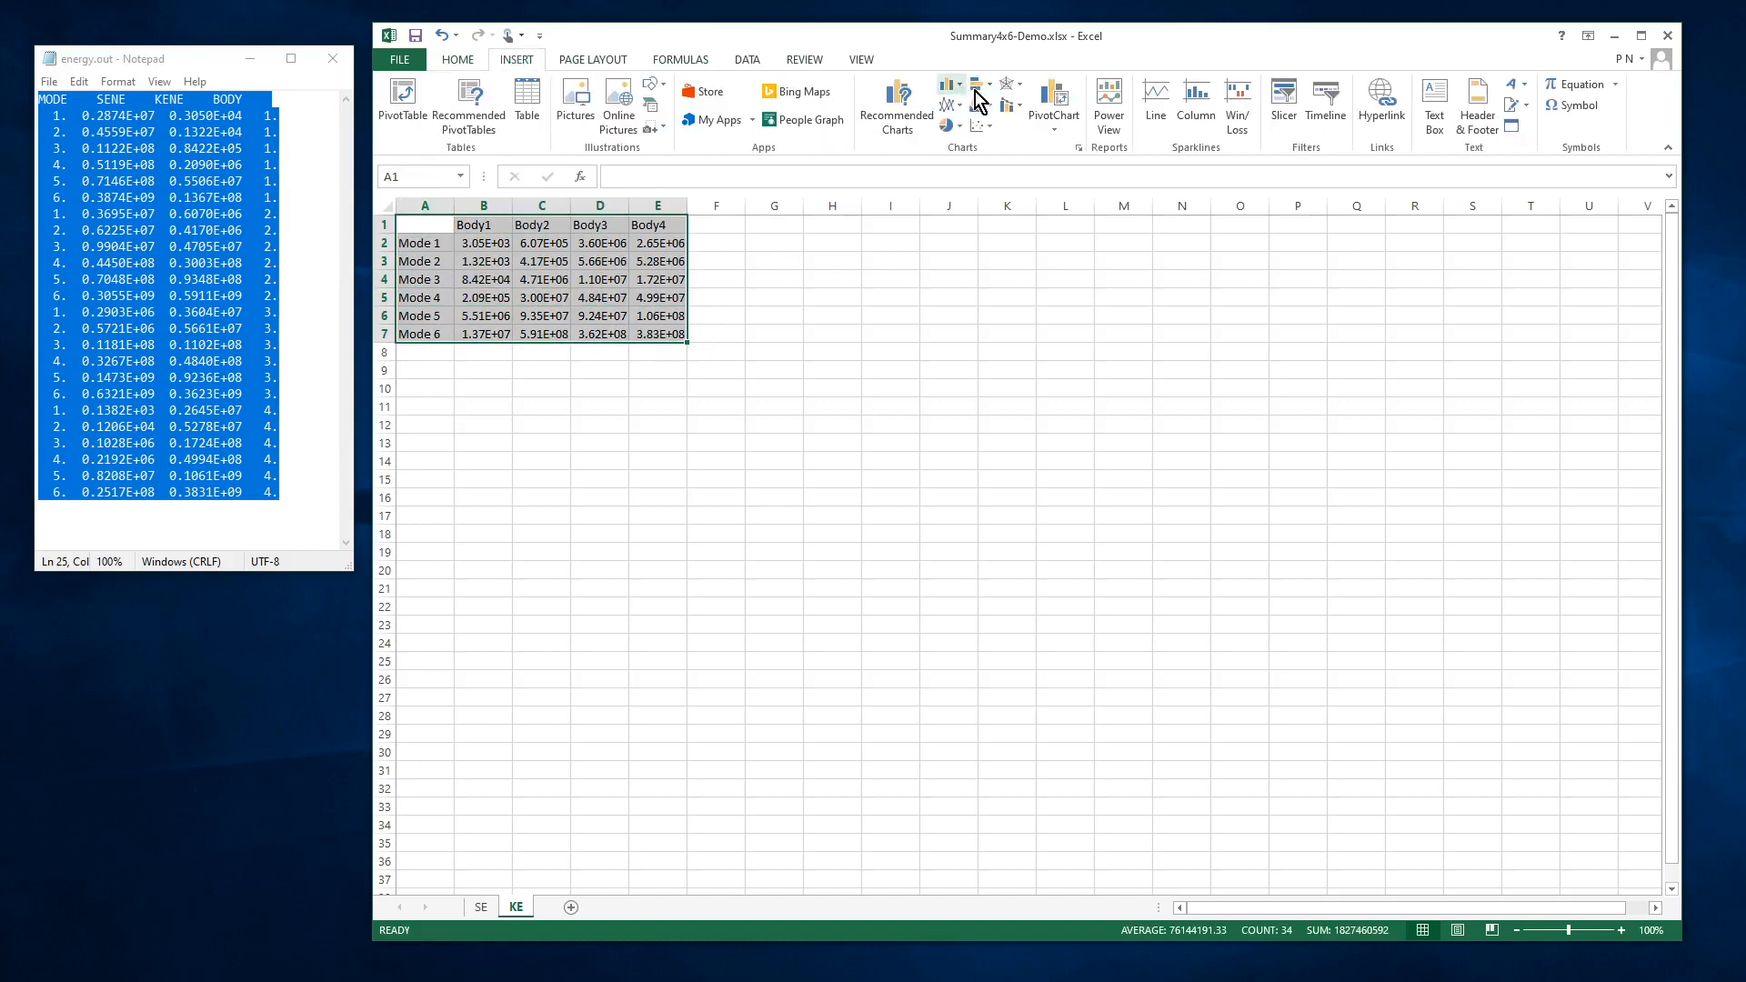
pyautogui.click(947, 90)
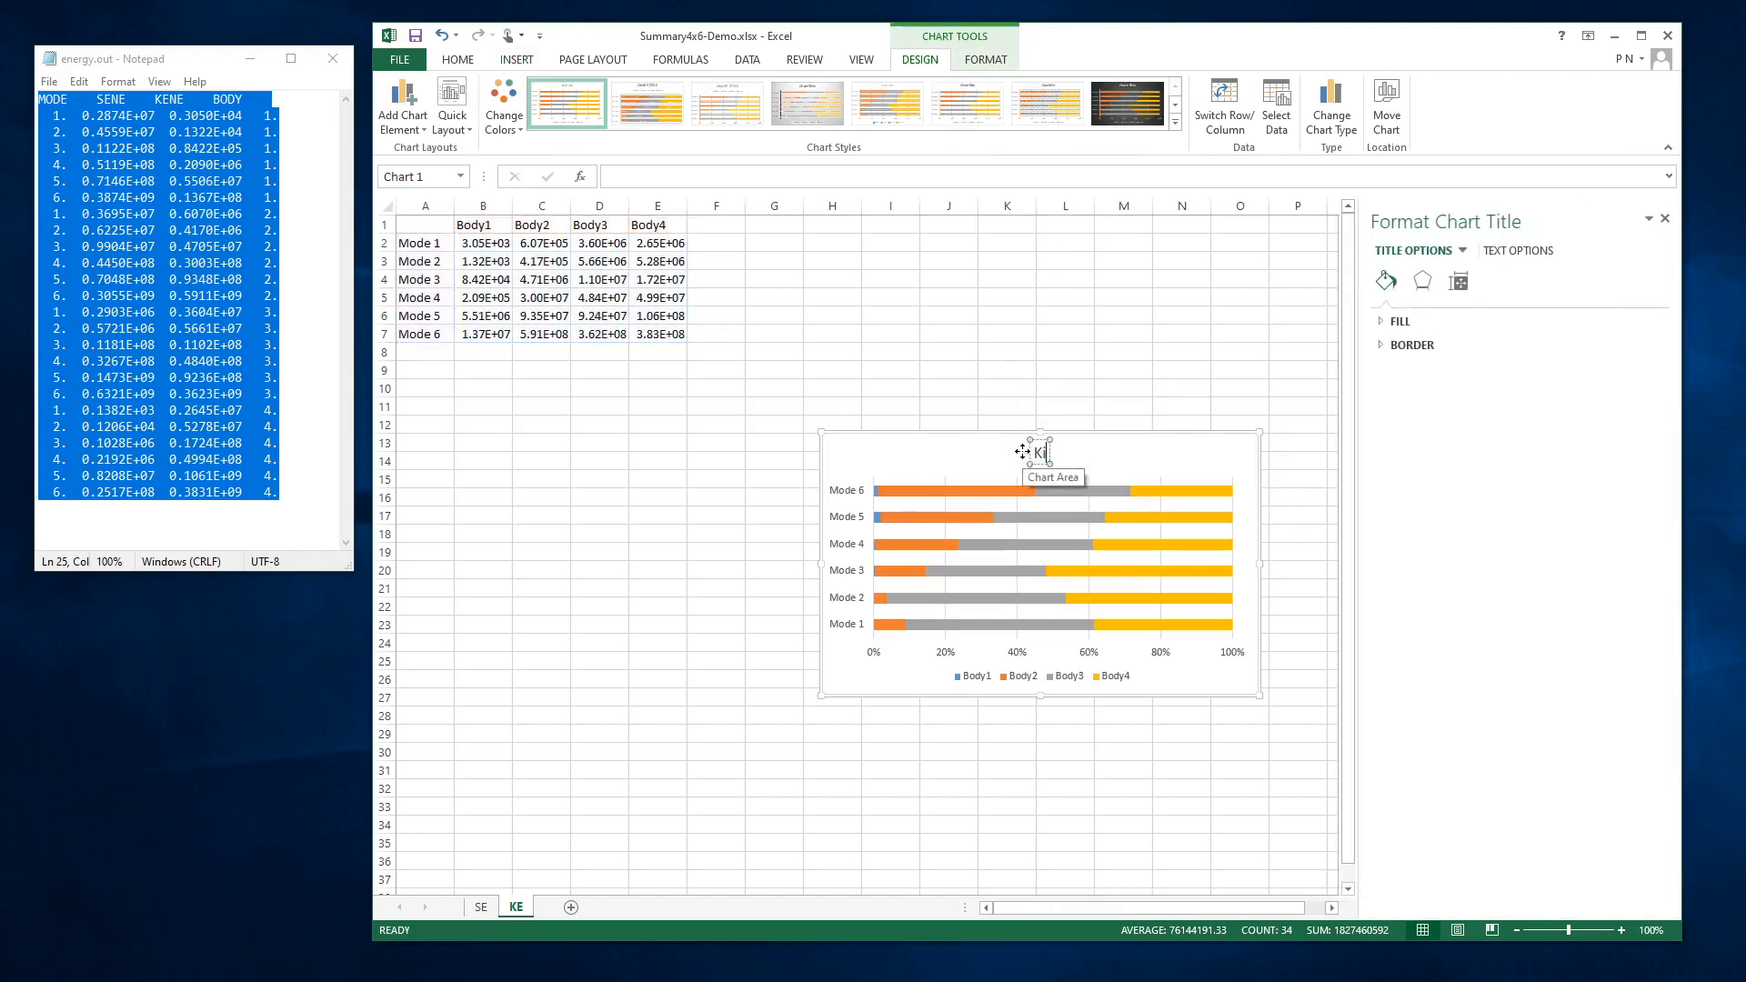
pyautogui.write('Kinetic Energy Percentage by Body')
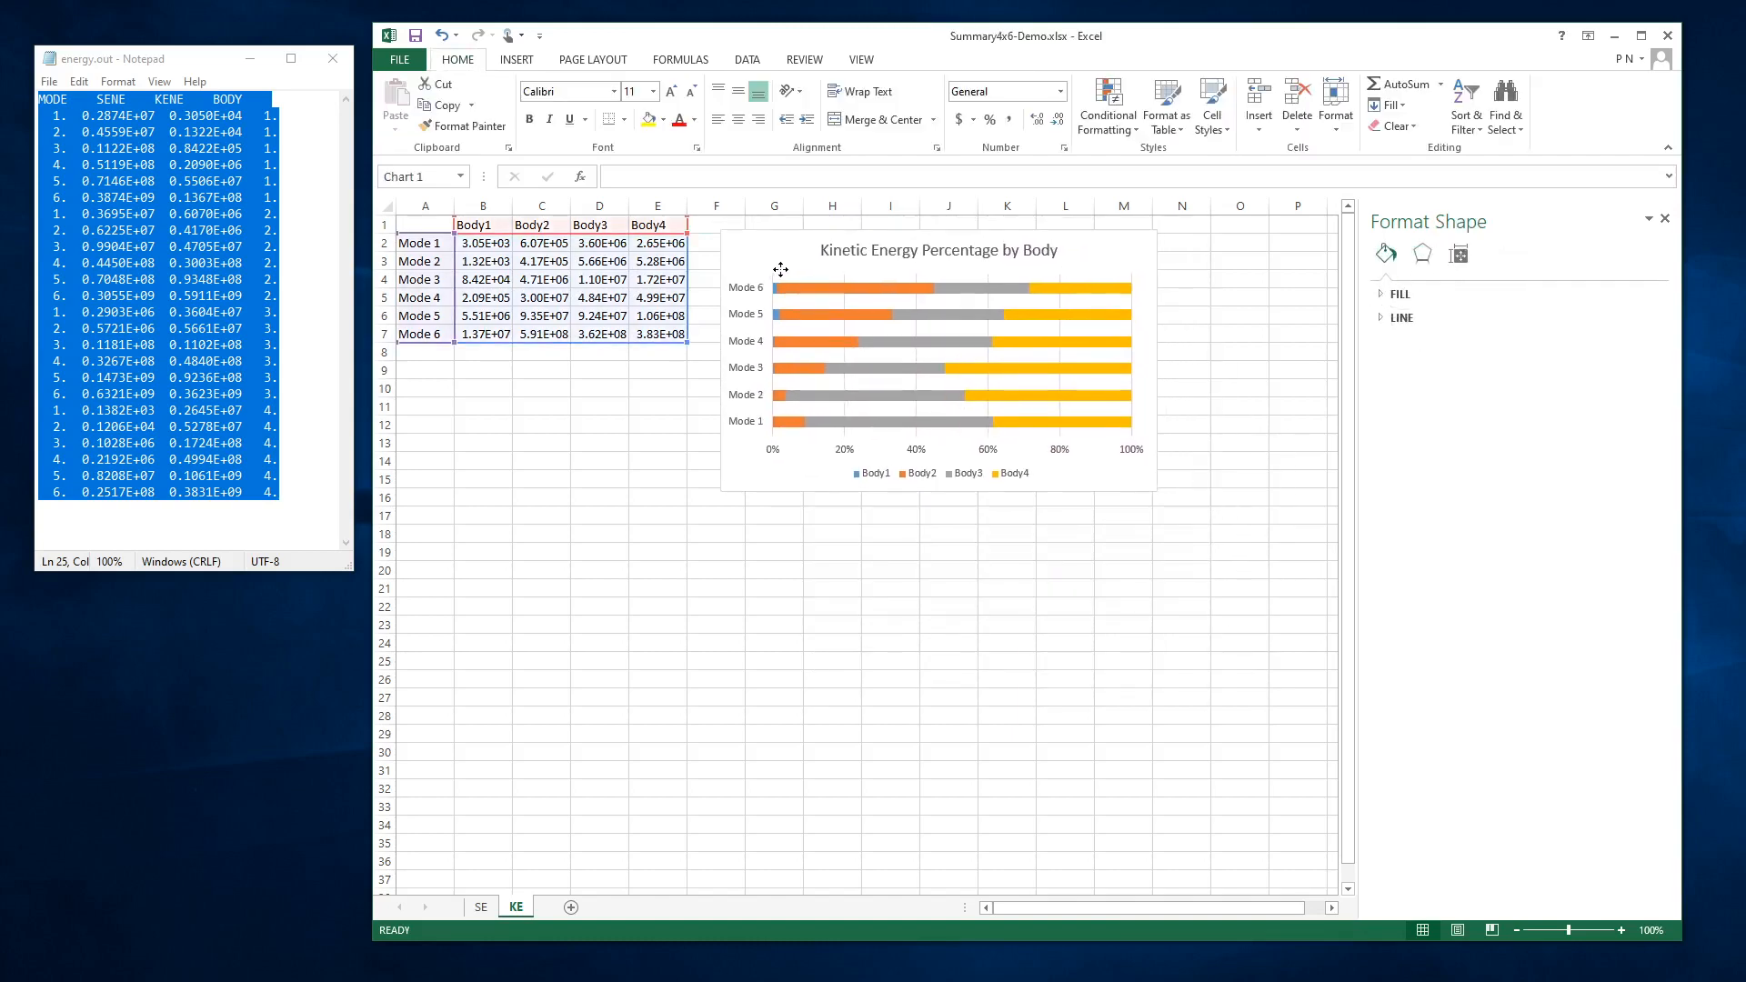
pyautogui.click(773, 660)
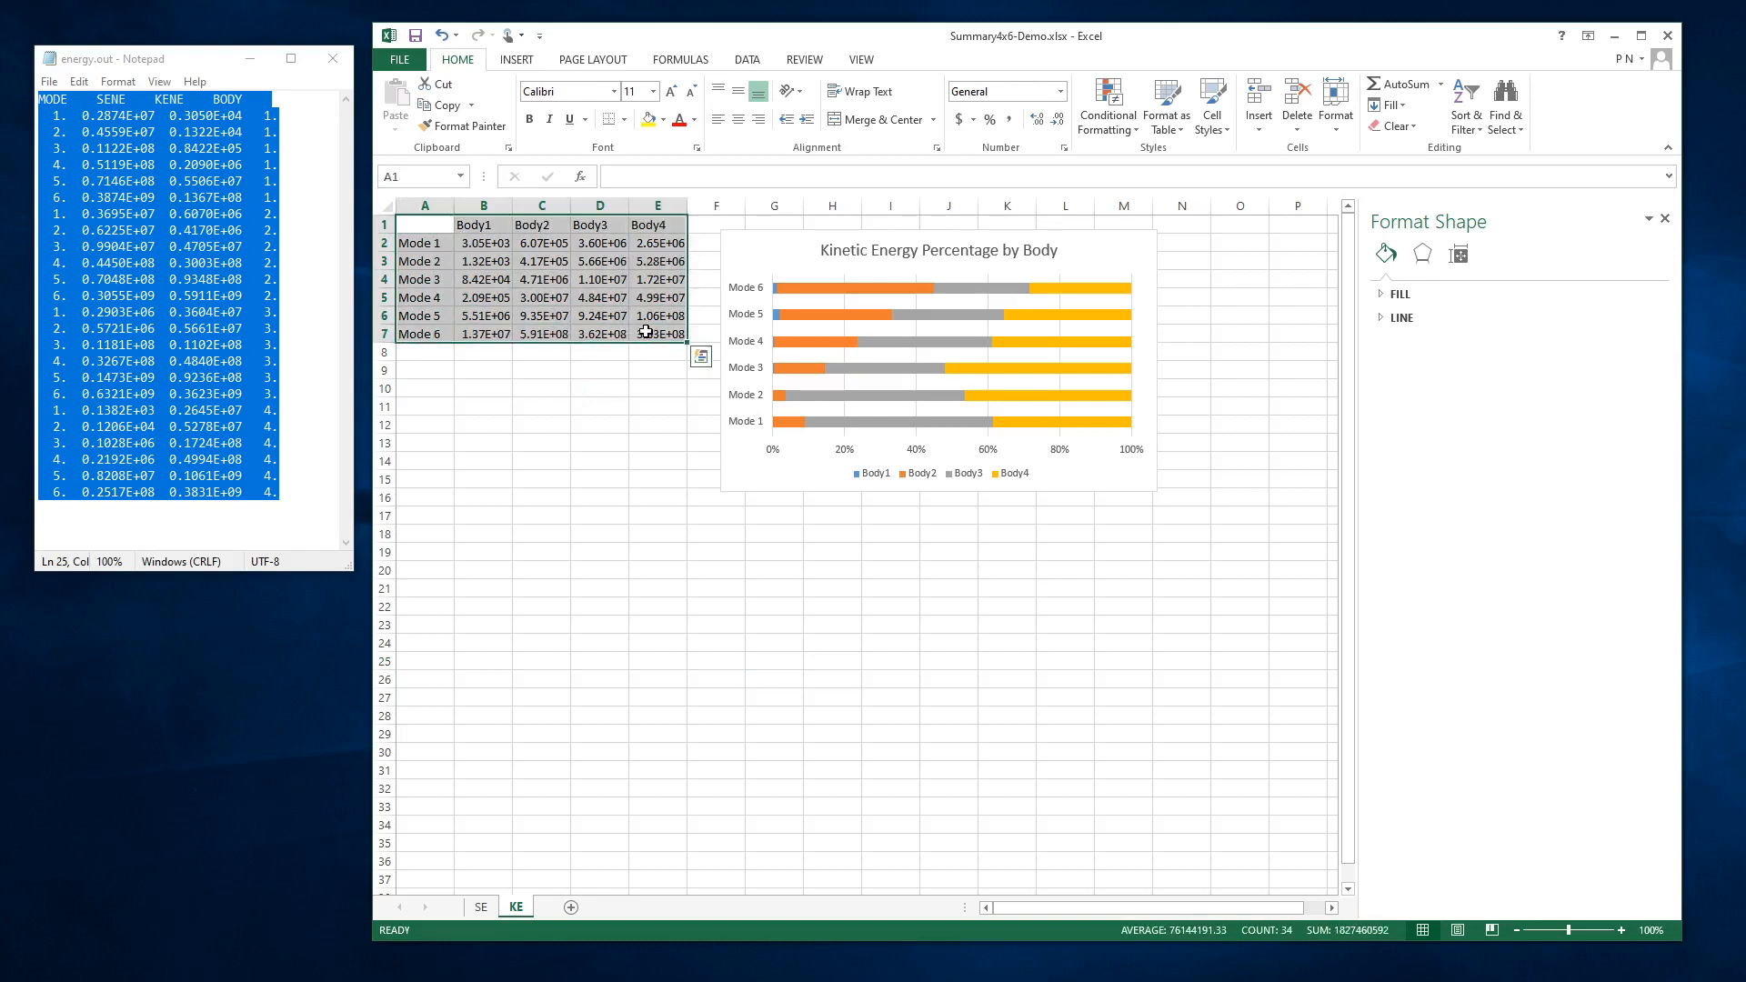
# Paste a transposed copy of the KE table at A18 and chart it as a 100% stacked column.
pyautogui.click(423, 516)
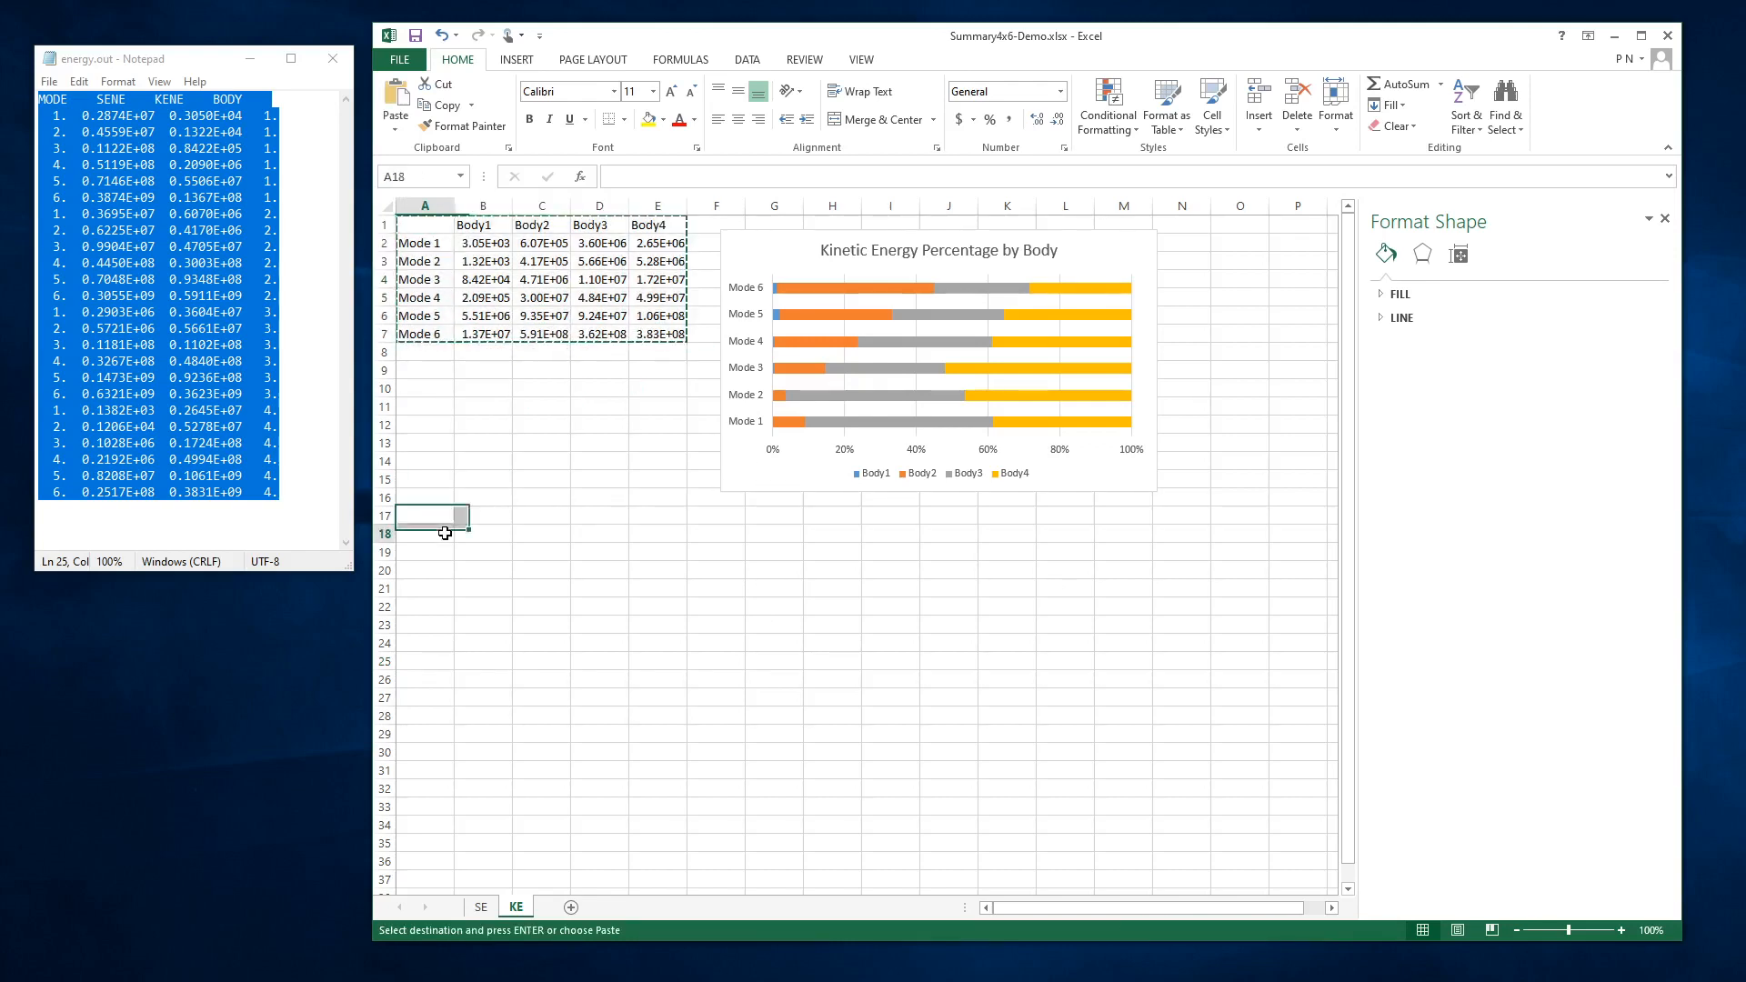
pyautogui.rightClick(432, 526)
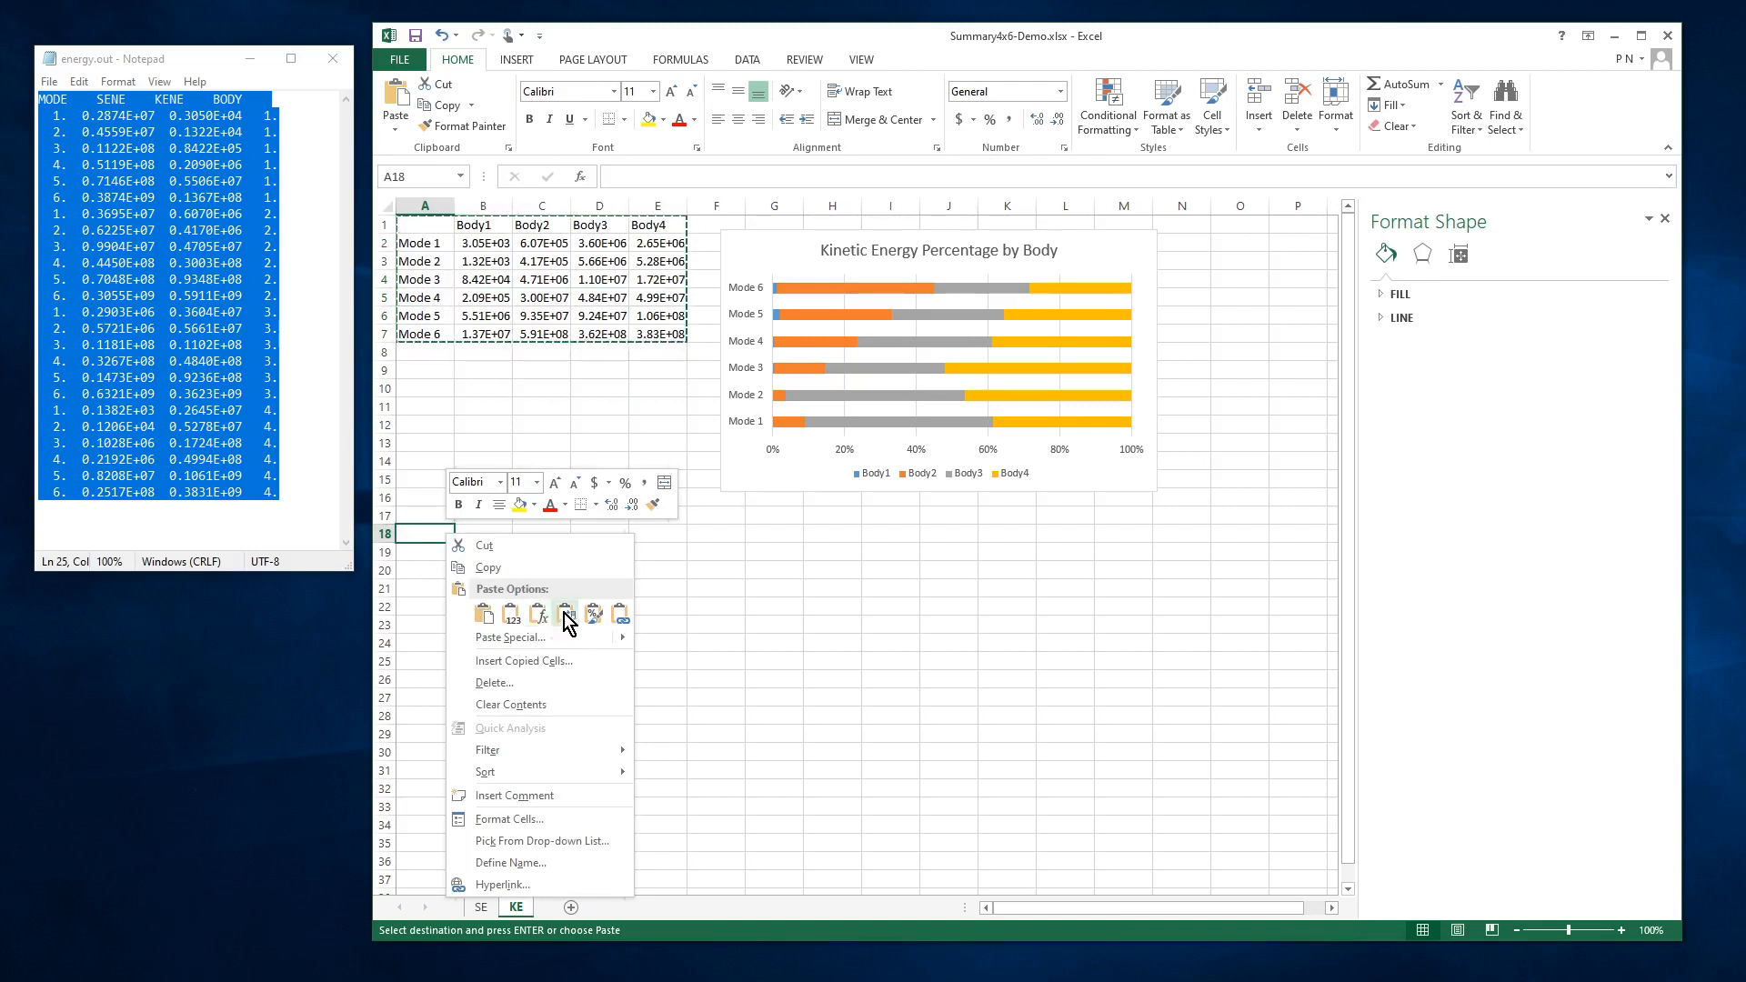
pyautogui.click(594, 613)
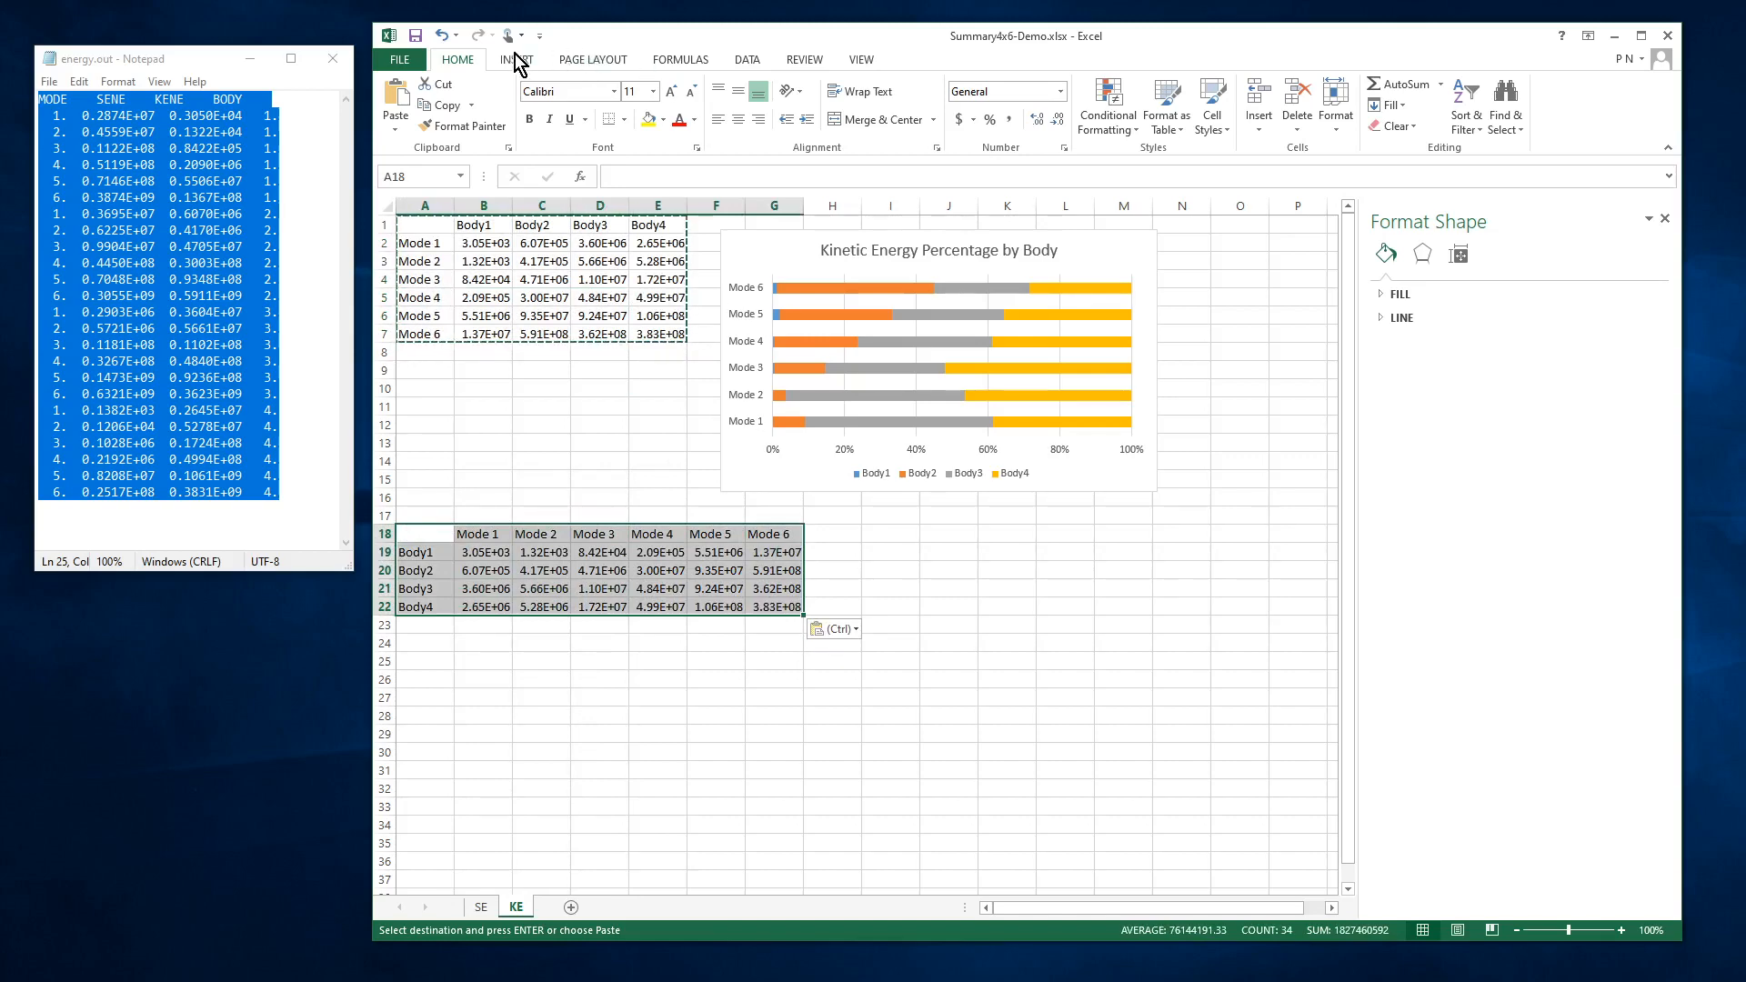
pyautogui.click(515, 59)
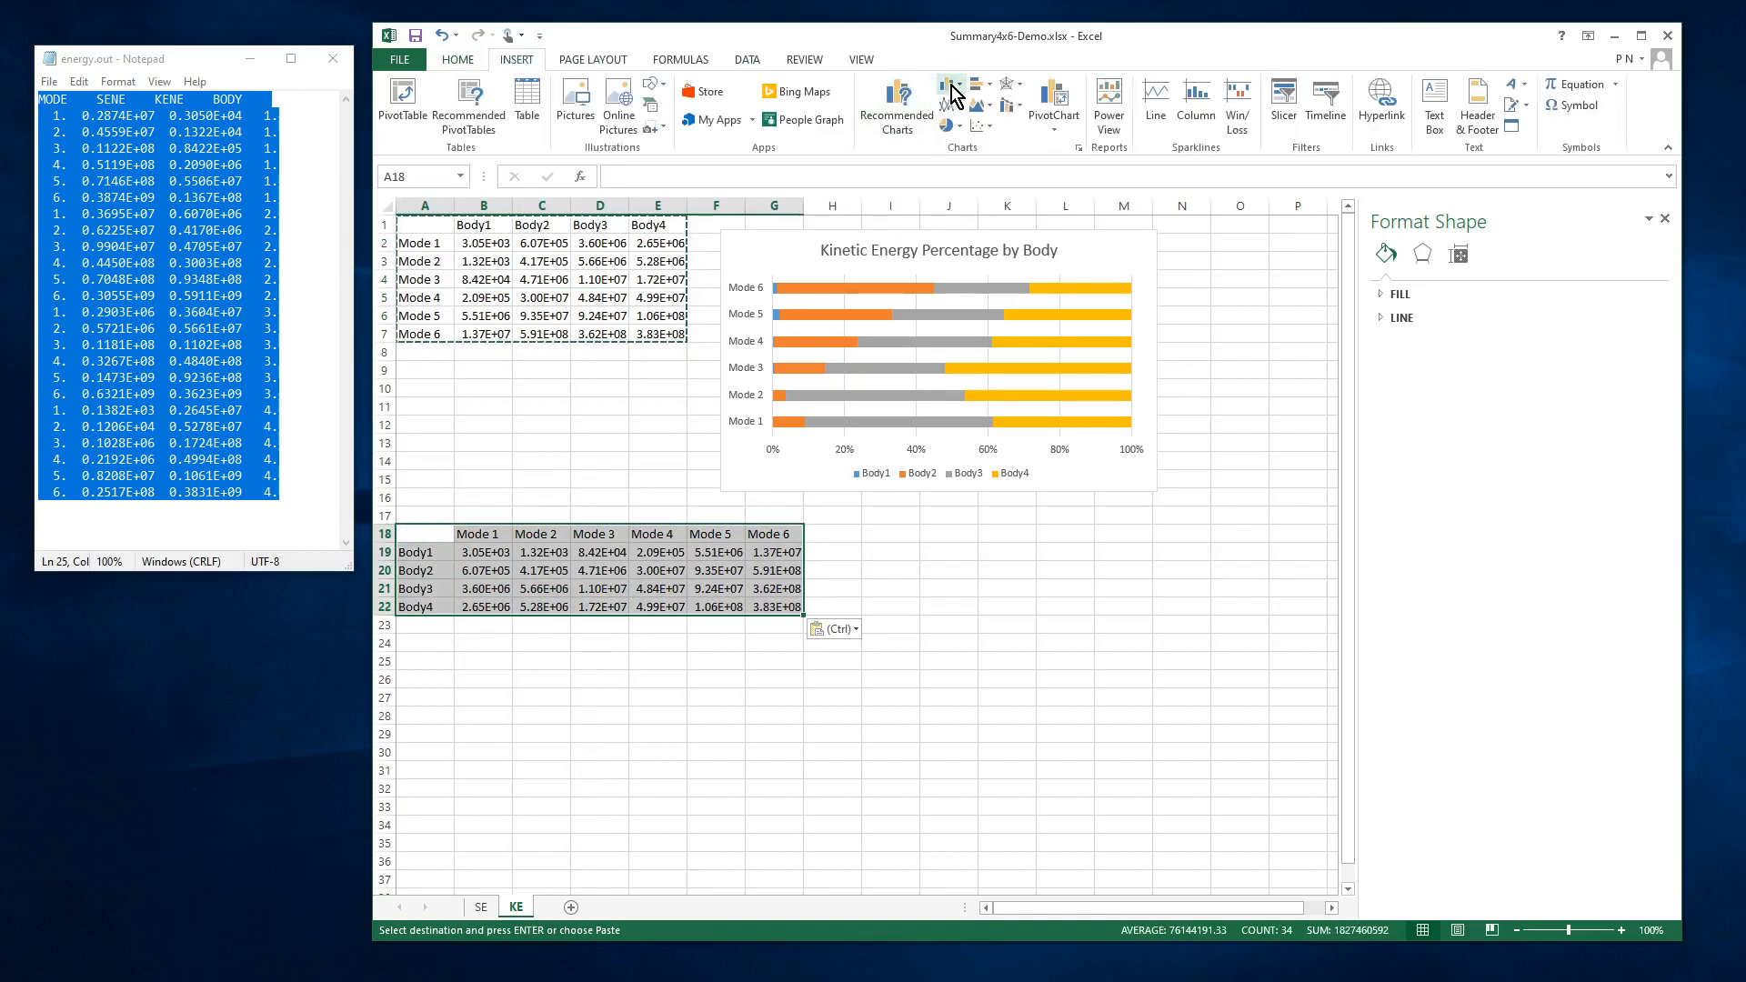
pyautogui.click(948, 81)
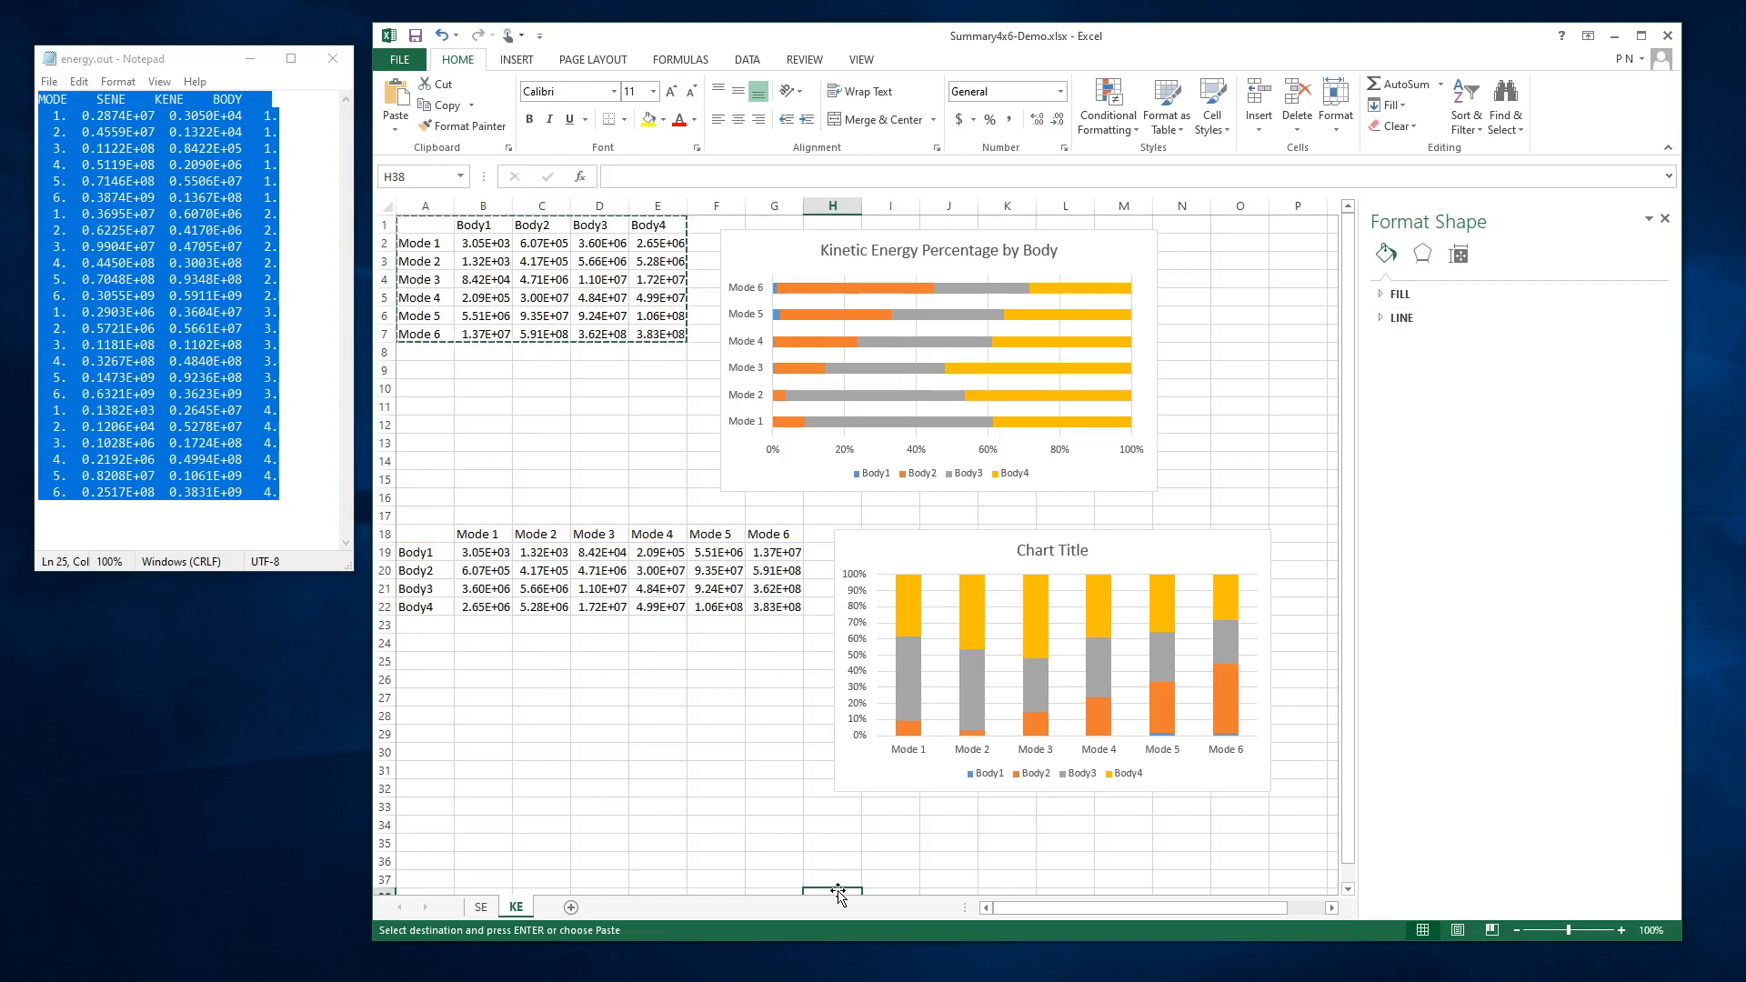
pyautogui.moveTo(703, 810)
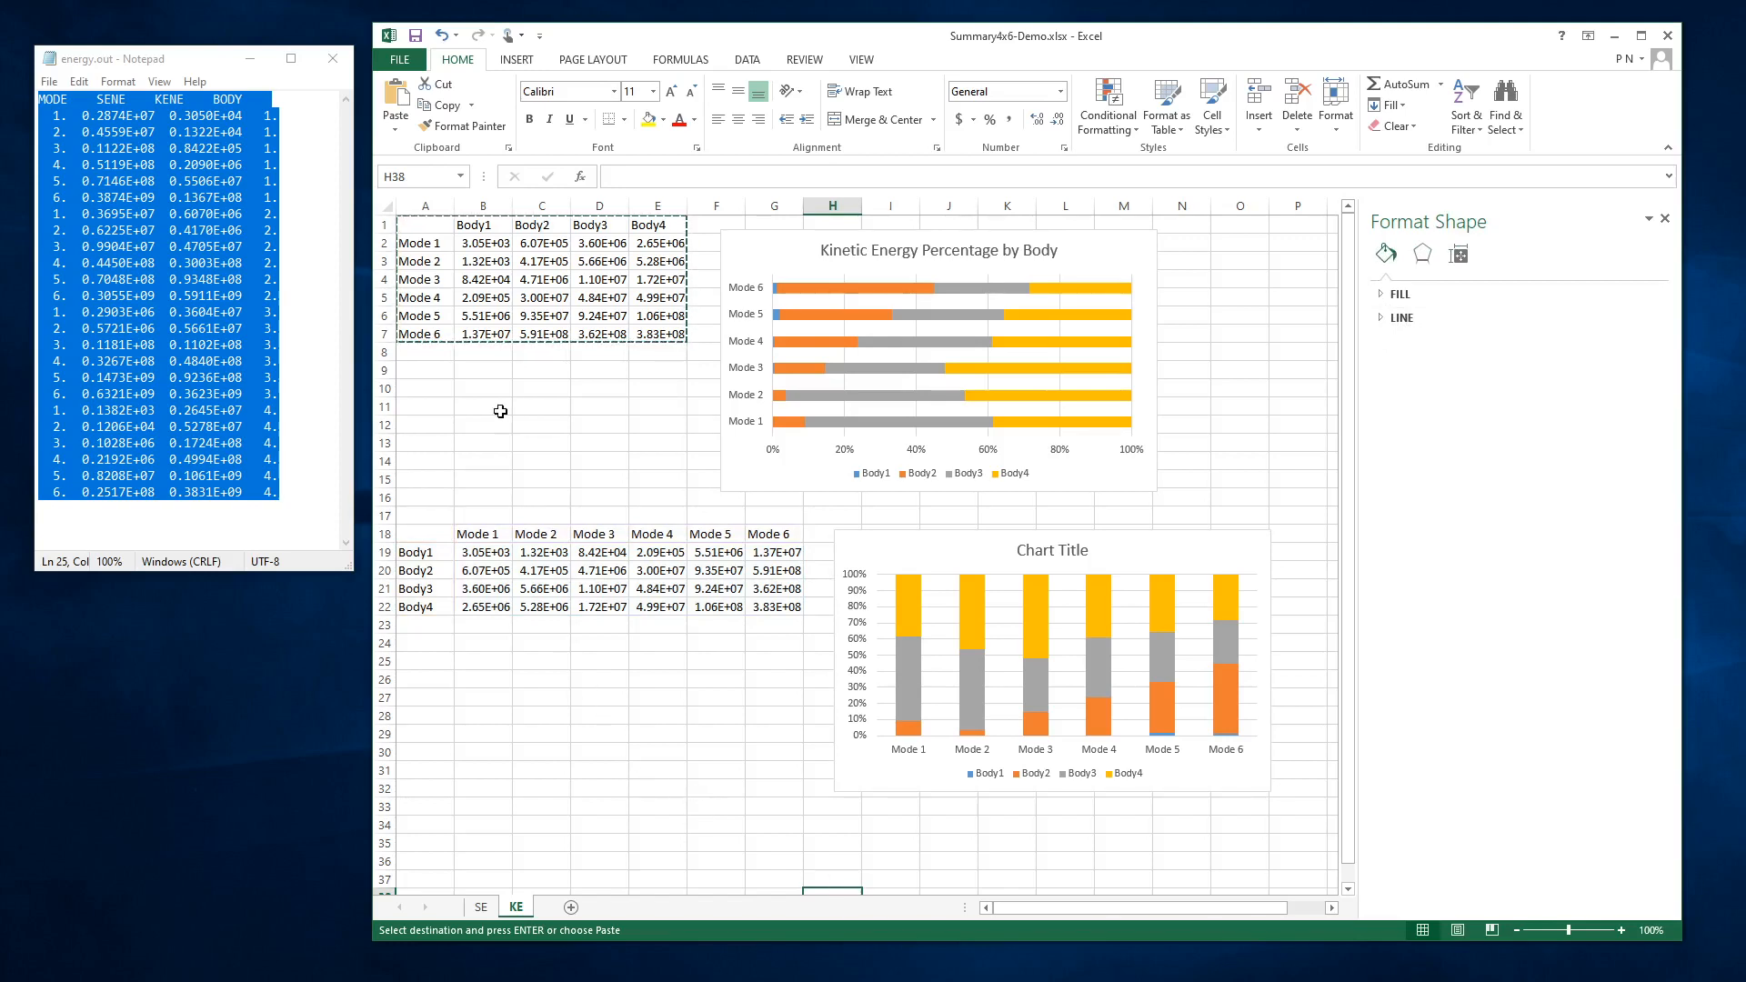
pyautogui.moveTo(554, 649)
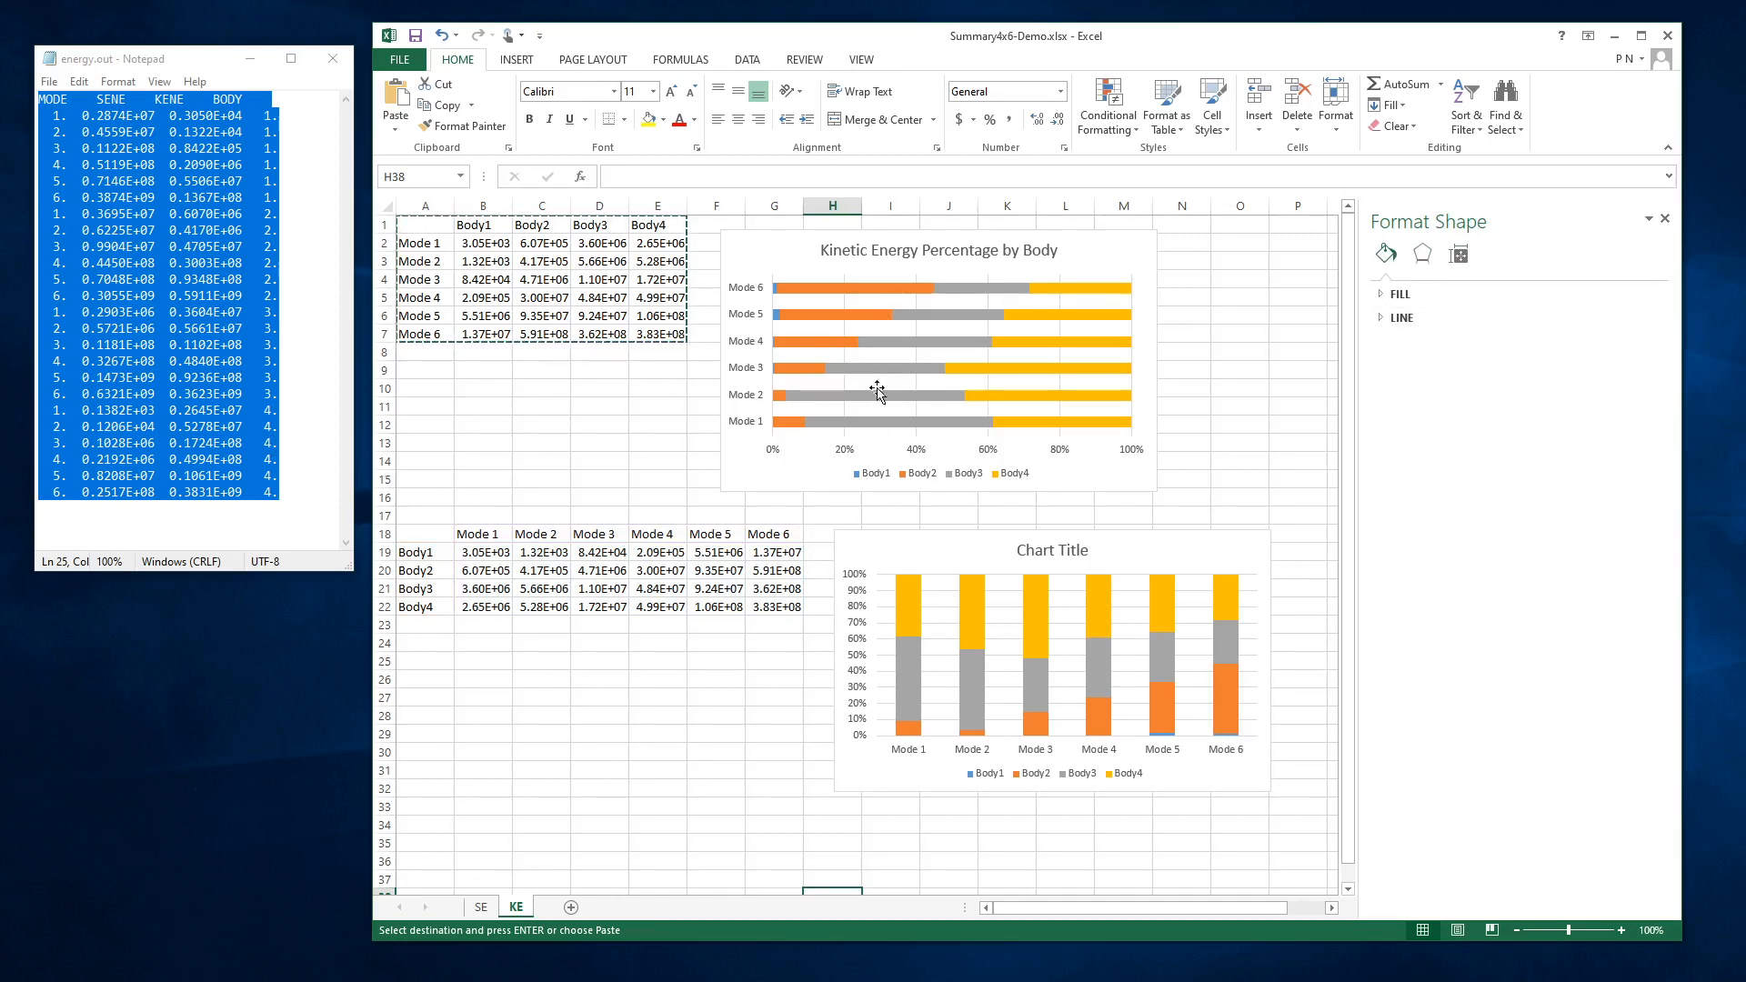
pyautogui.moveTo(493, 936)
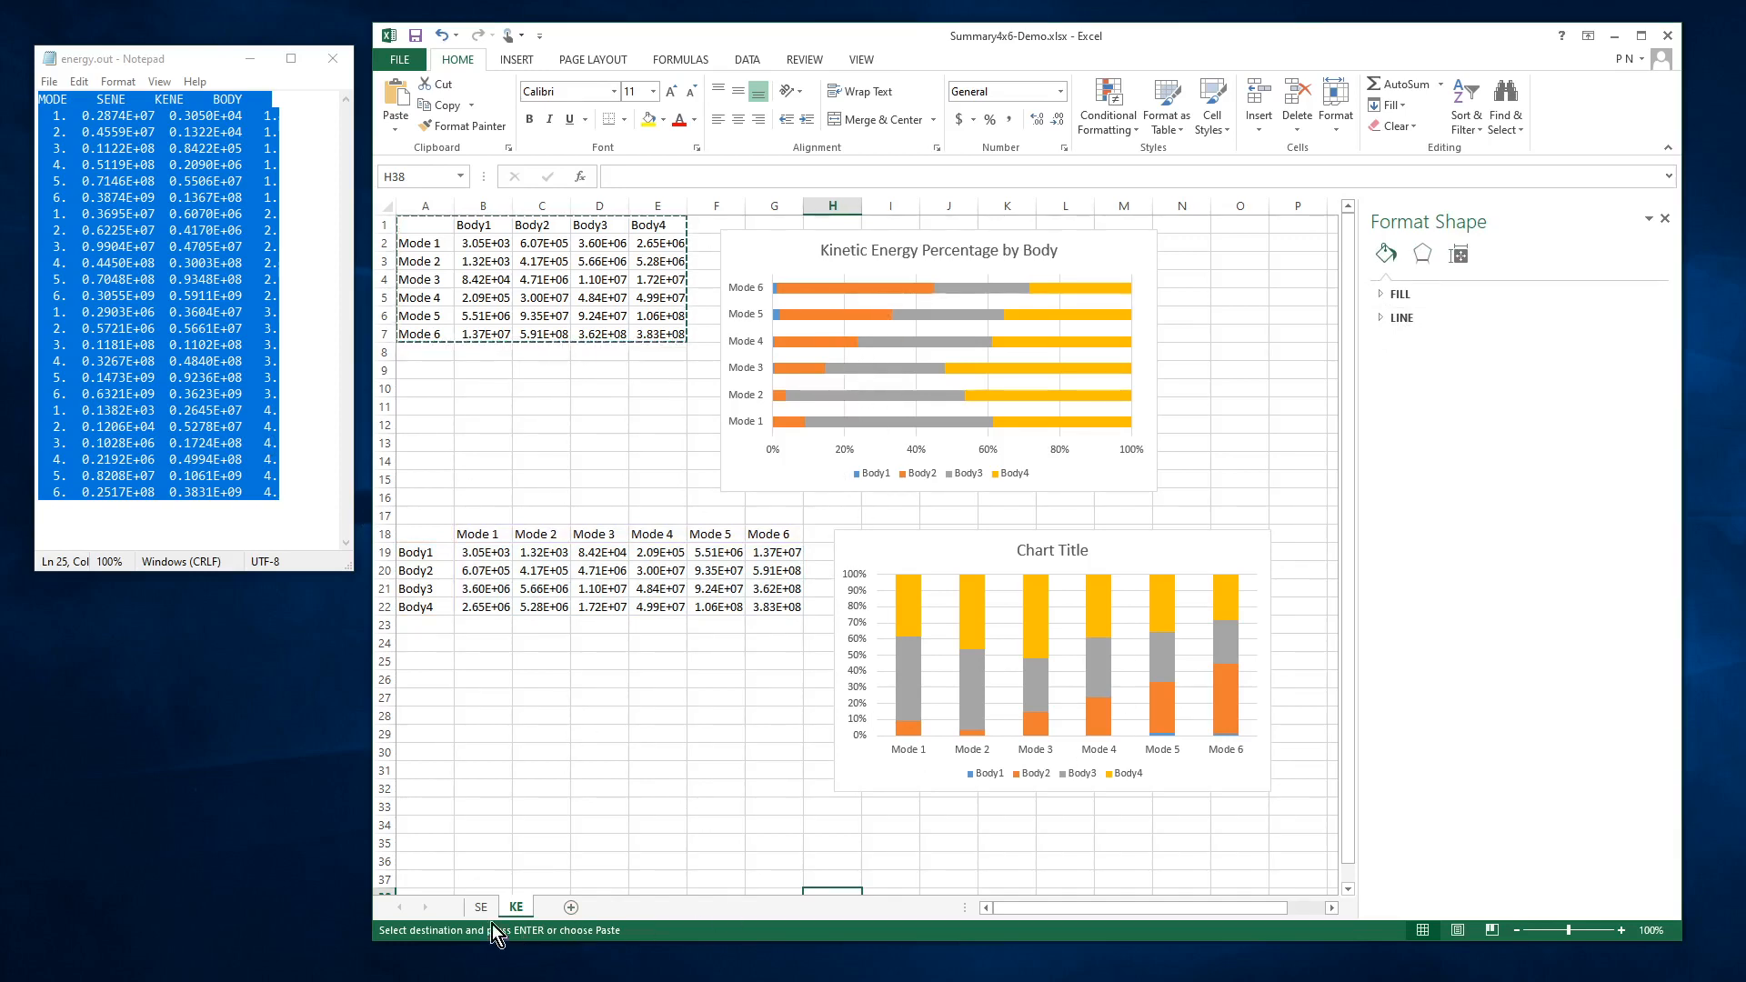
# Switch between the SE and KE sheet tabs, ending on SE with its strain energy chart.
pyautogui.click(481, 907)
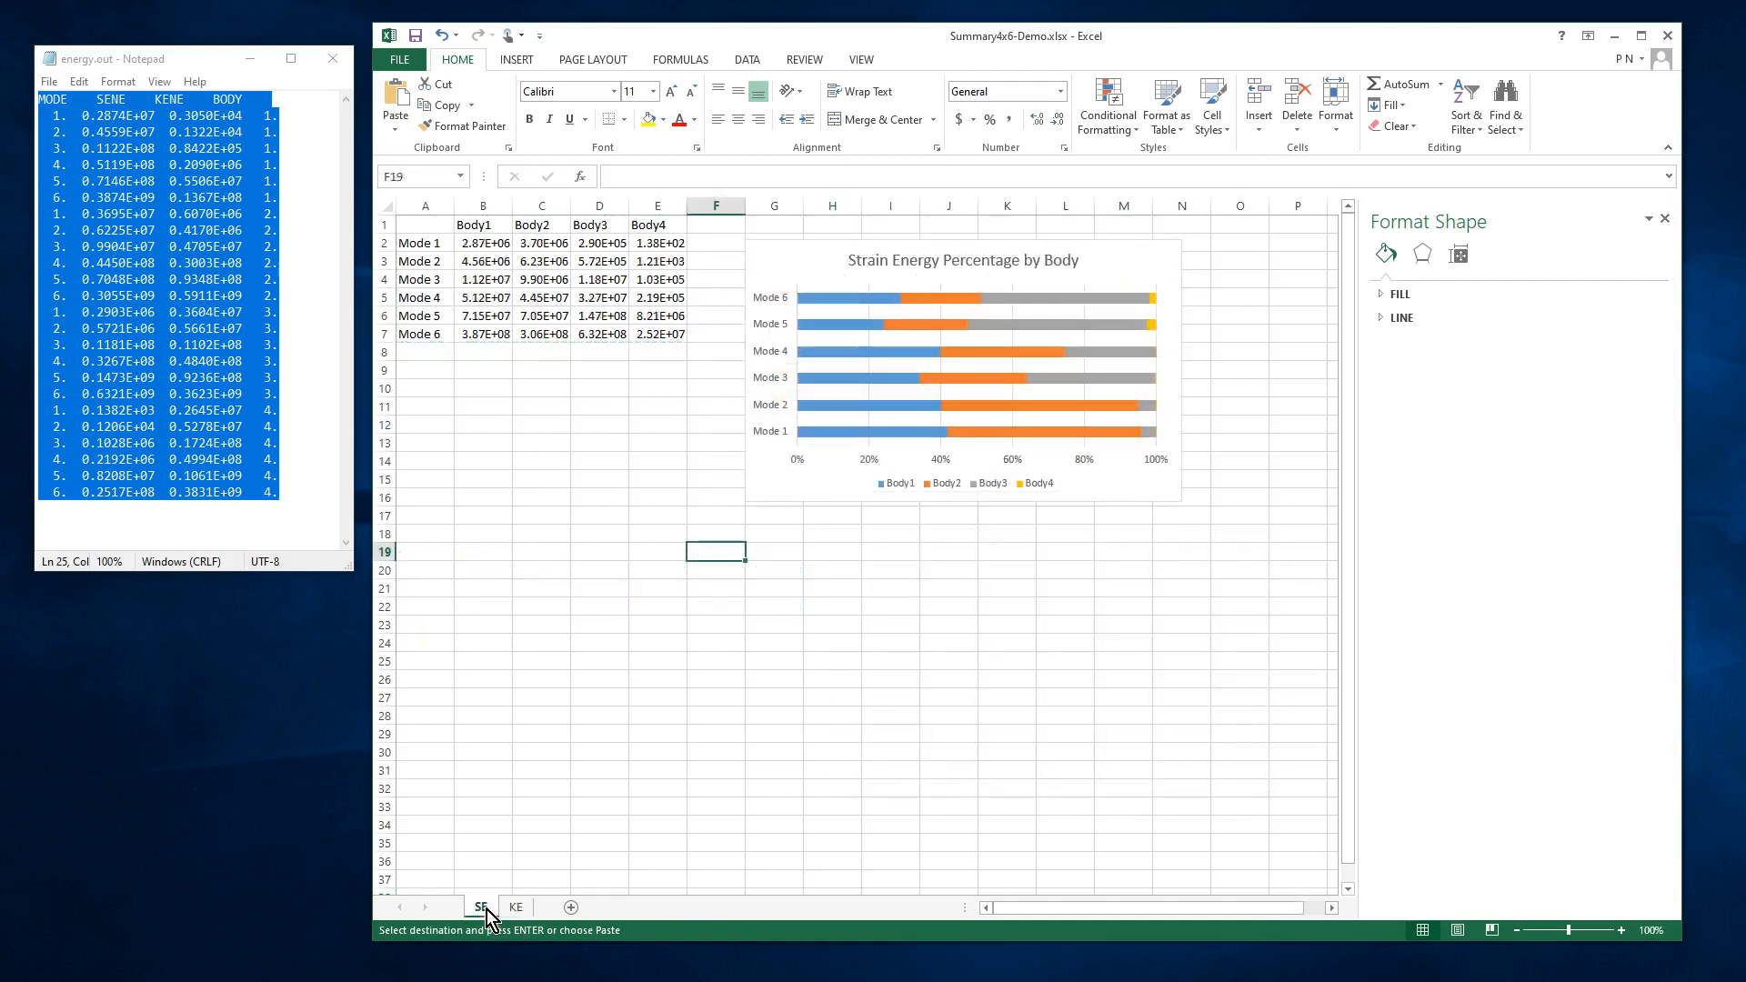
pyautogui.click(516, 907)
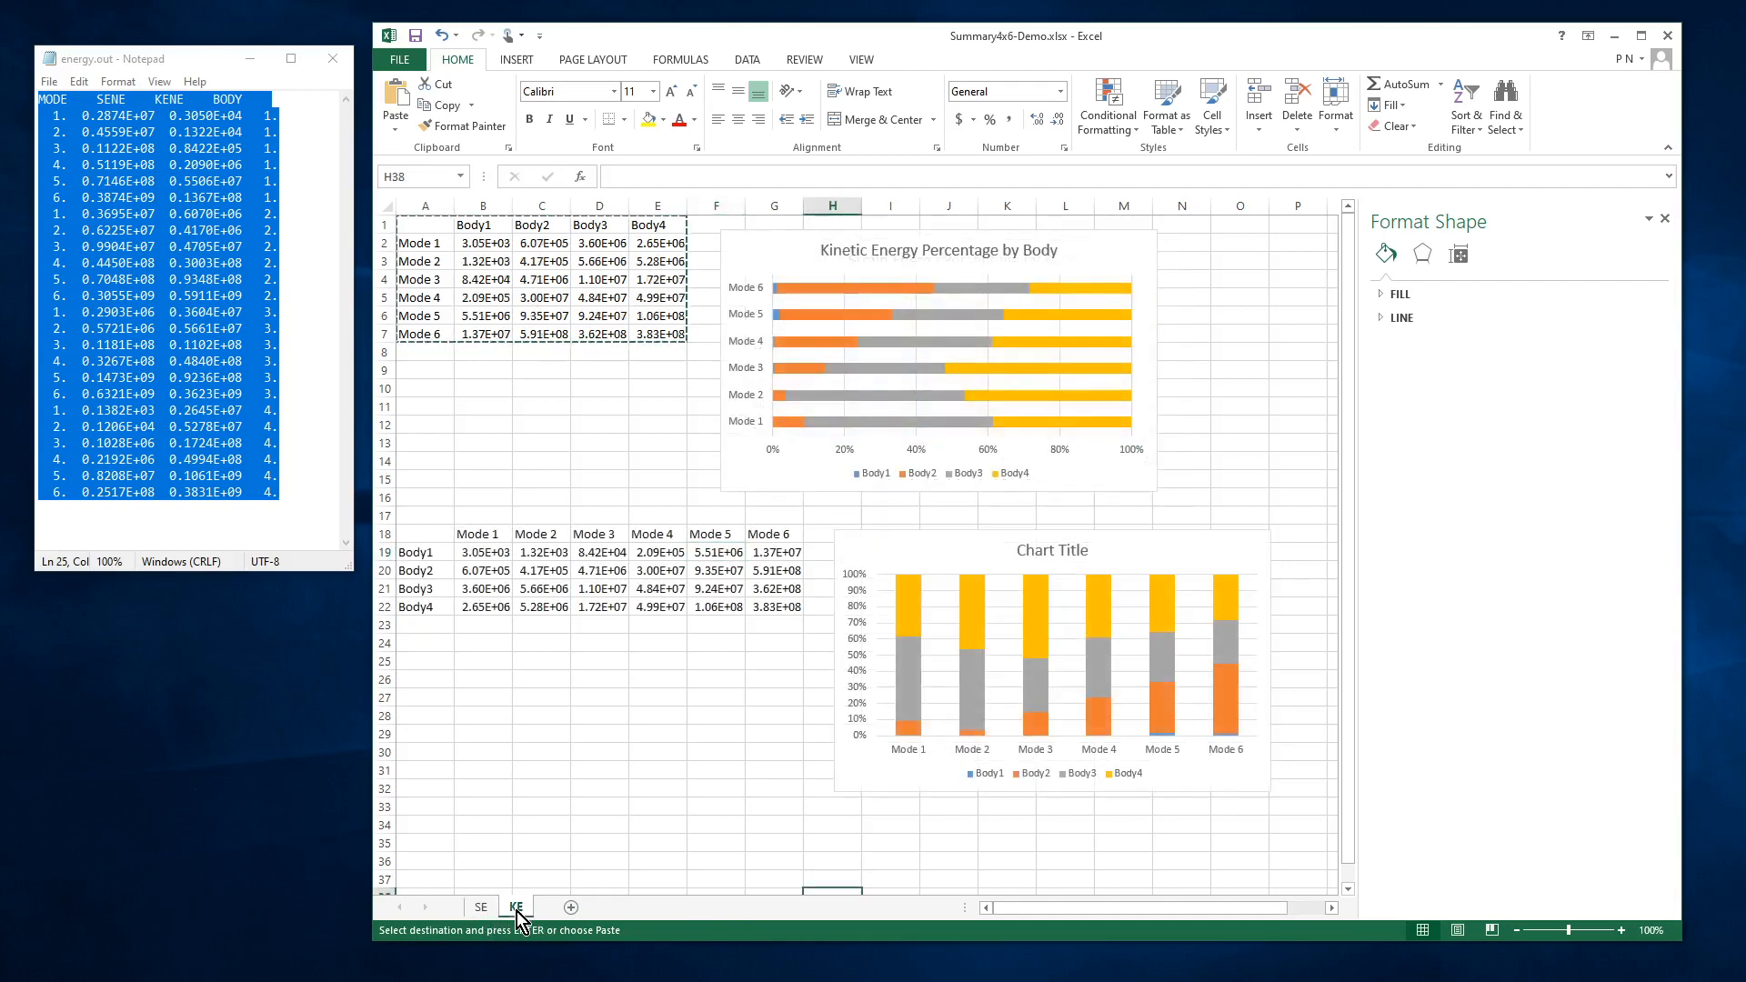
pyautogui.click(480, 906)
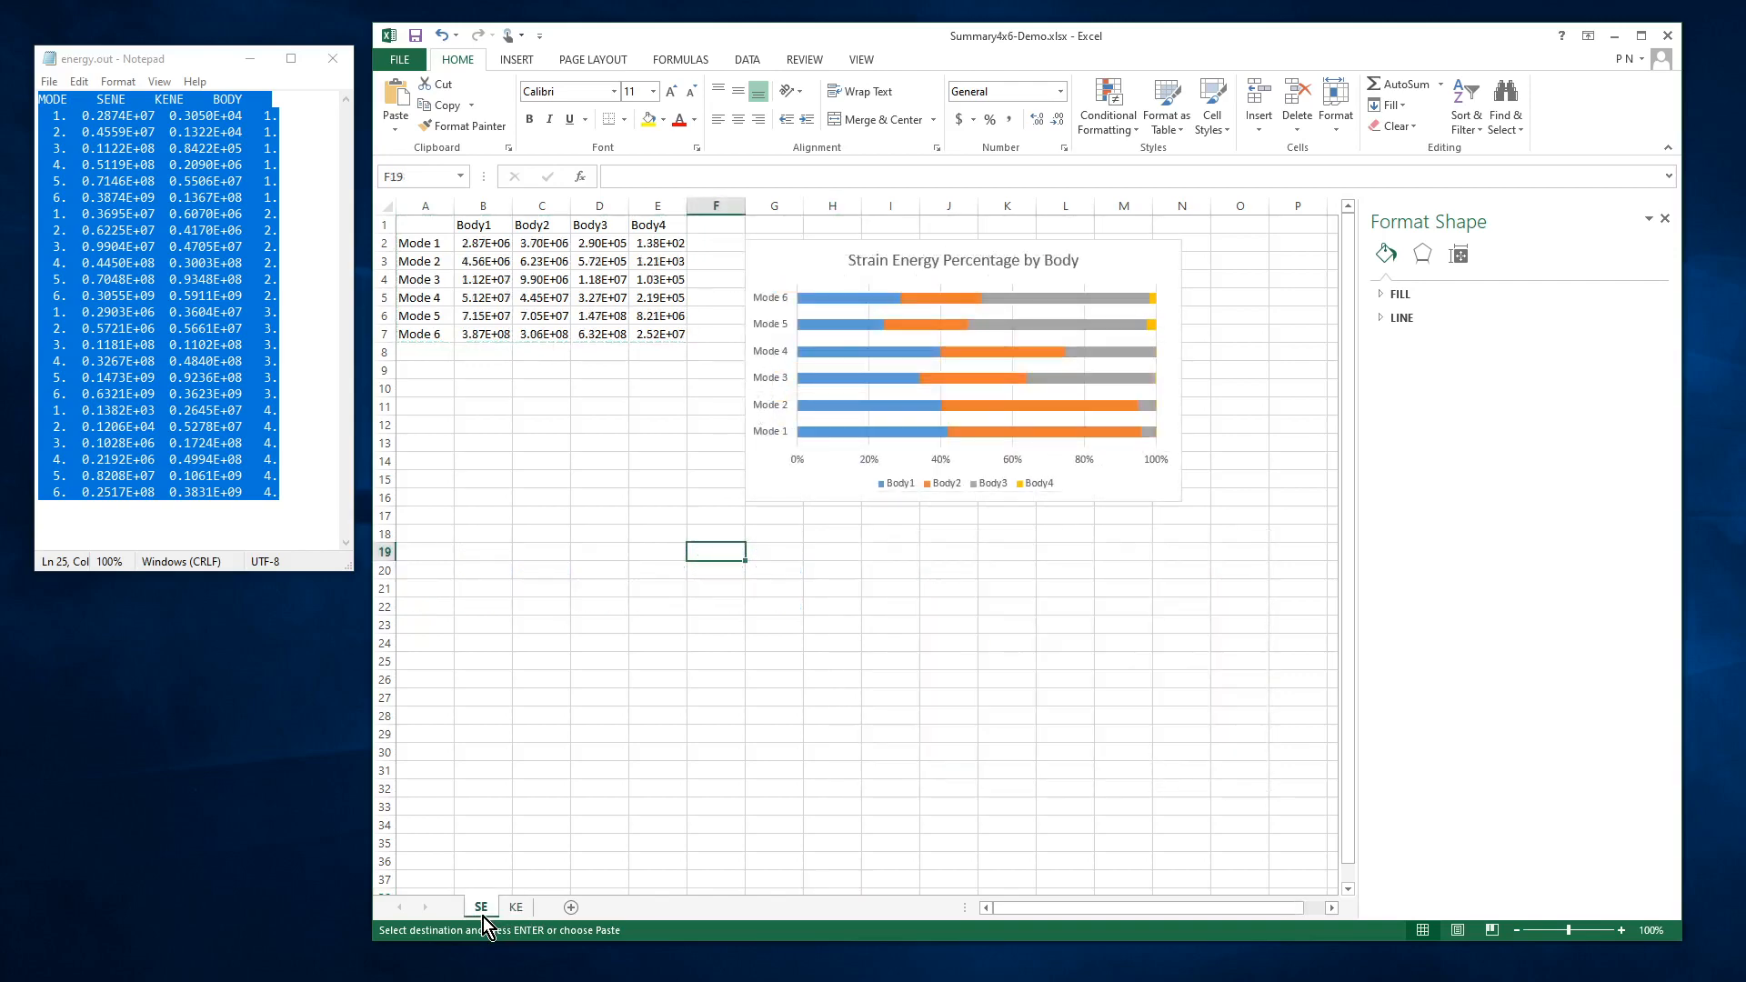
pyautogui.moveTo(627, 382)
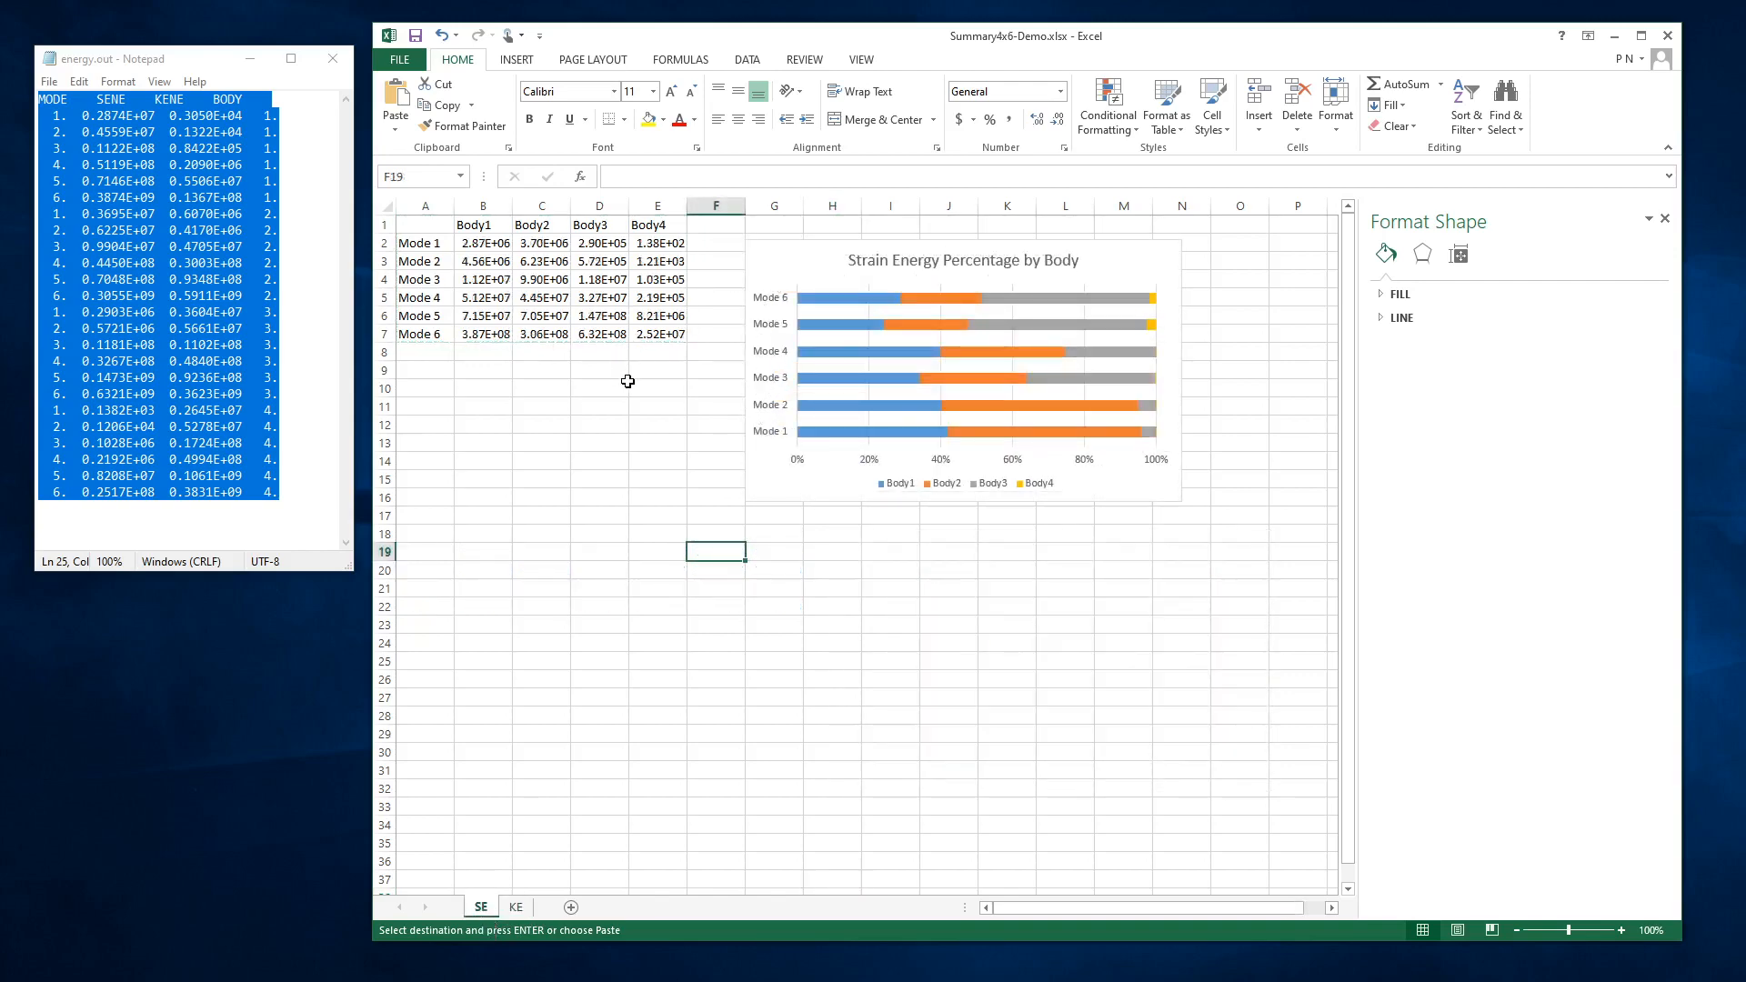
pyautogui.moveTo(982, 501)
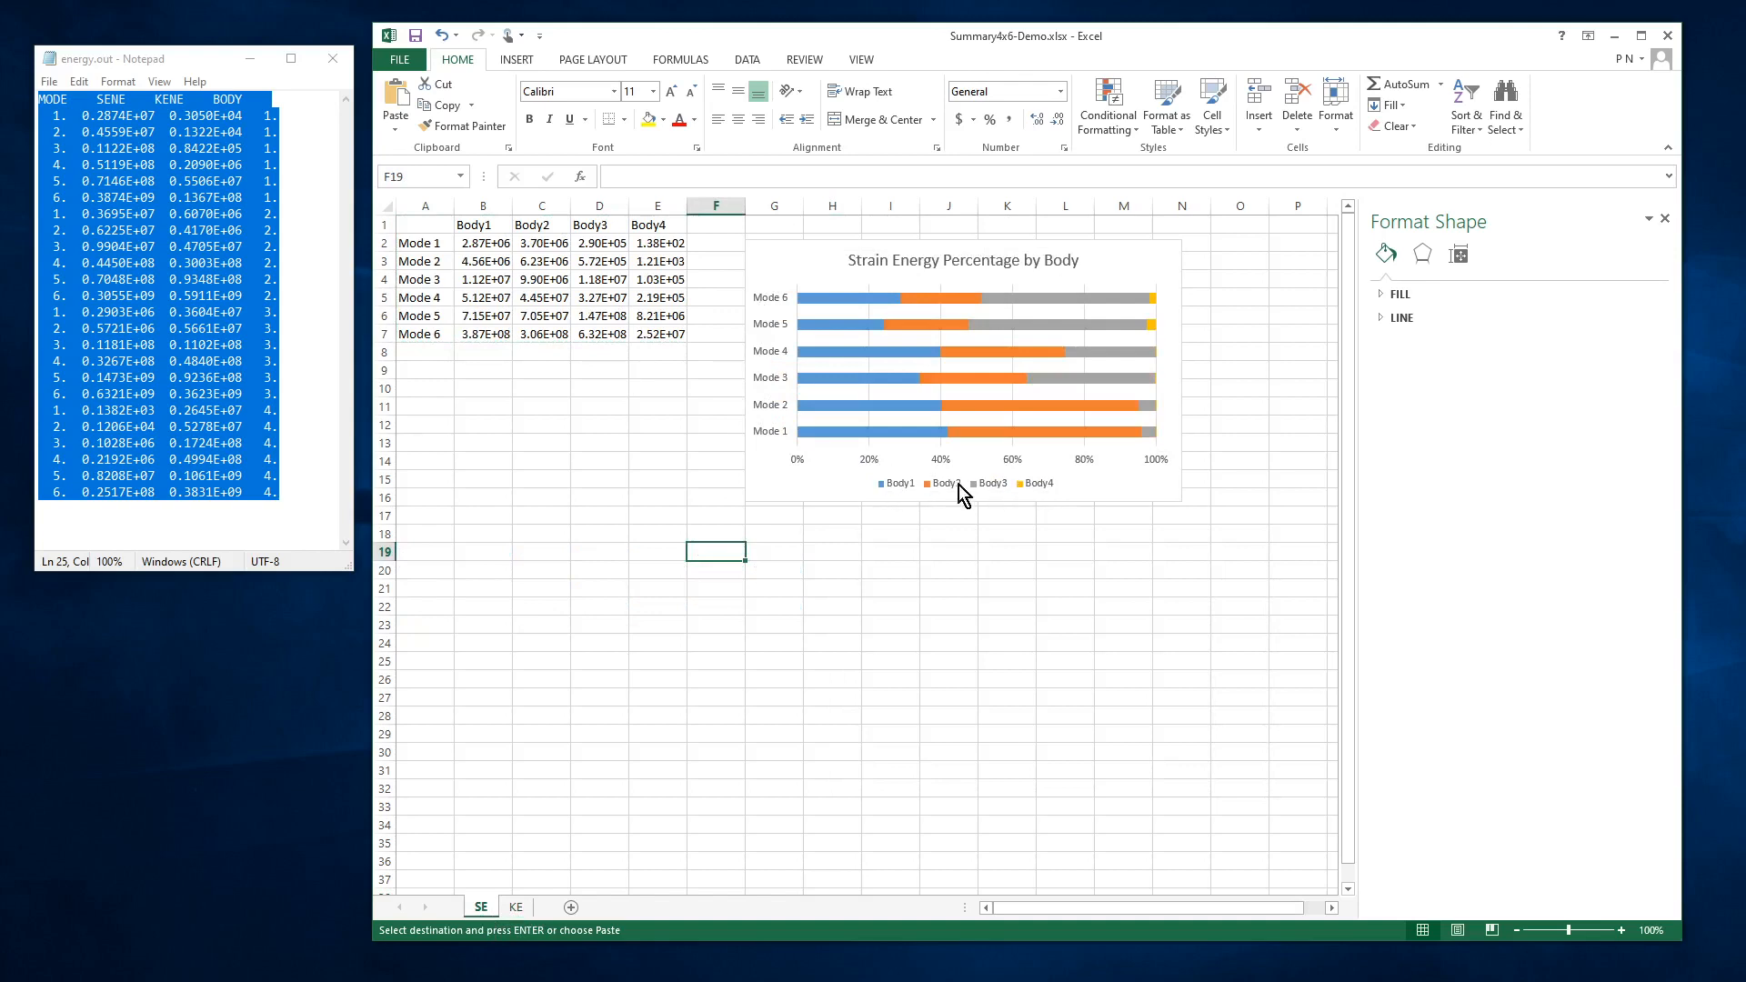
pyautogui.moveTo(958, 497)
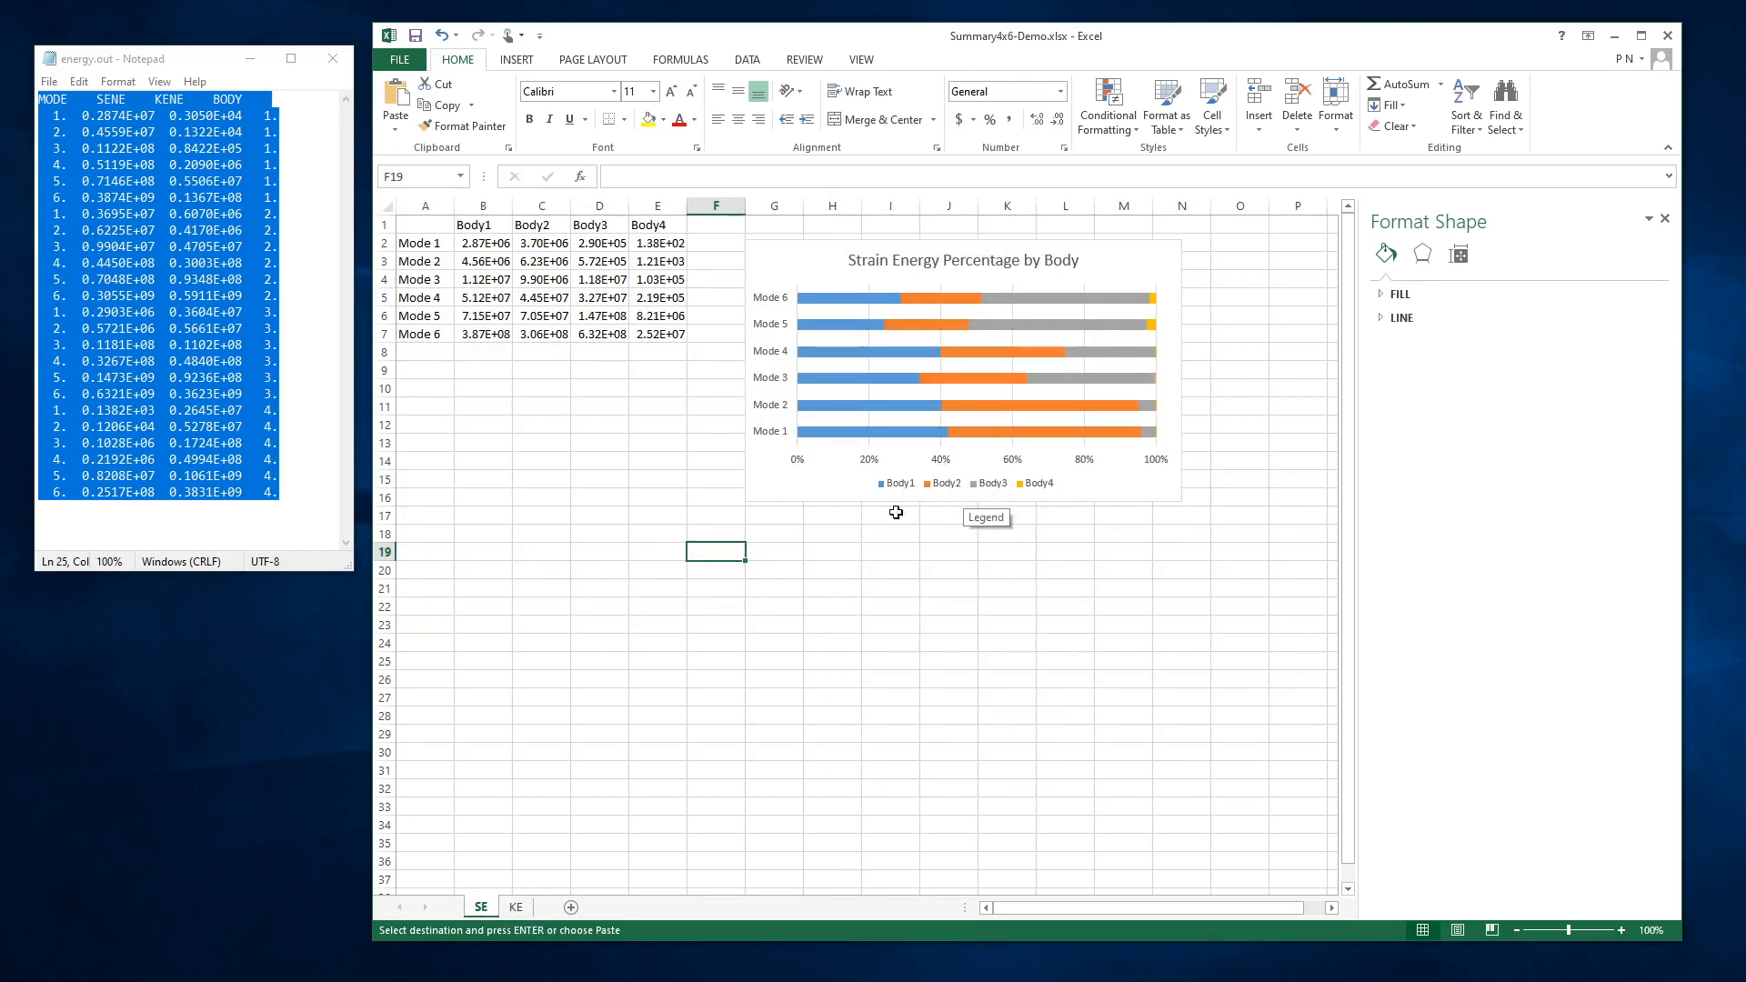
pyautogui.moveTo(861, 549)
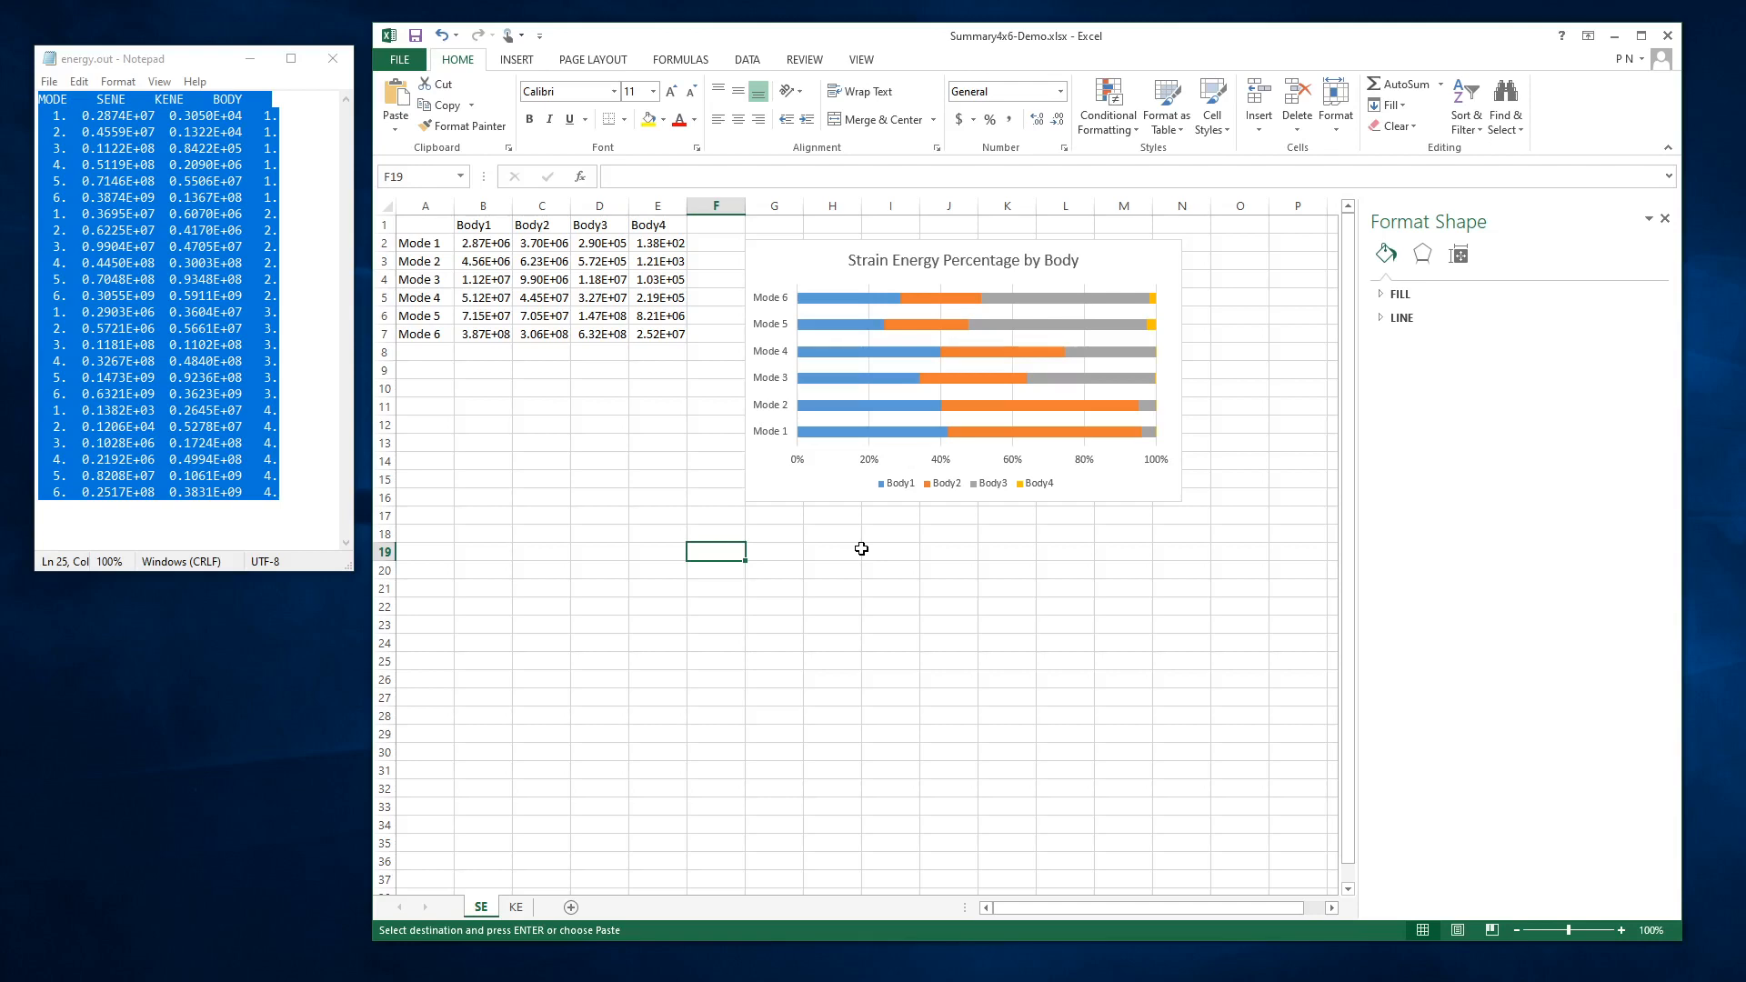
pyautogui.moveTo(855, 535)
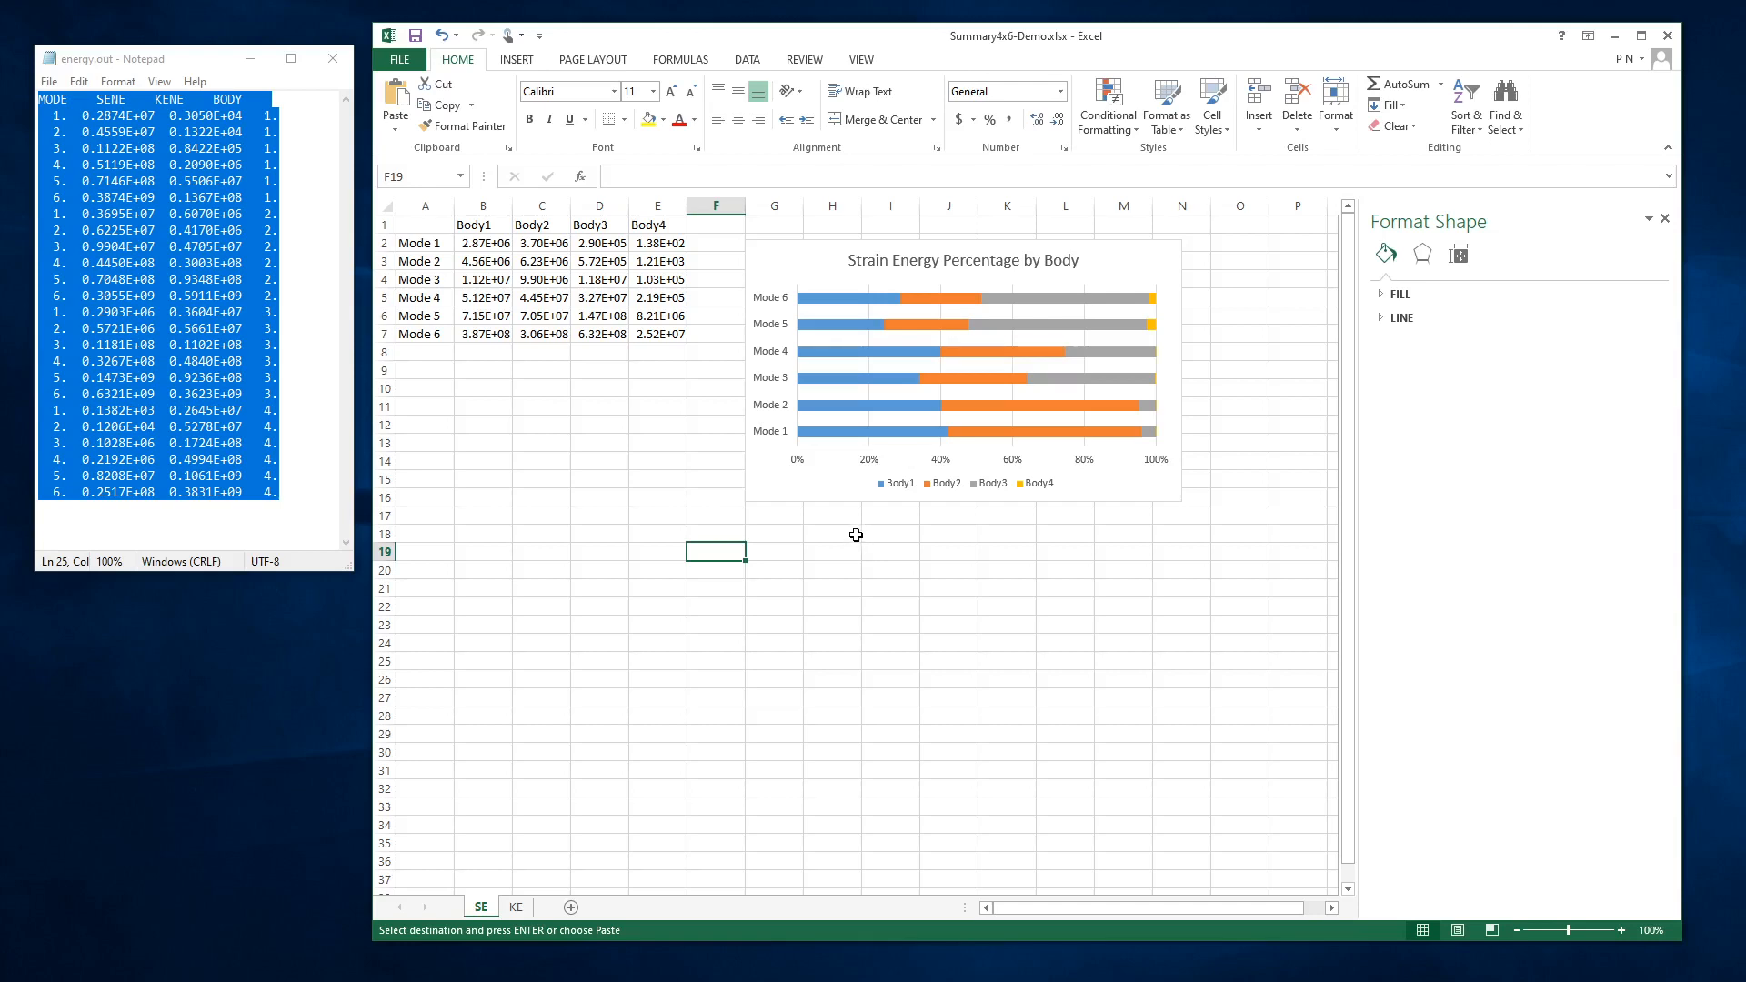
pyautogui.moveTo(861, 457)
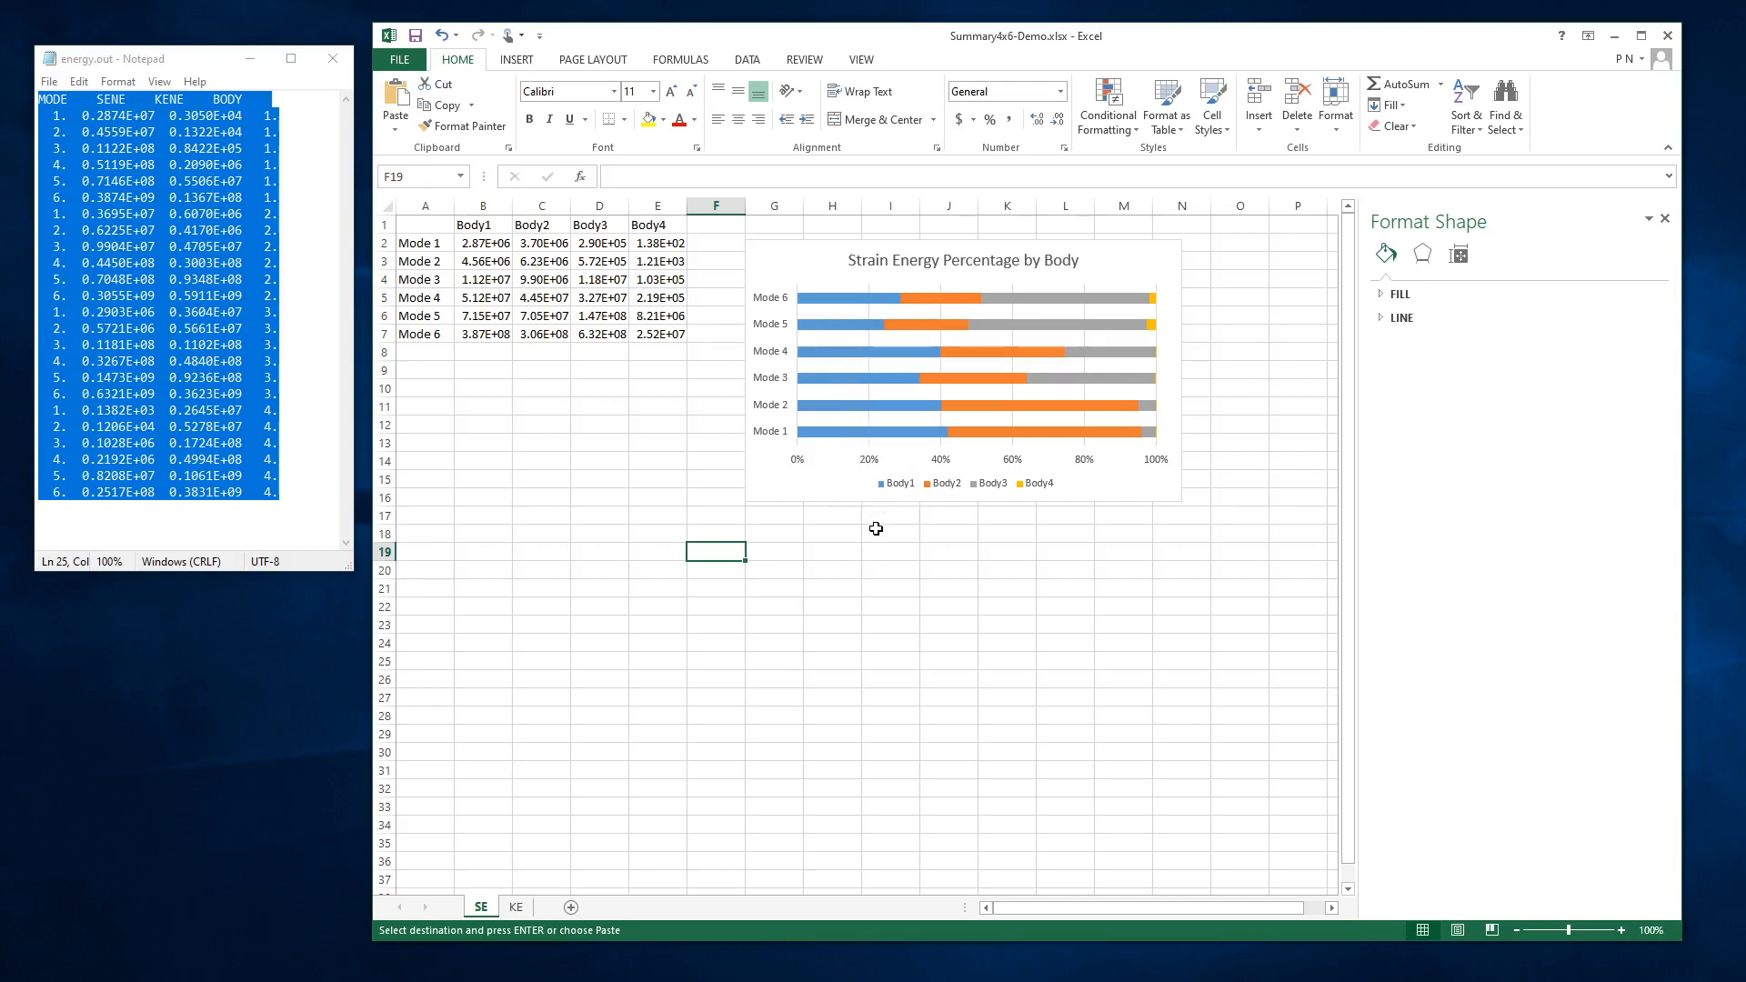
pyautogui.moveTo(875, 527)
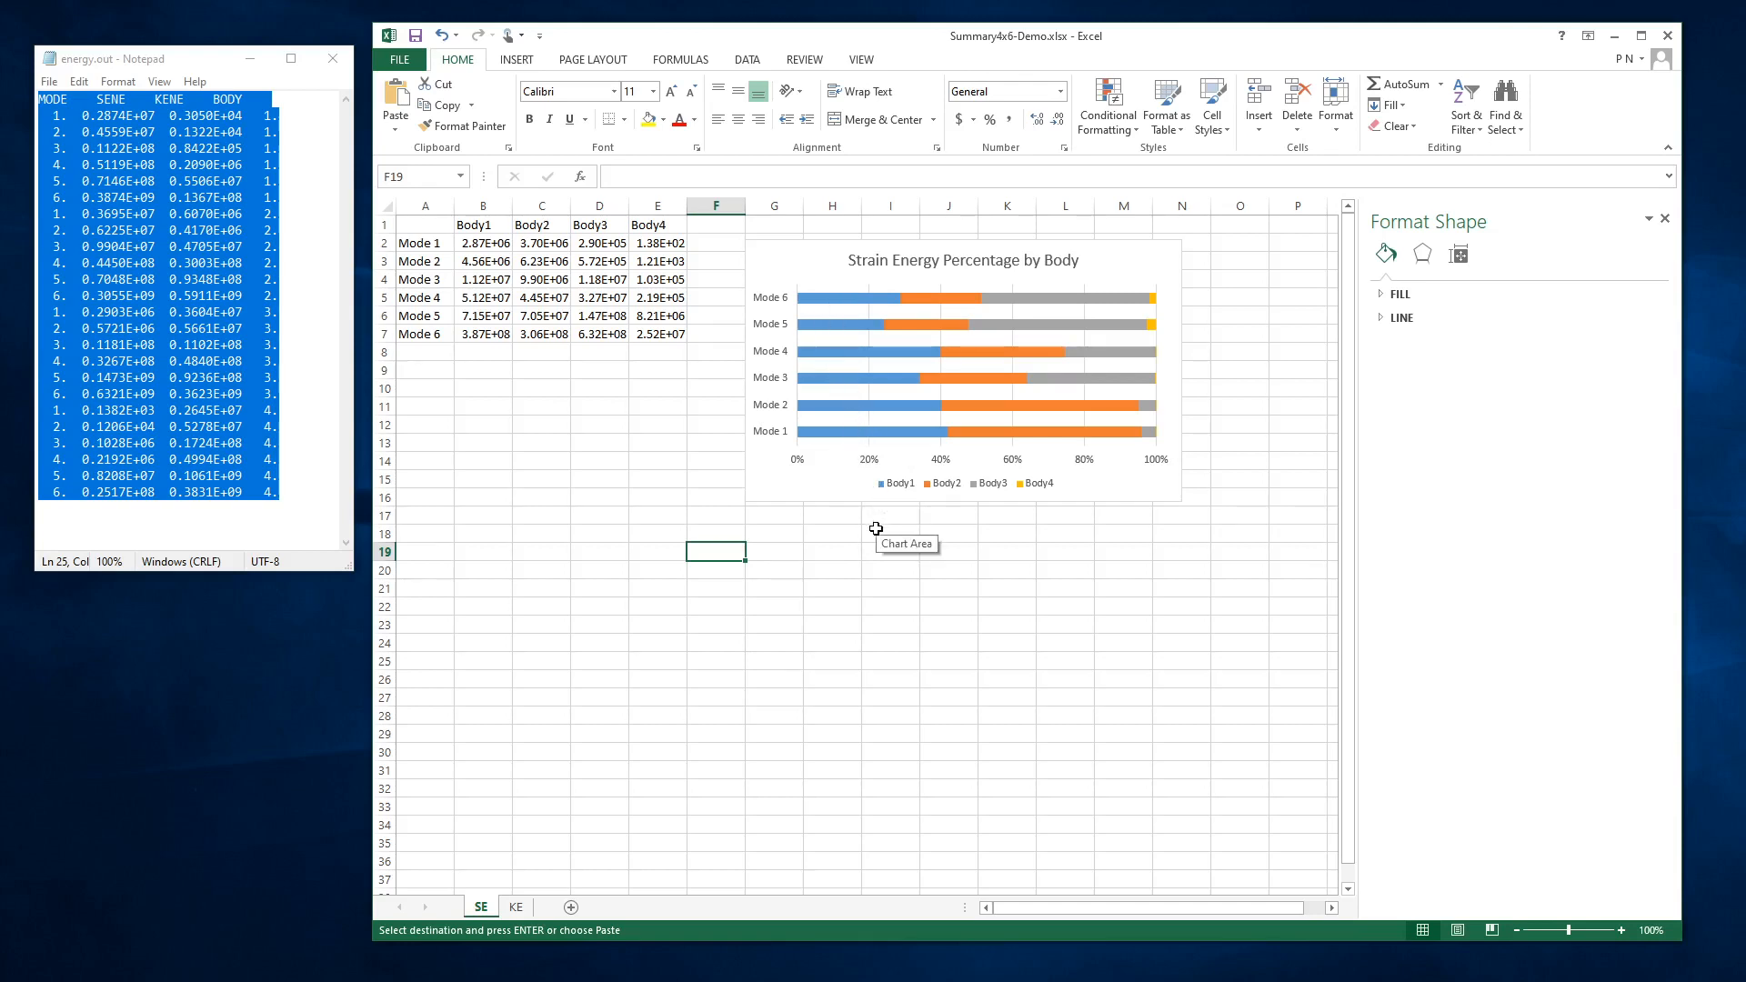